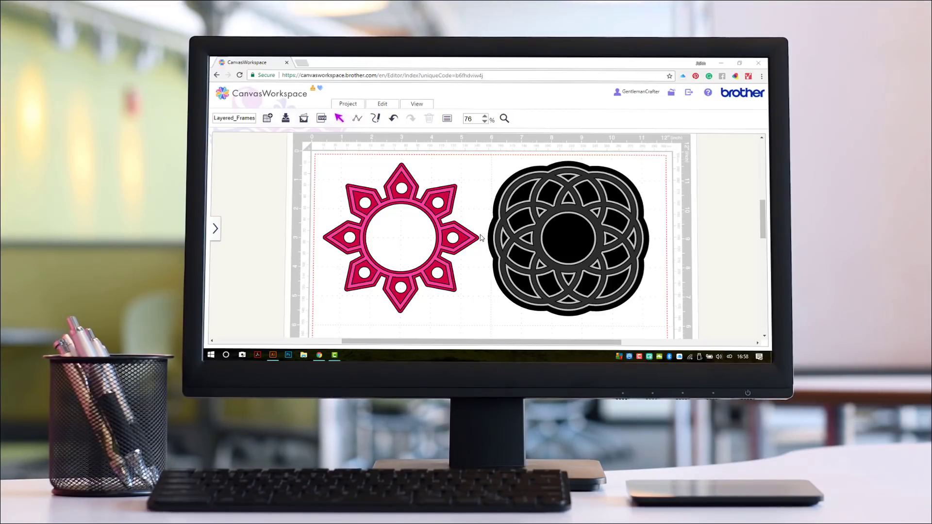
pyautogui.moveTo(417, 173)
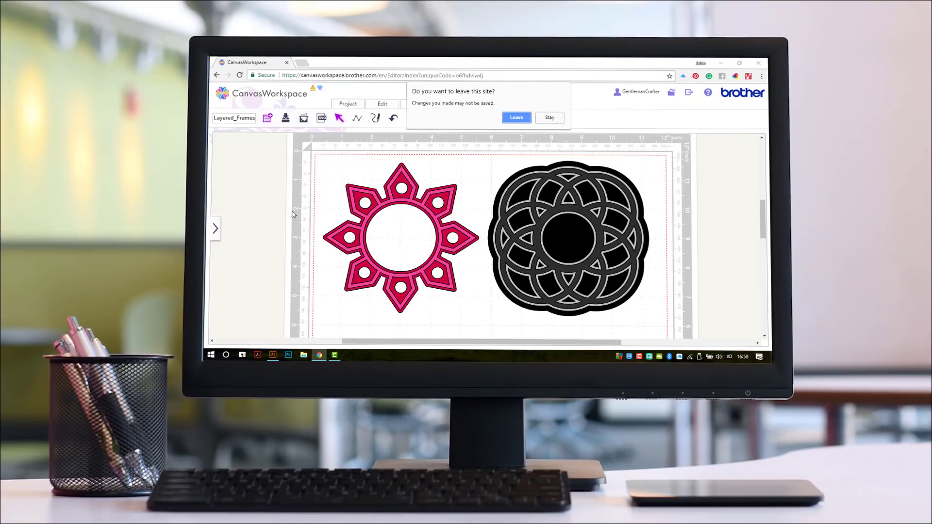
# Step: Leave the Layered_Frames project without saving to start on a blank mat
pyautogui.click(515, 118)
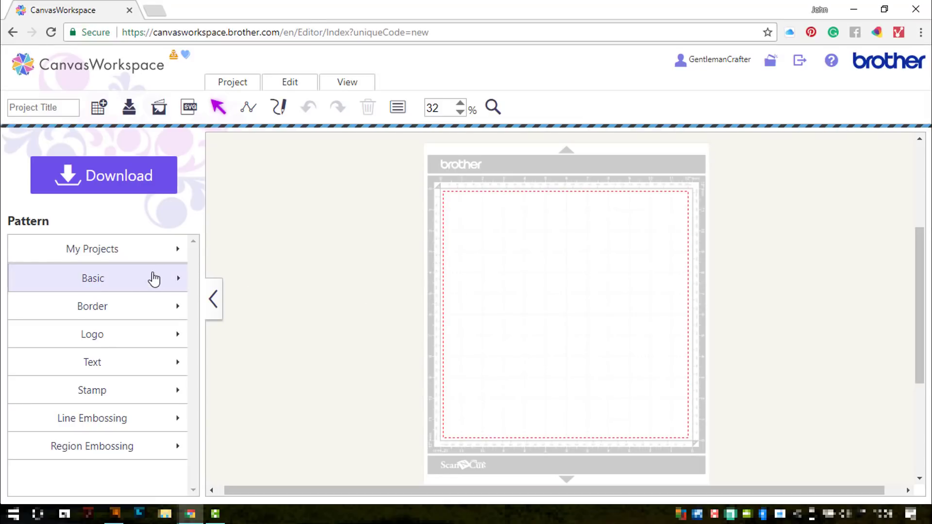
# Step: Add a circle and a kite from Basic shapes beside the mat, then hide the pattern panel
pyautogui.click(92, 279)
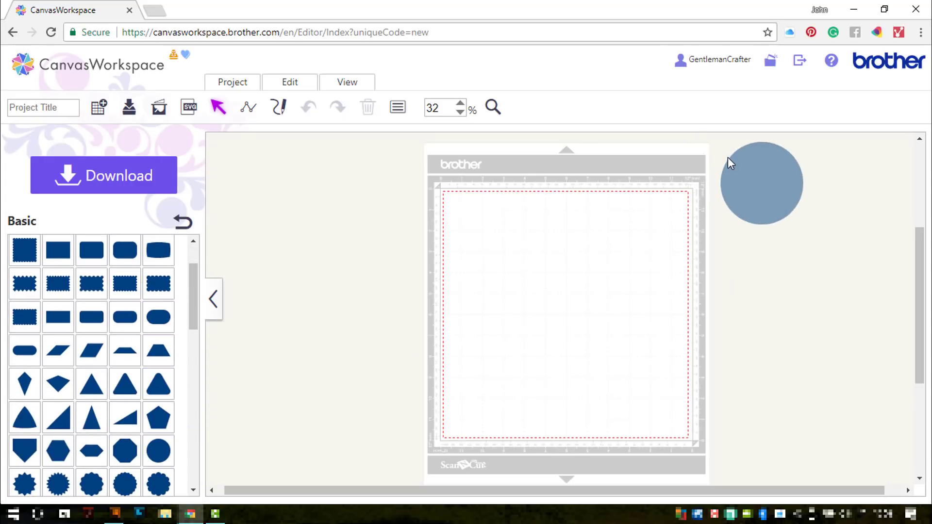
pyautogui.click(762, 183)
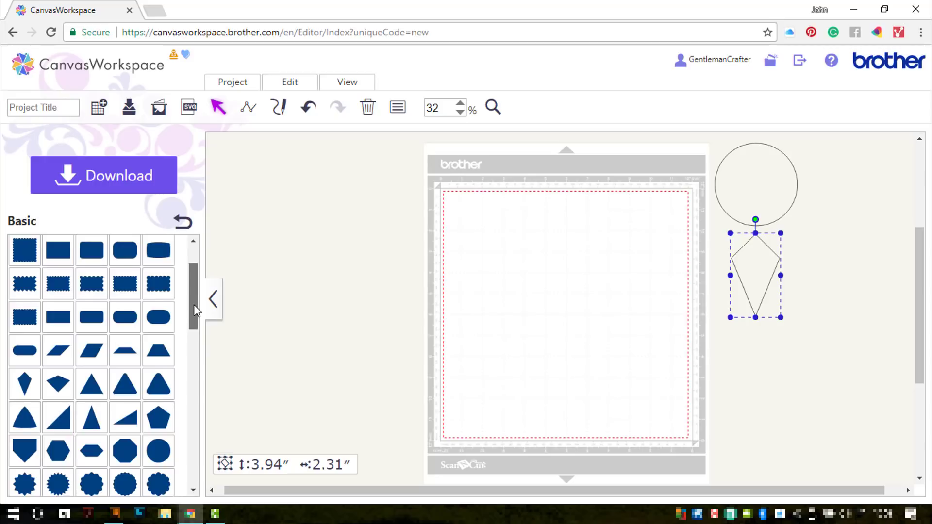
pyautogui.scroll(-3)
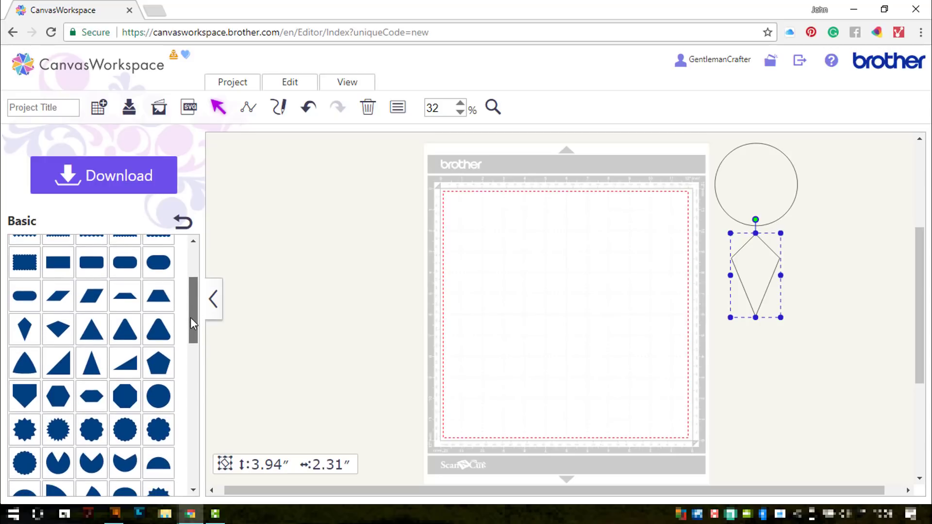
pyautogui.click(182, 221)
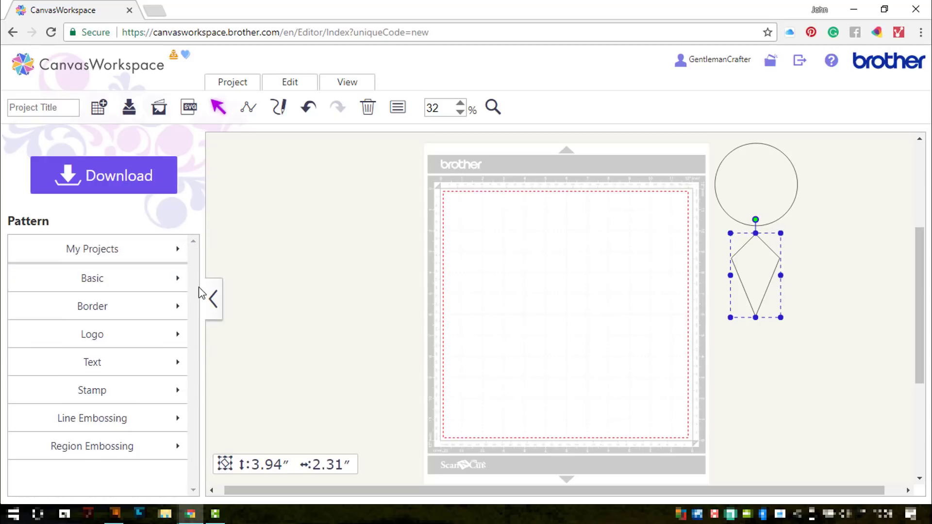
pyautogui.click(213, 299)
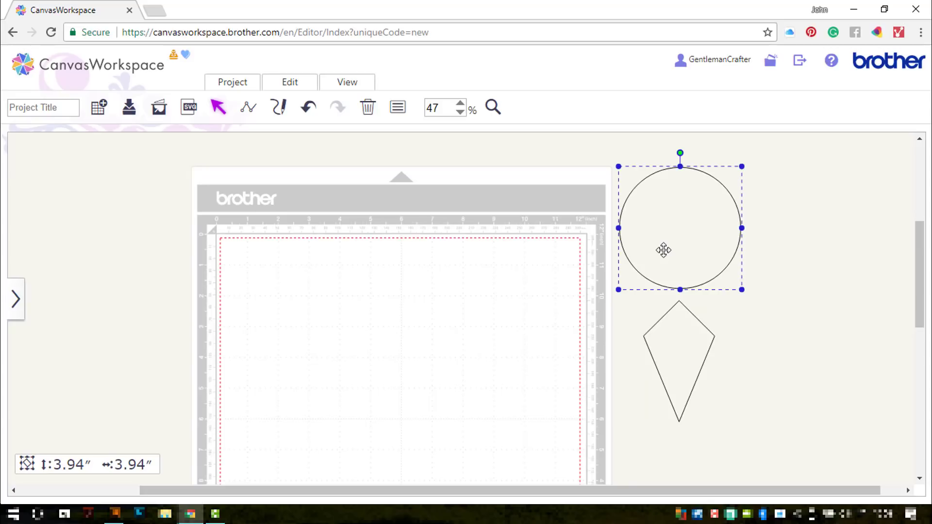
# Step: Move the circle onto the mat and bring up size settings for the pasted copy
pyautogui.moveTo(663, 250); pyautogui.dragTo(387, 314)
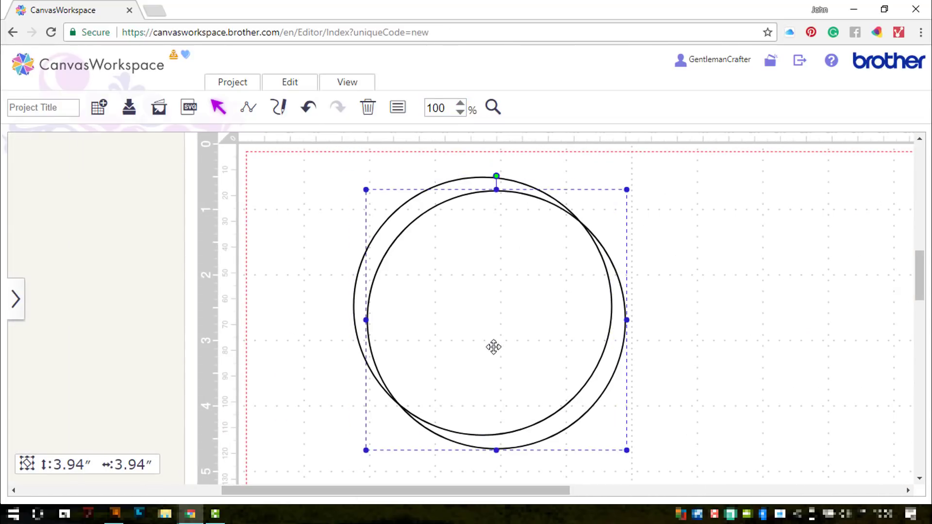
pyautogui.click(397, 108)
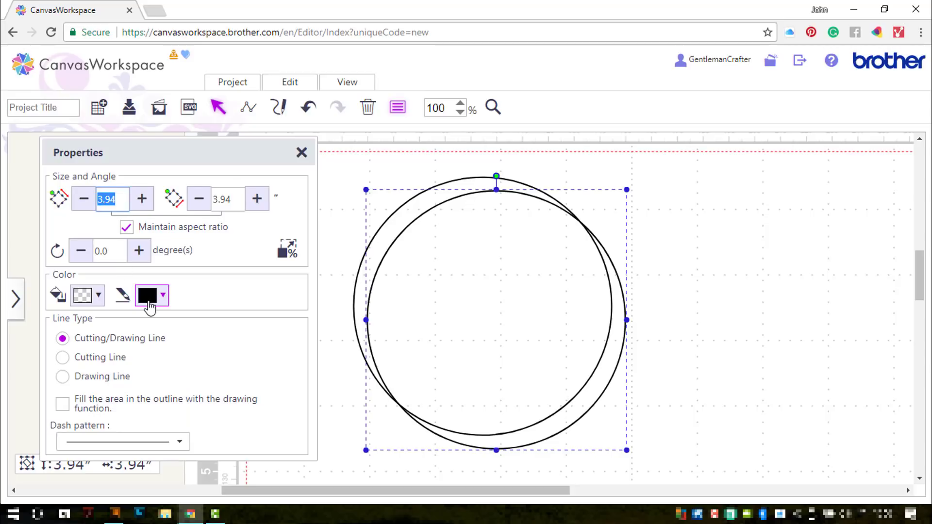
# Step: Resize the two circles to 2.75 and 3.25 inches so they form a concentric ring
pyautogui.write('2.75')
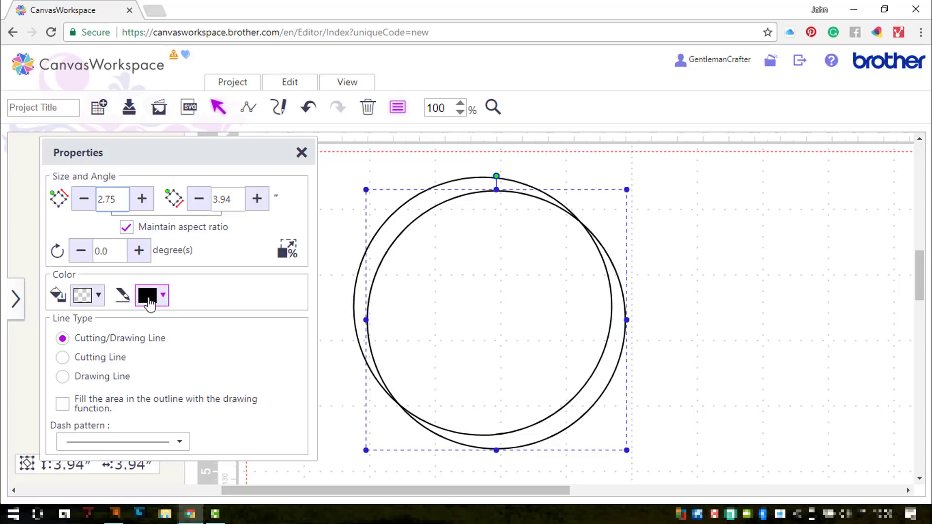
pyautogui.write('3.94')
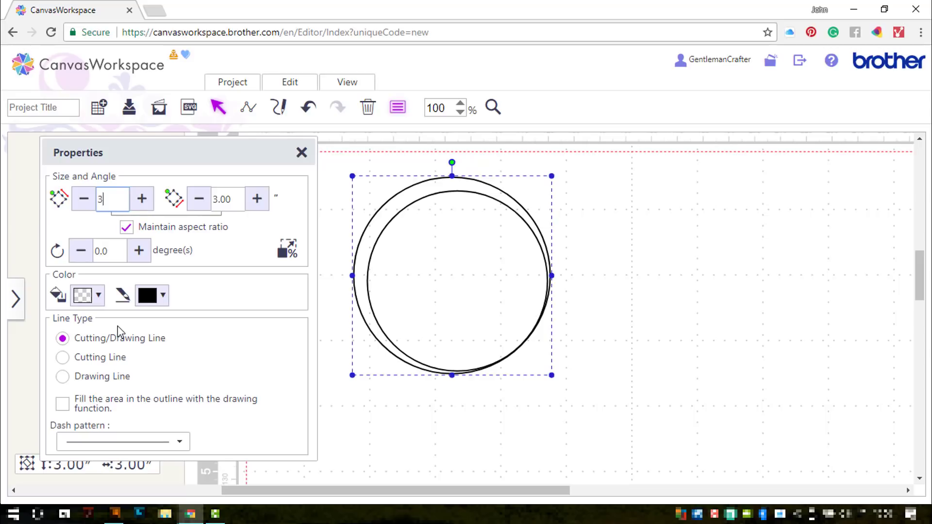
pyautogui.write('.25')
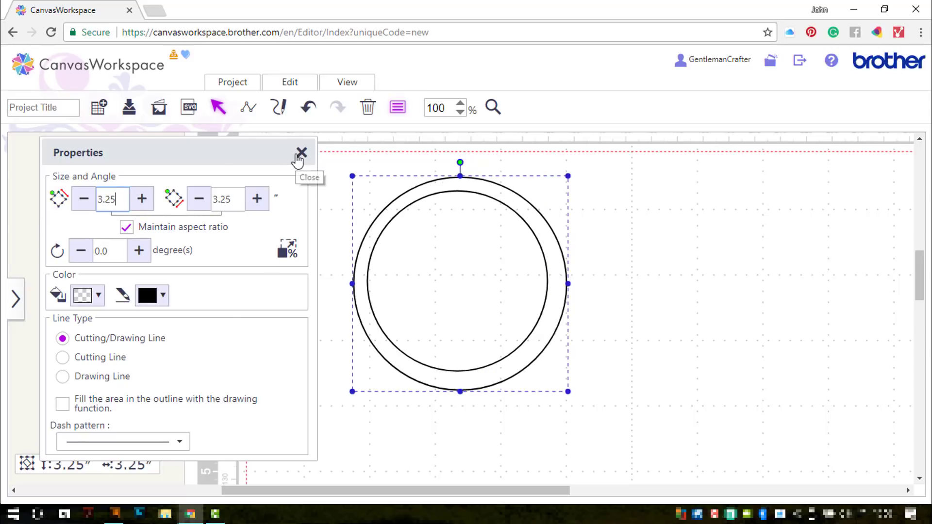
pyautogui.click(302, 153)
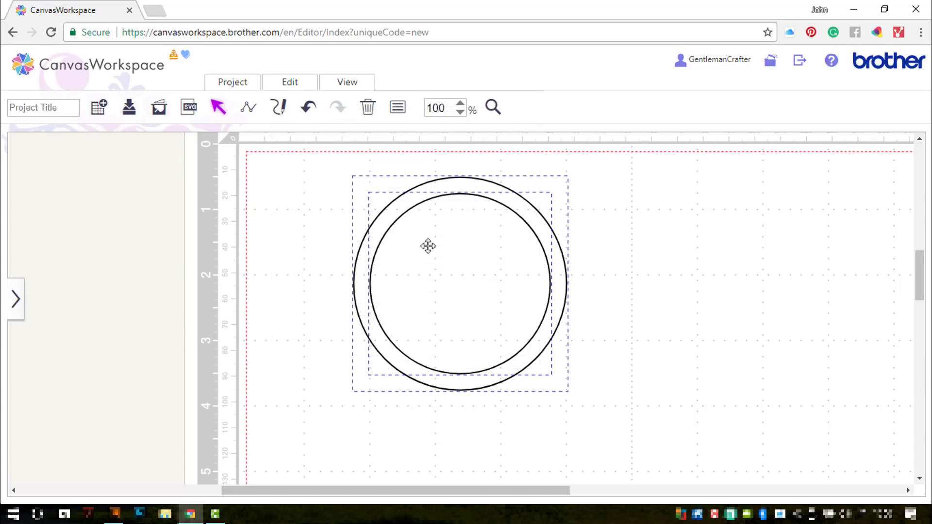
# Step: Align the two circles on a common centre to form the ring
pyautogui.click(290, 82)
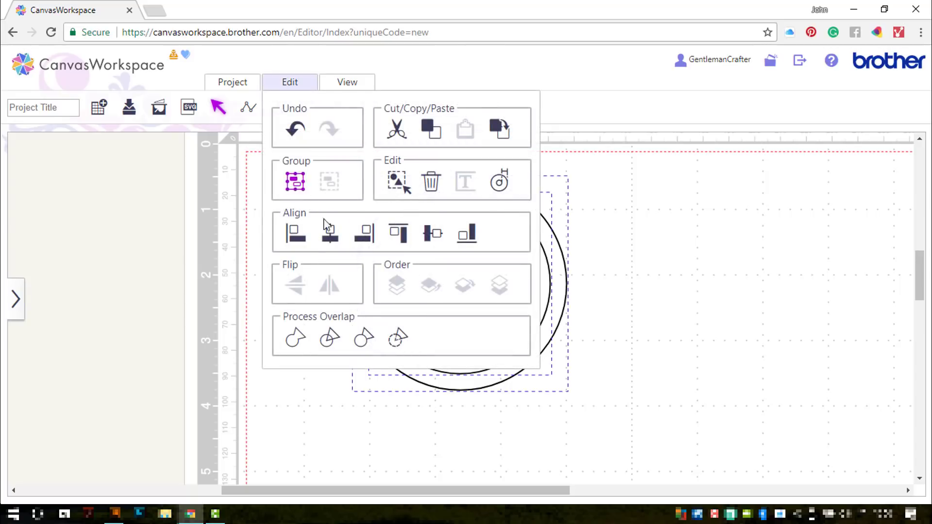
pyautogui.click(289, 81)
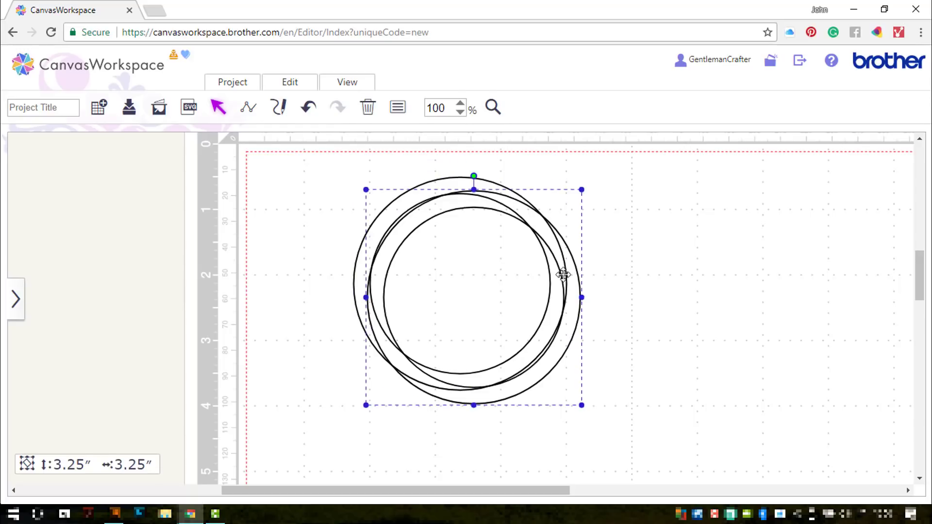
# Step: Place the copied ring below the first and align both on one horizontal centre
pyautogui.moveTo(562, 274); pyautogui.dragTo(526, 379)
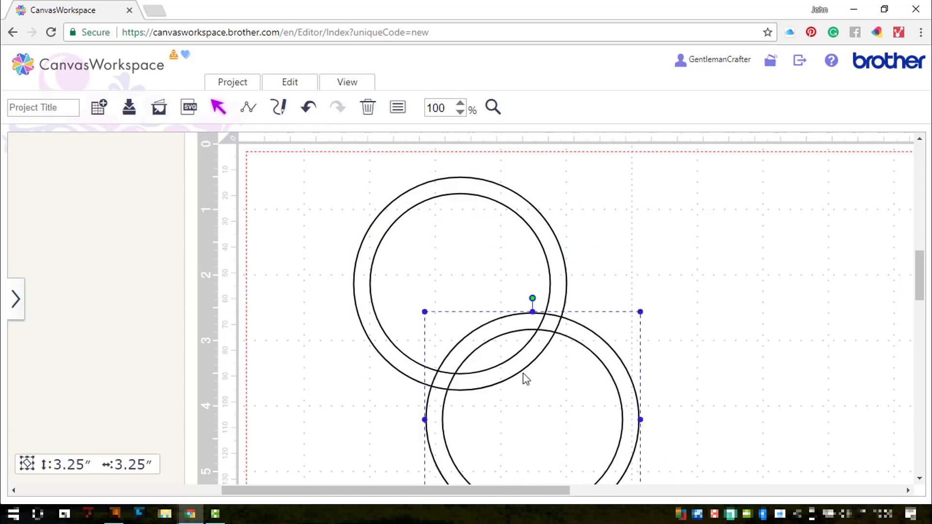
pyautogui.moveTo(526, 380); pyautogui.dragTo(457, 390)
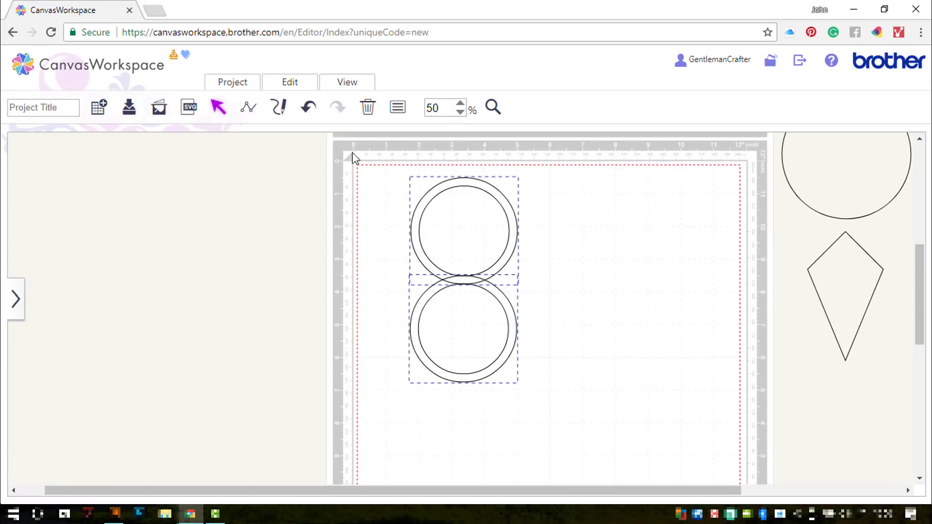
pyautogui.click(290, 82)
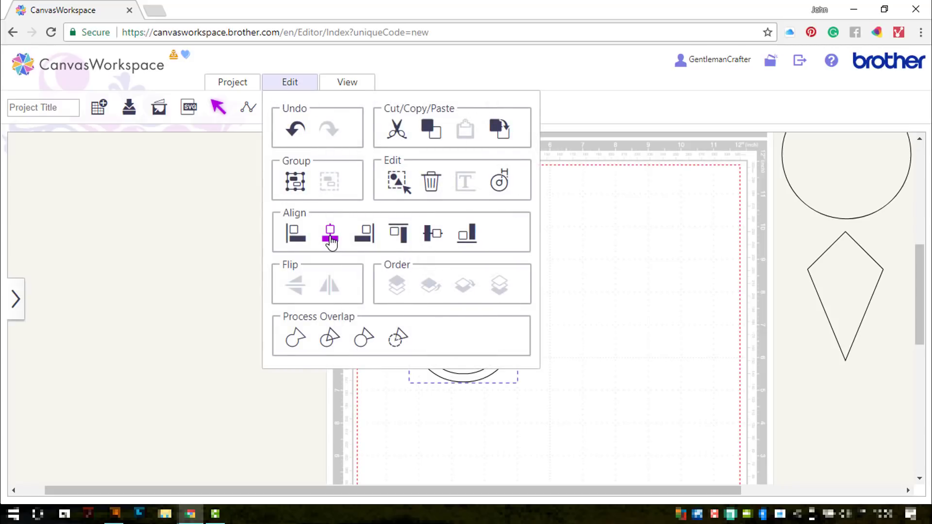
pyautogui.click(329, 232)
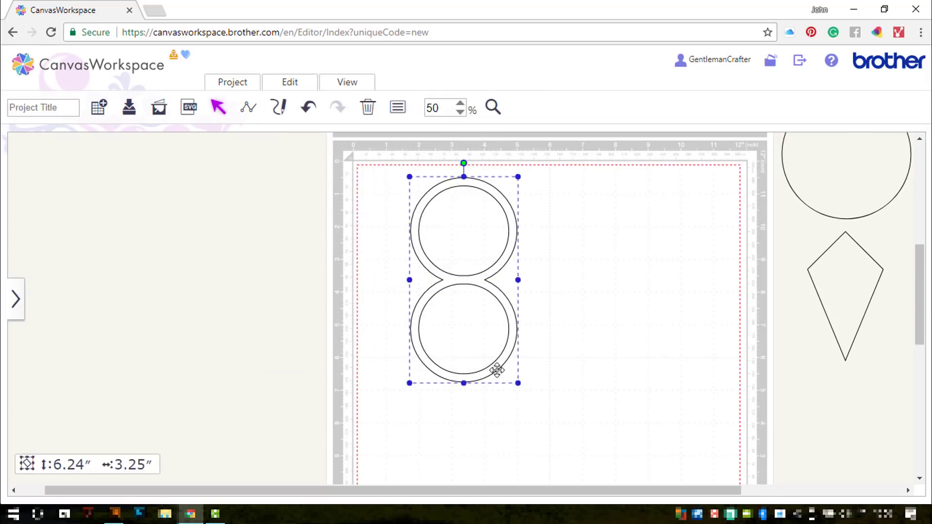
# Step: Cross the sideways ring pair over the first, centre all four rings and weld them into one outline
pyautogui.moveTo(464, 163); pyautogui.dragTo(476, 176)
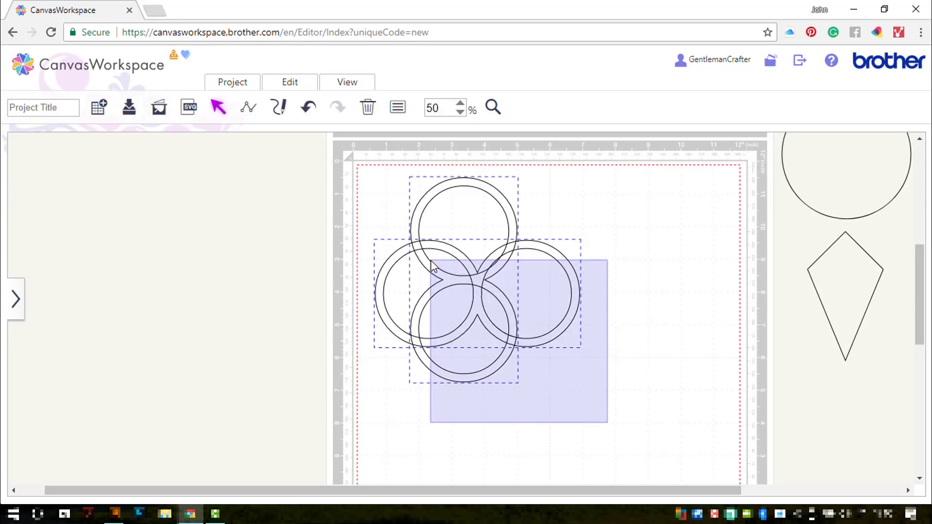
pyautogui.click(289, 81)
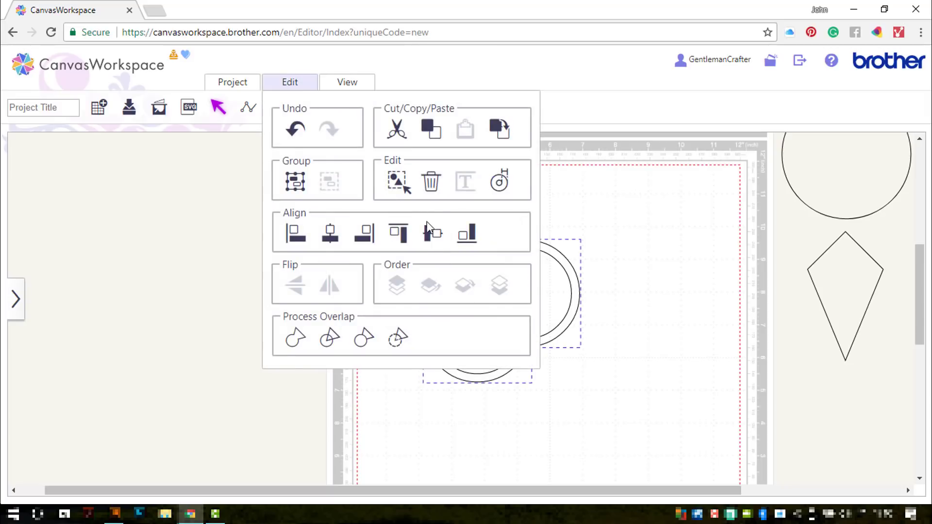
pyautogui.click(290, 81)
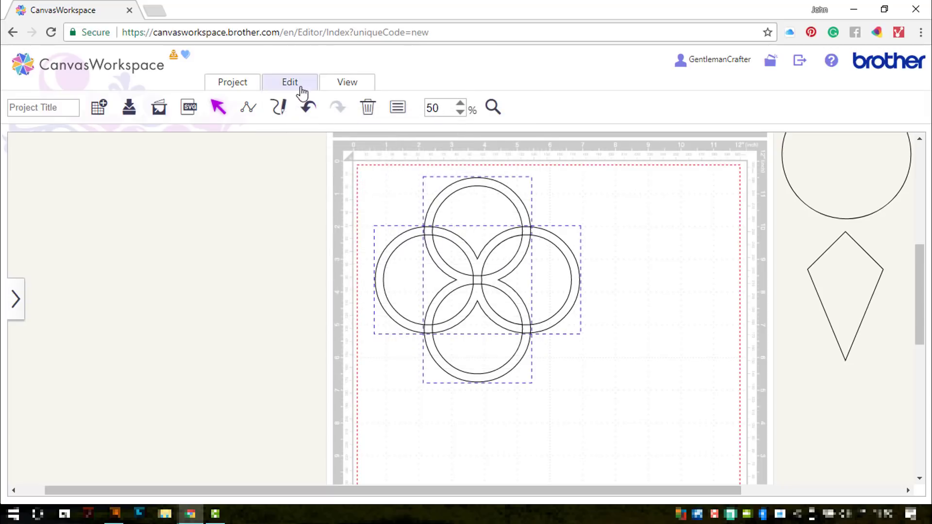
pyautogui.click(290, 81)
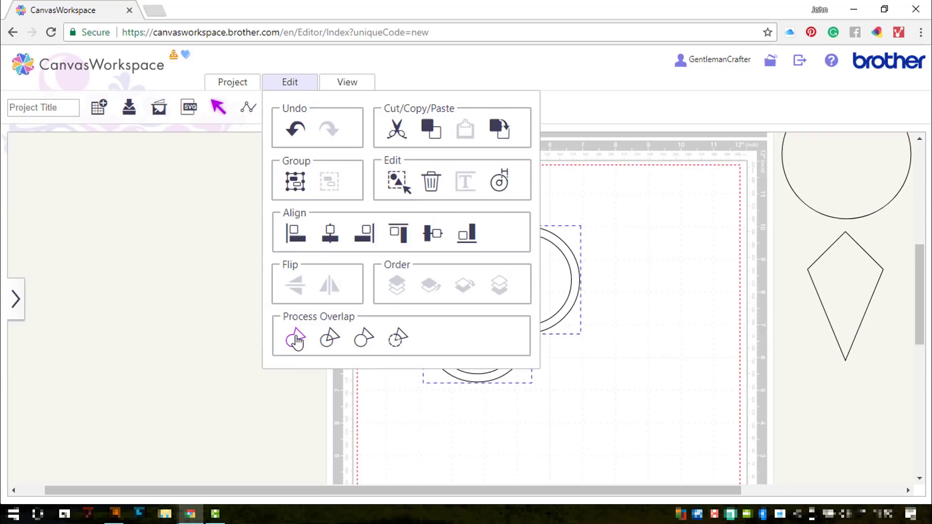
pyautogui.click(293, 338)
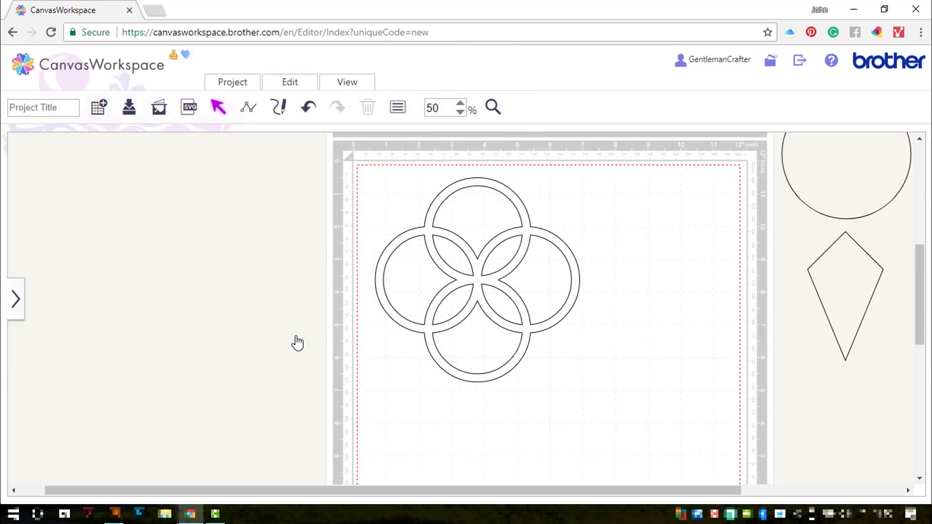
# Step: Rotate a copy of the welded rings 45° and centre it over the original, forming eight rings
pyautogui.click(476, 279)
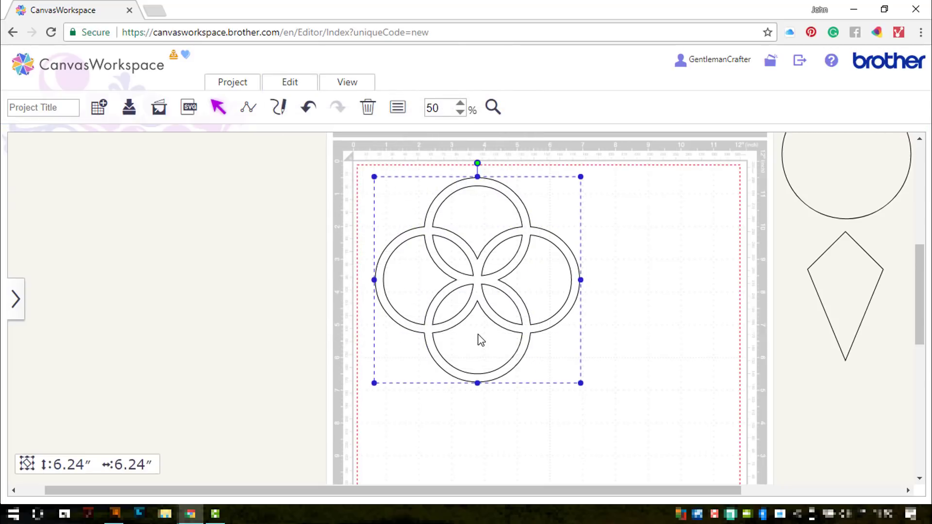
pyautogui.moveTo(476, 163); pyautogui.dragTo(492, 177)
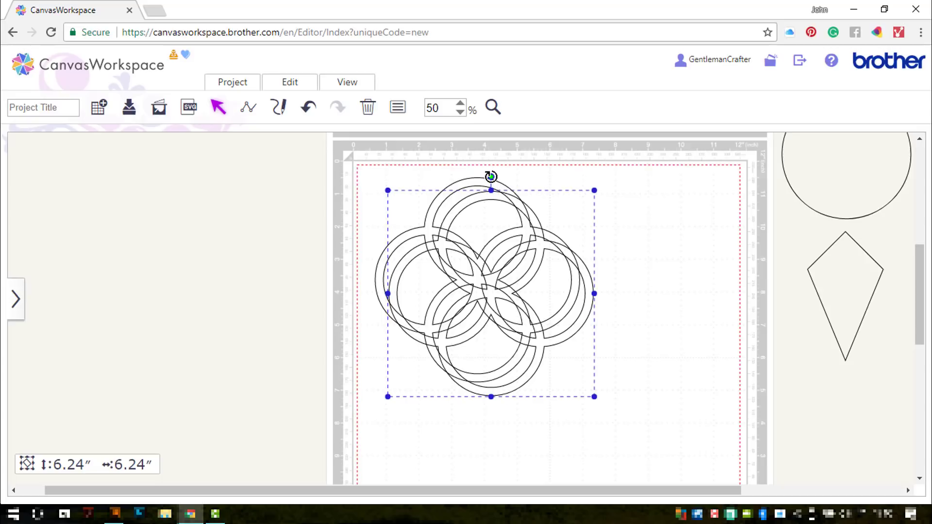
pyautogui.moveTo(489, 176); pyautogui.dragTo(409, 210)
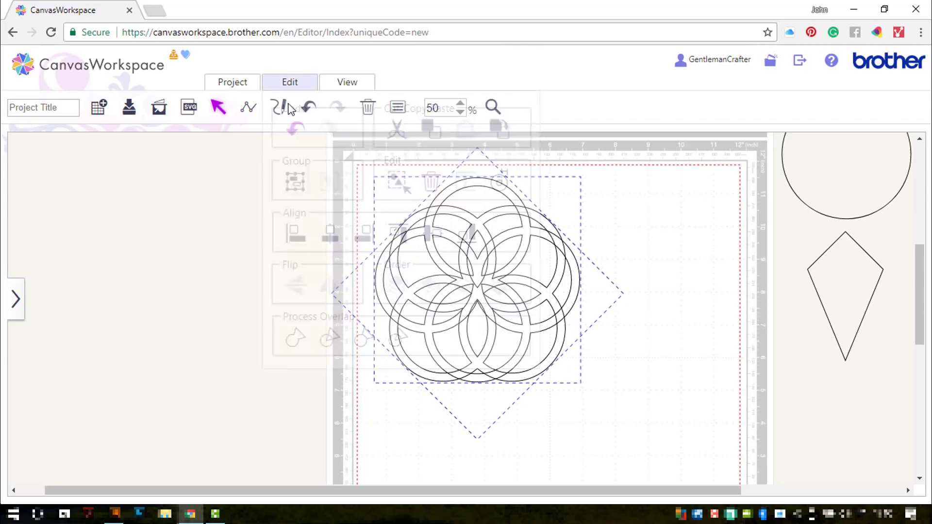
pyautogui.click(289, 81)
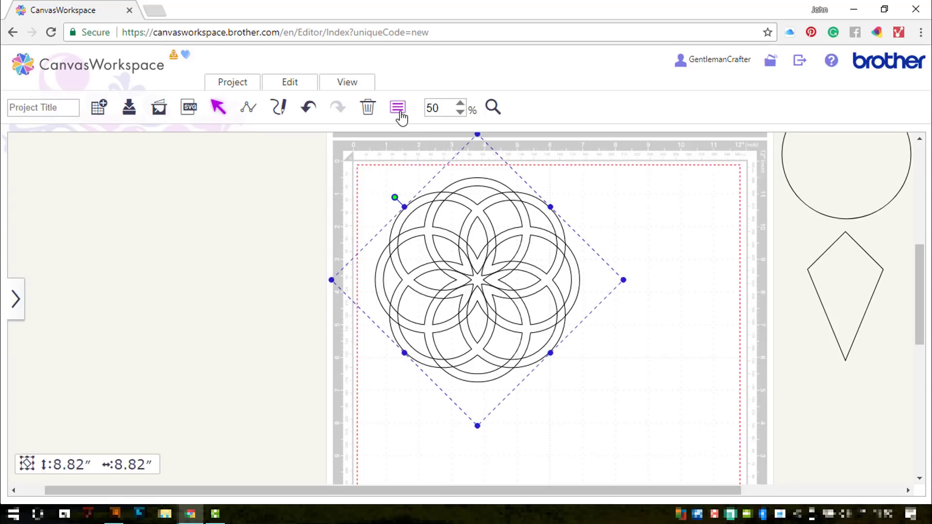
# Step: Weld the two overlaid ring flowers into a single eight-ring rosette outline
pyautogui.click(397, 107)
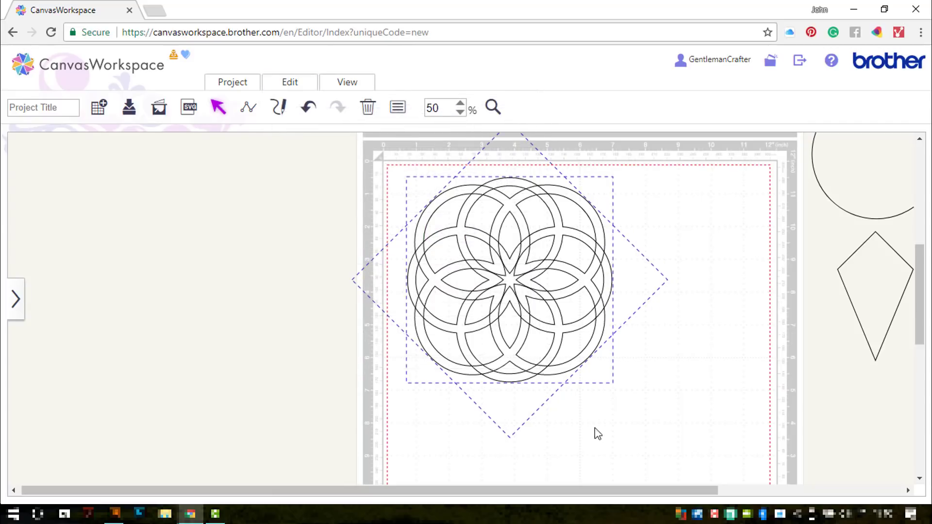
pyautogui.moveTo(614, 439)
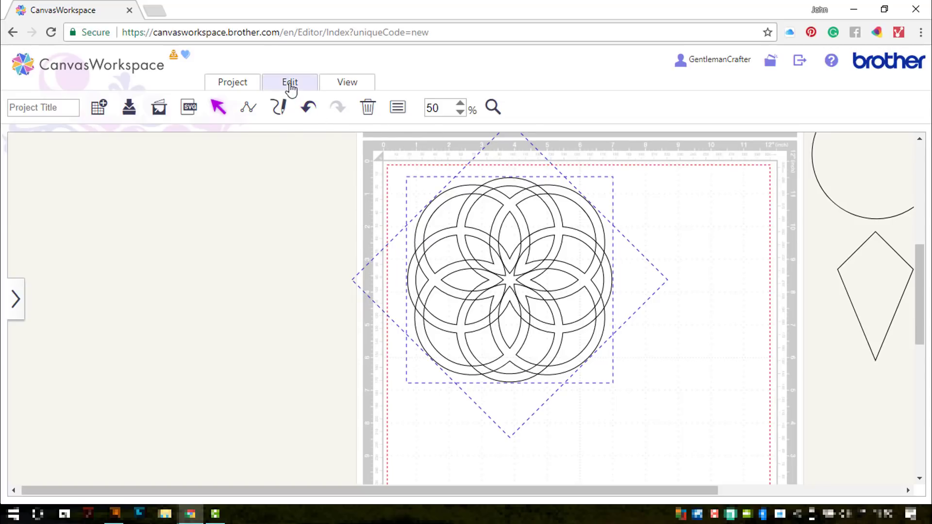
pyautogui.moveTo(299, 337)
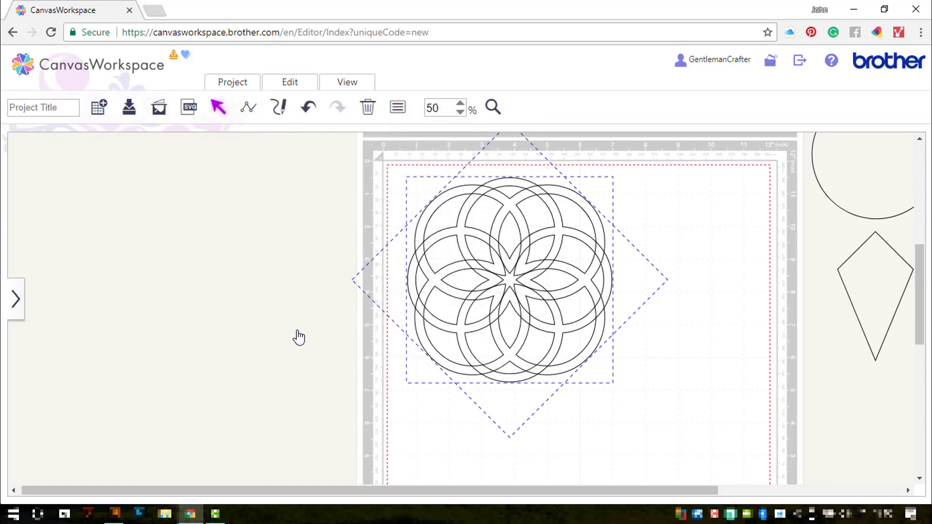
pyautogui.click(299, 336)
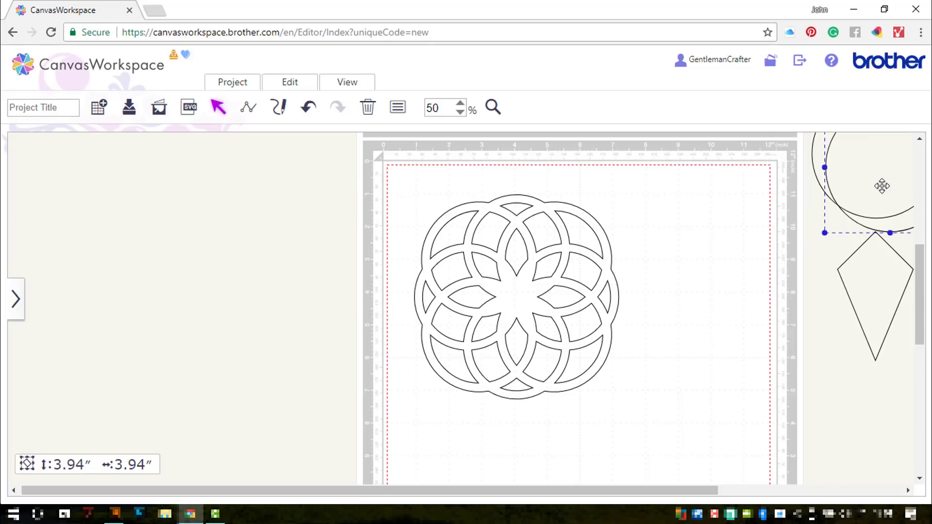
# Step: Add a circle at the mandala centre and set its size to 2.5 inches
pyautogui.click(515, 295)
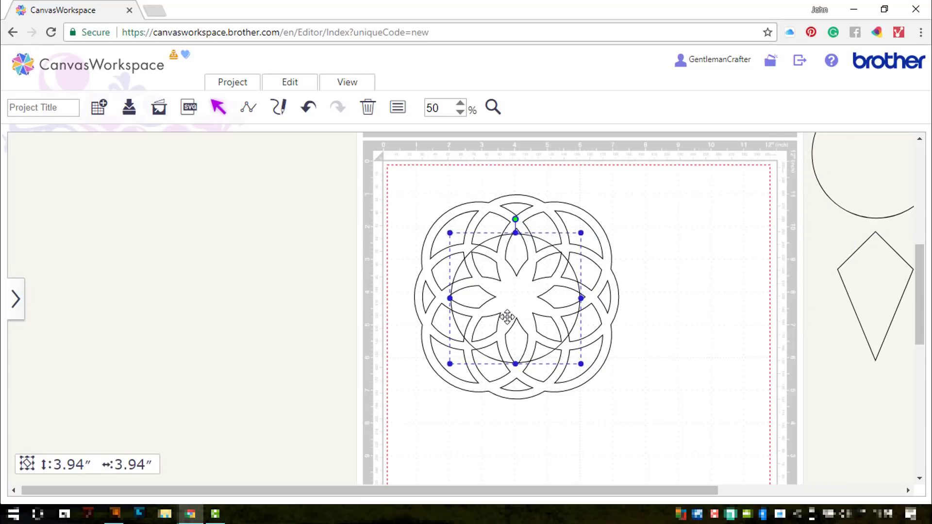
pyautogui.moveTo(581, 364); pyautogui.dragTo(554, 337)
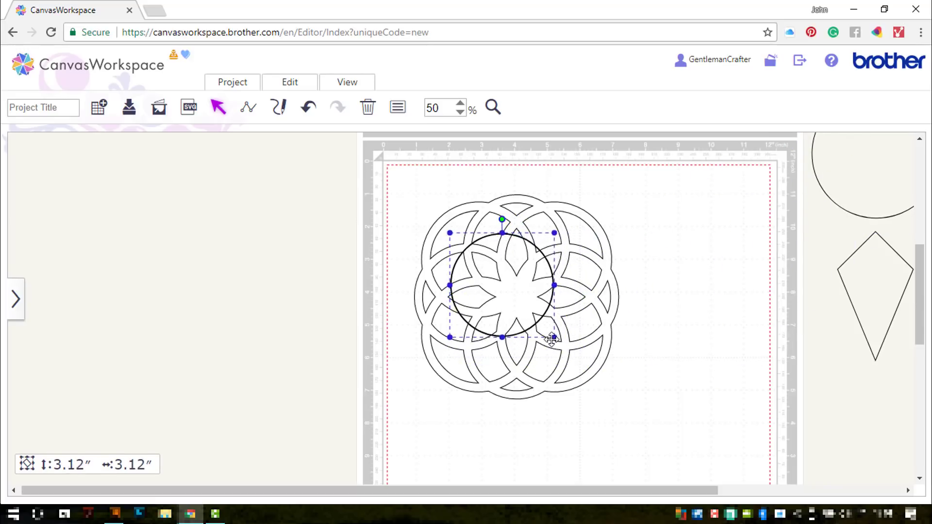
pyautogui.moveTo(555, 336); pyautogui.dragTo(560, 346)
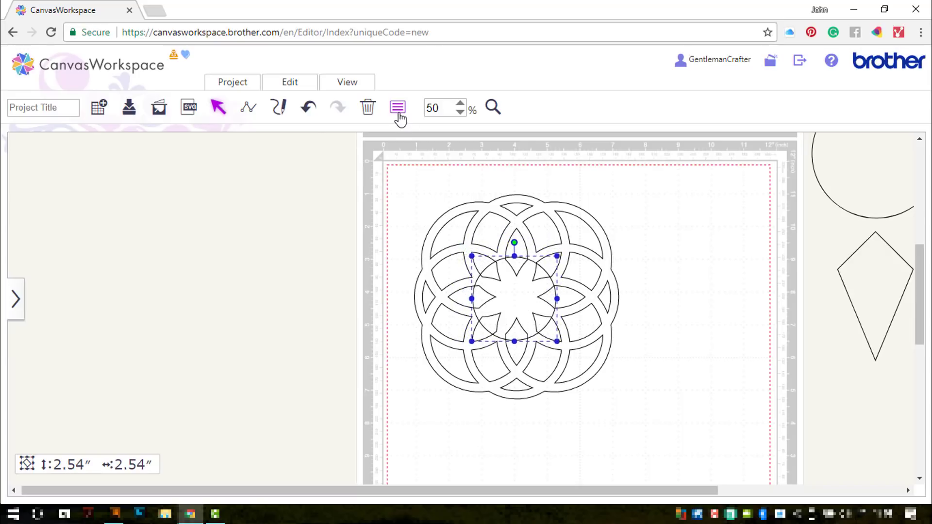
pyautogui.click(397, 108)
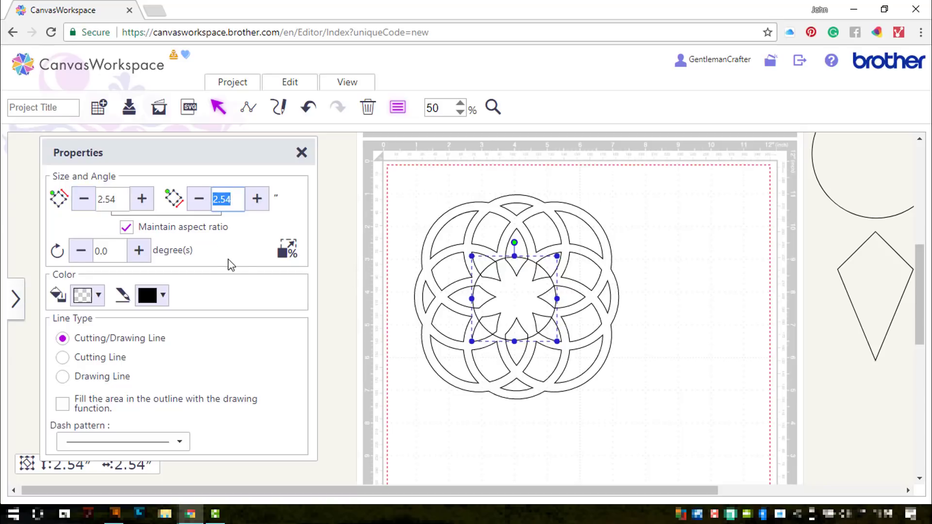
pyautogui.write('2.5')
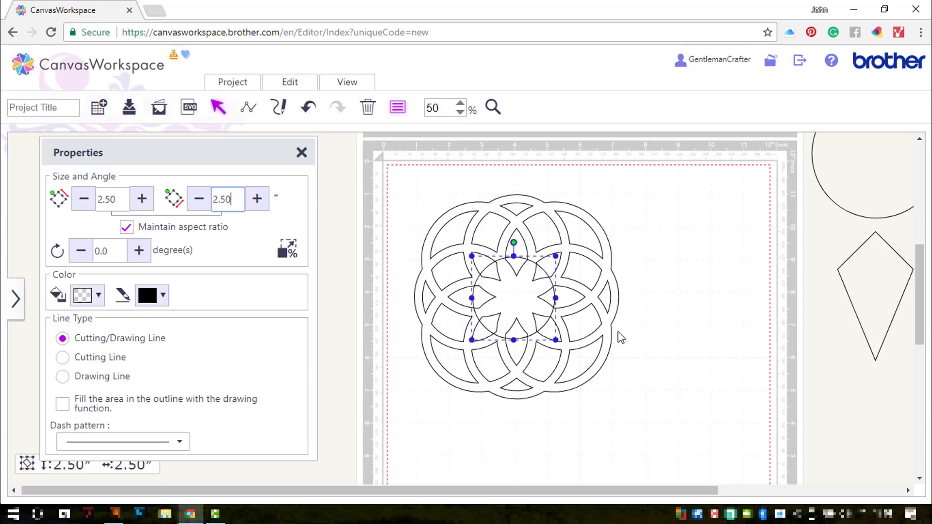
pyautogui.moveTo(625, 338)
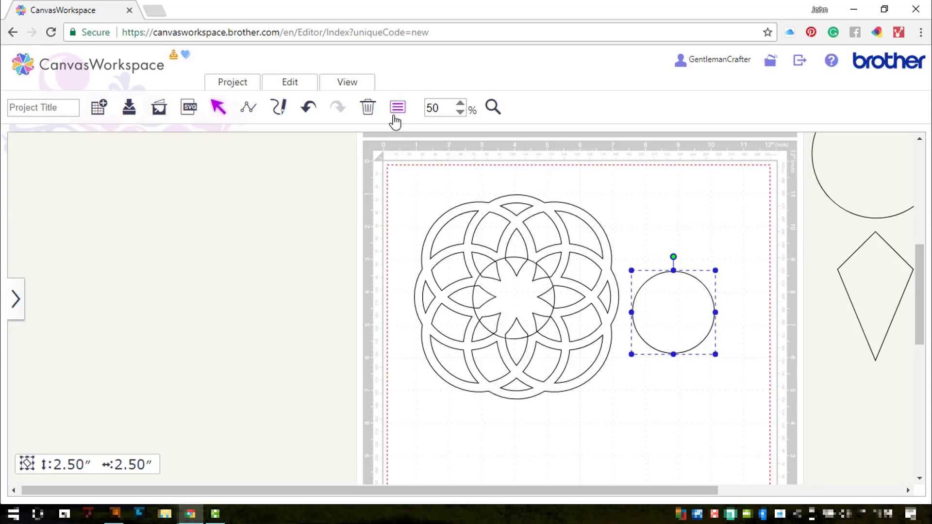
# Step: Set the duplicated circle beside it to 2.2 inches
pyautogui.click(397, 108)
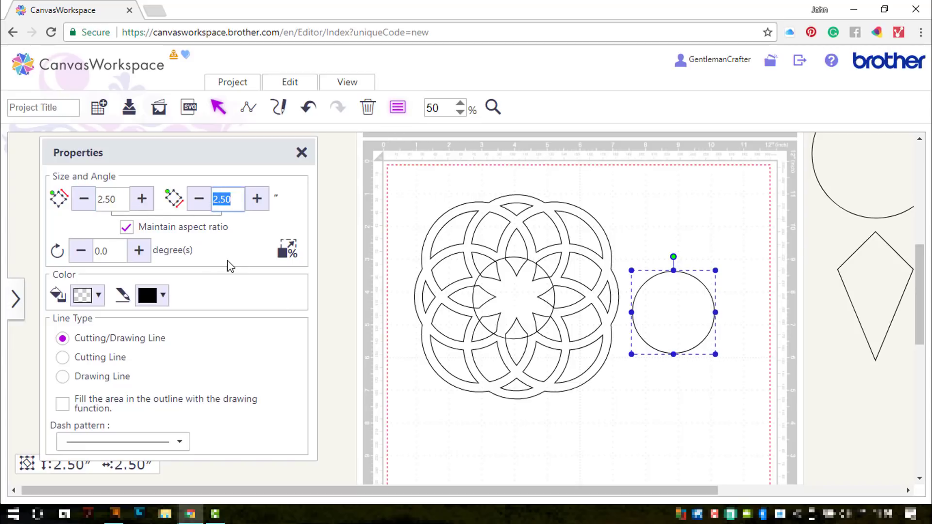
pyautogui.write('2.2')
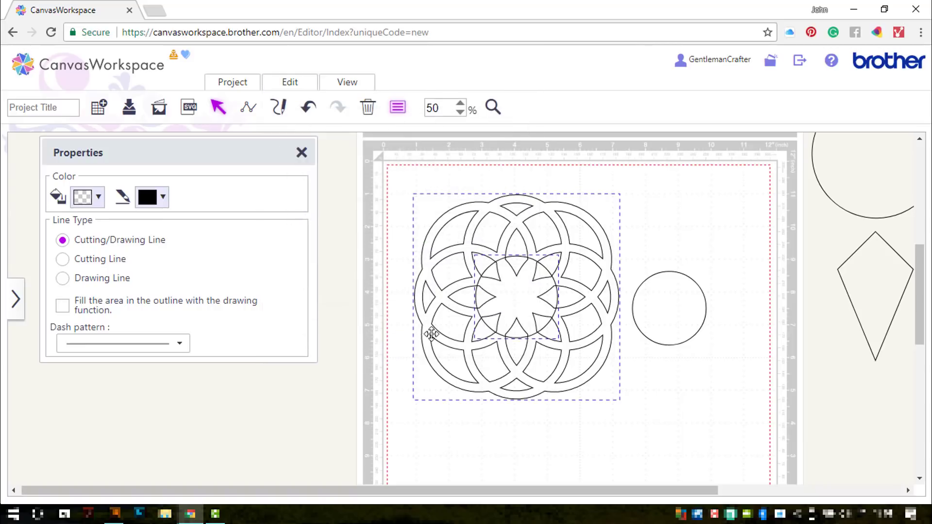
# Step: Centre the circle on the mandala and send the mandala behind it
pyautogui.click(289, 82)
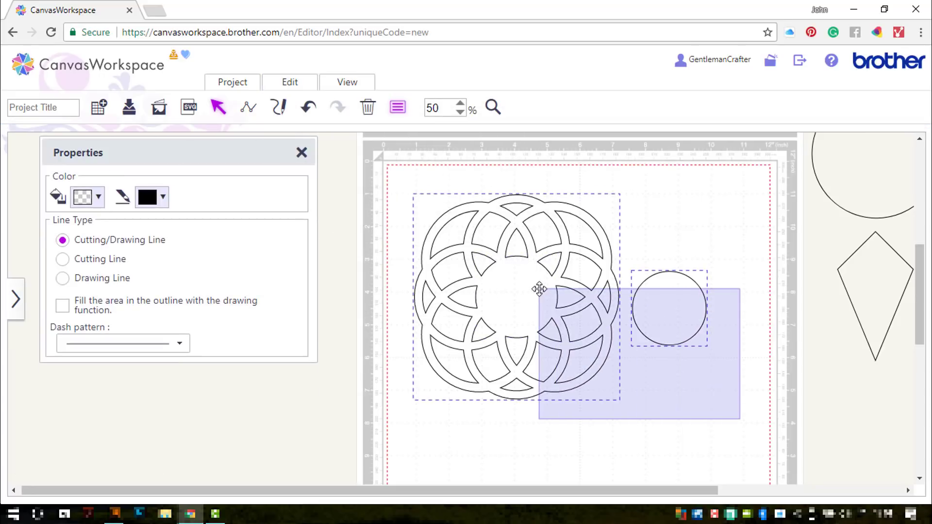
pyautogui.click(289, 81)
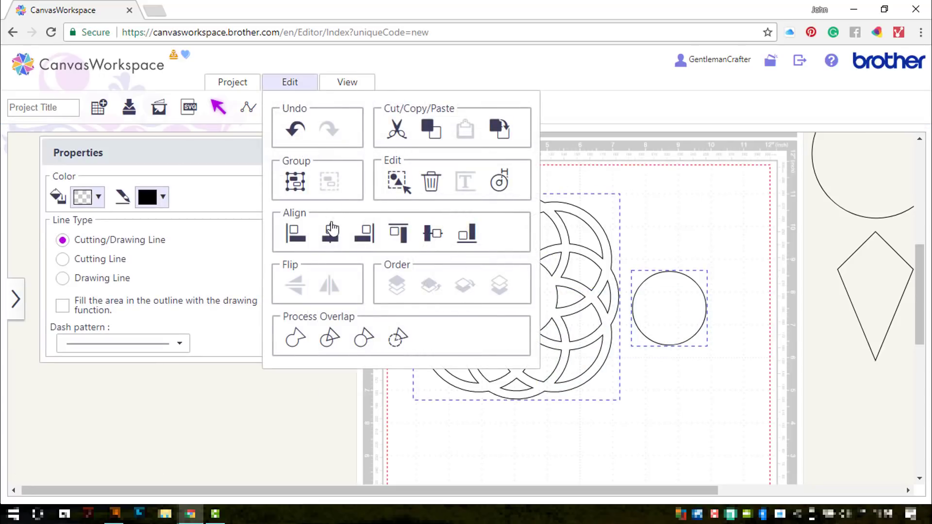
pyautogui.click(433, 233)
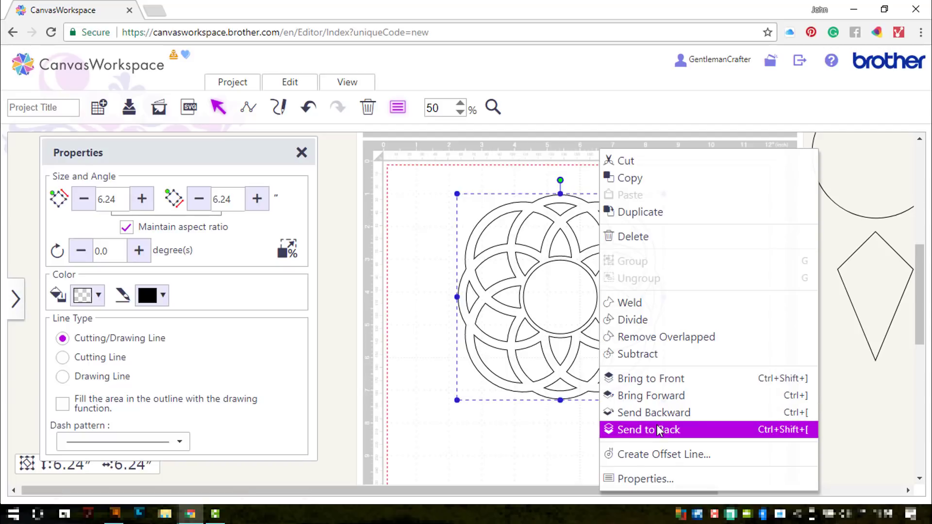
pyautogui.click(649, 430)
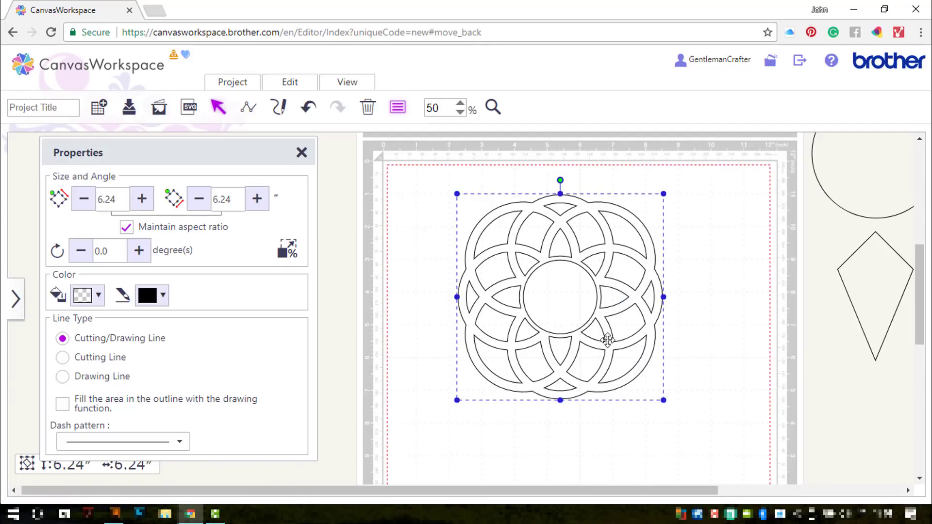
# Step: Merge the circle into the mandala so its middle becomes a clean round opening
pyautogui.click(289, 81)
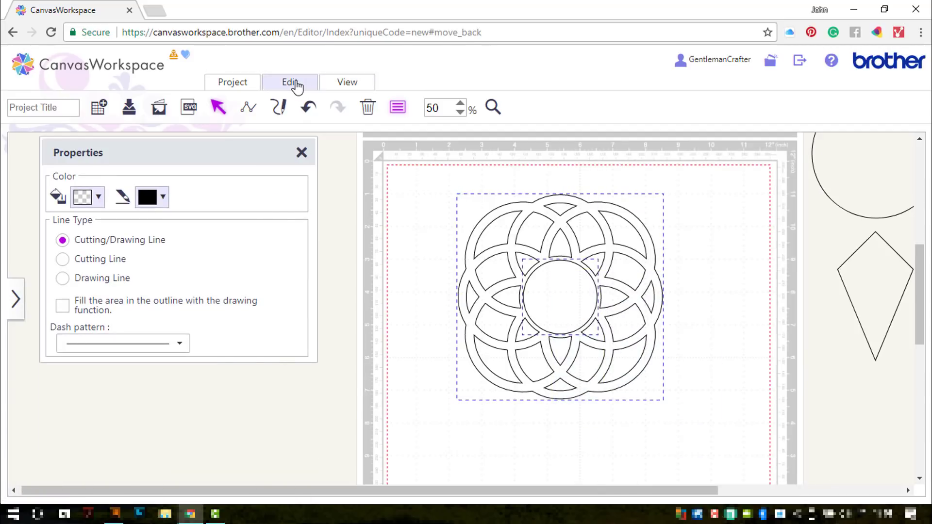
pyautogui.click(290, 82)
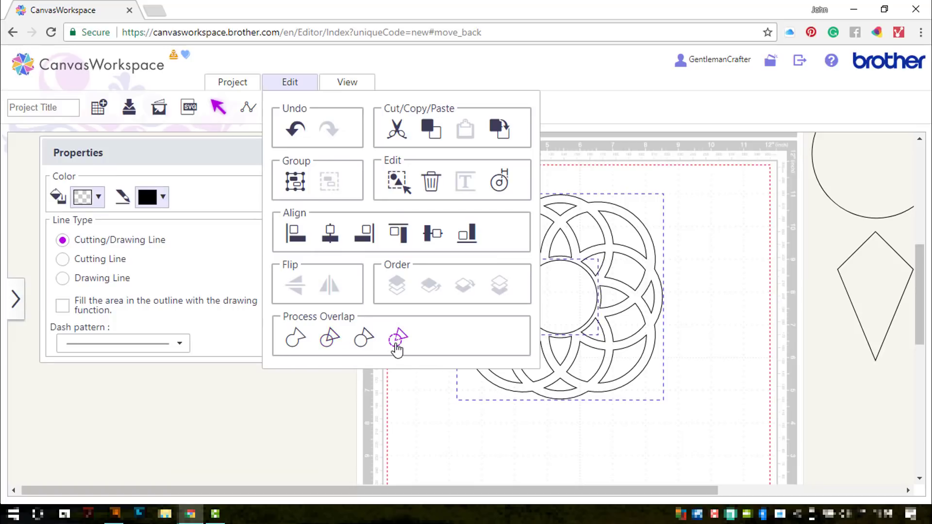
pyautogui.click(397, 338)
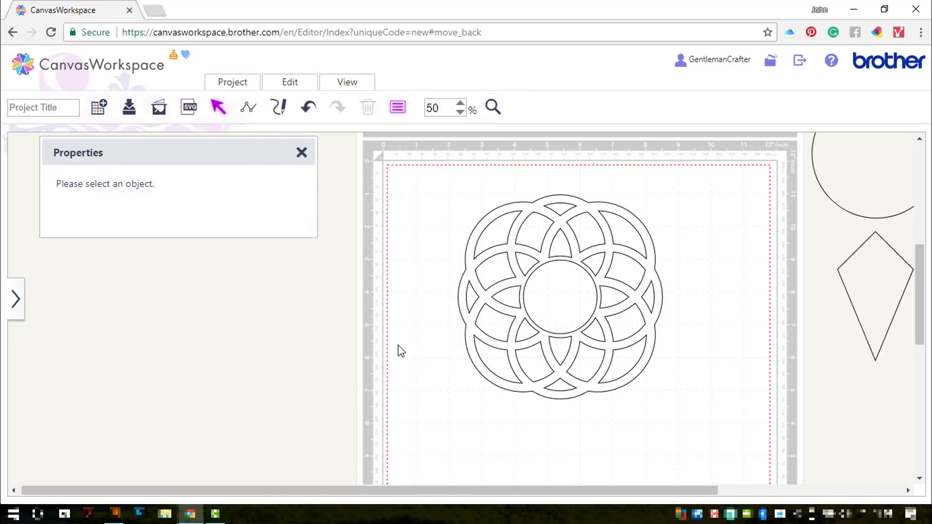
pyautogui.click(301, 152)
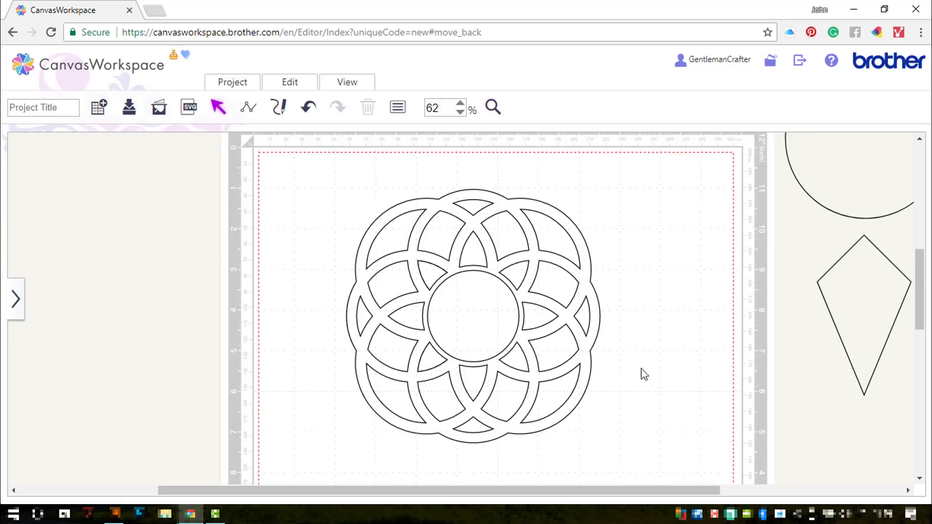
# Step: Create a 0.08-inch offset line around every mandala edge, inner openings included
pyautogui.click(473, 315)
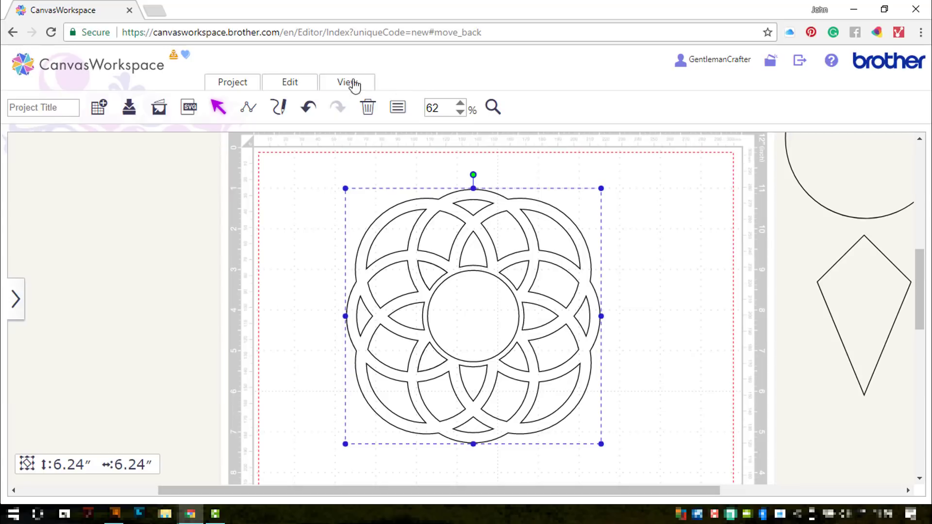
pyautogui.click(290, 81)
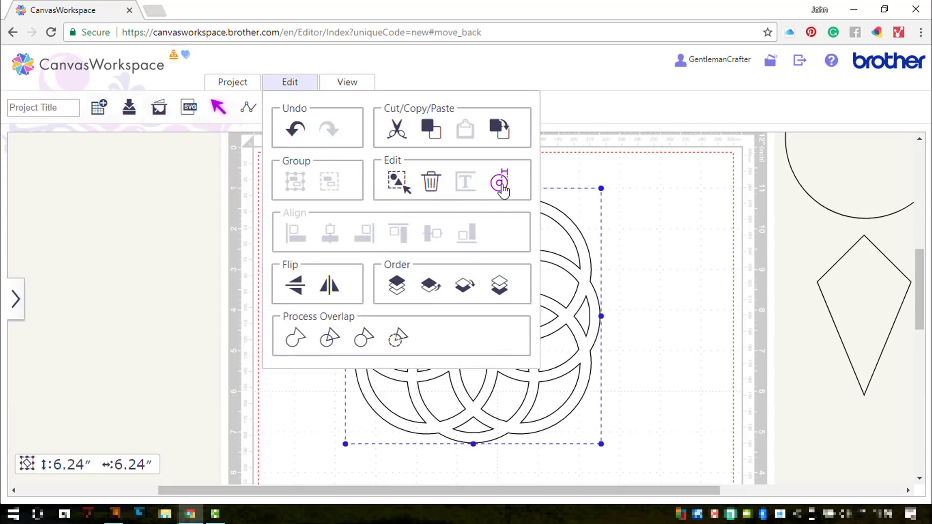
pyautogui.click(501, 181)
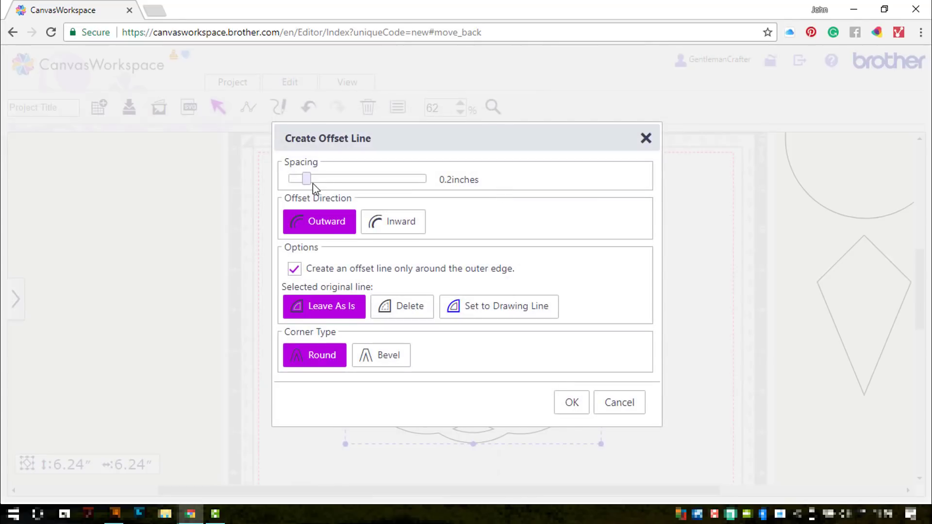
pyautogui.moveTo(306, 179); pyautogui.dragTo(292, 179)
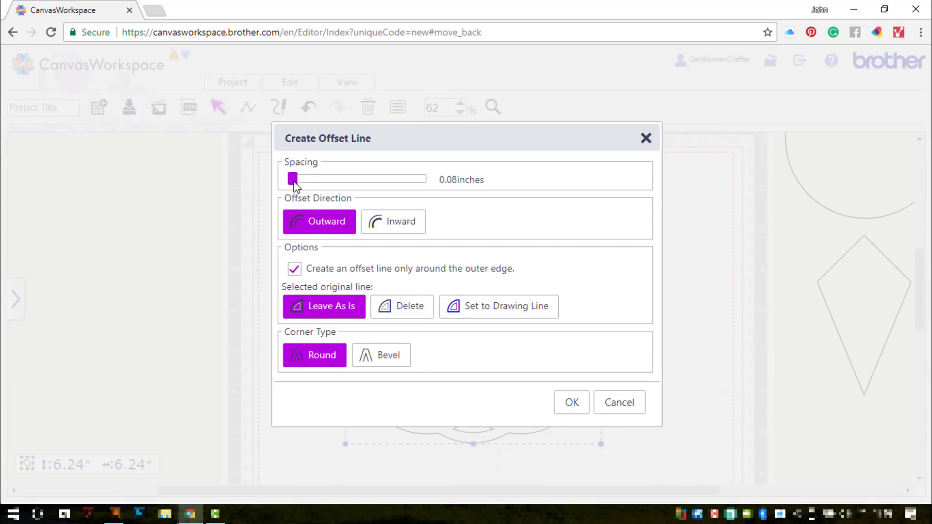
pyautogui.click(294, 269)
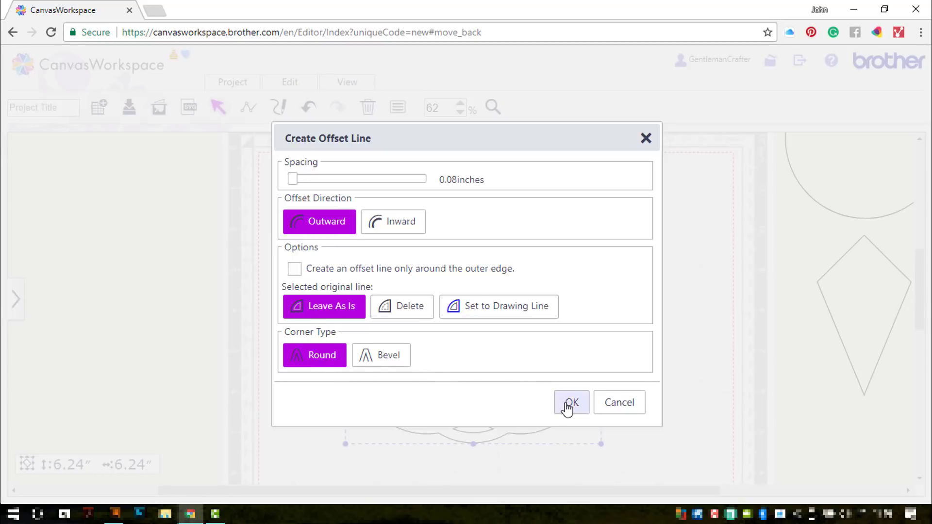
pyautogui.click(570, 402)
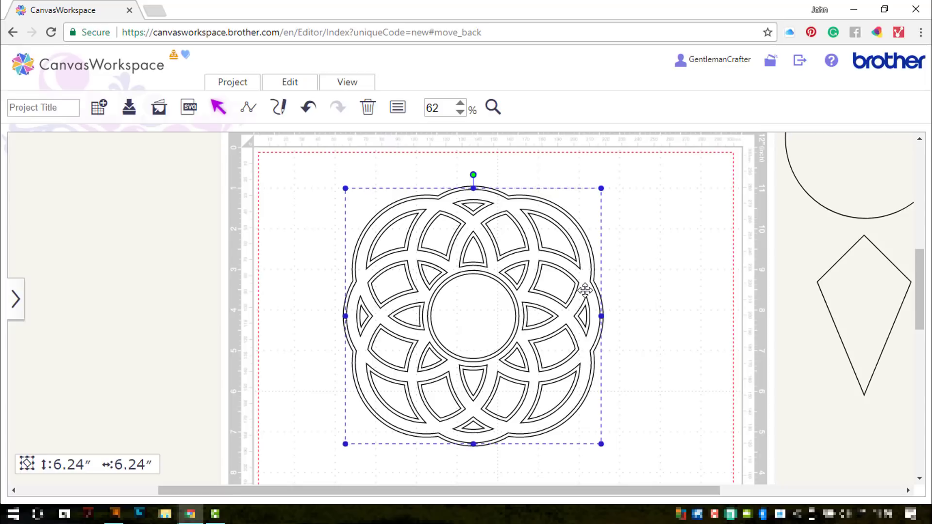
pyautogui.moveTo(586, 289); pyautogui.dragTo(443, 289)
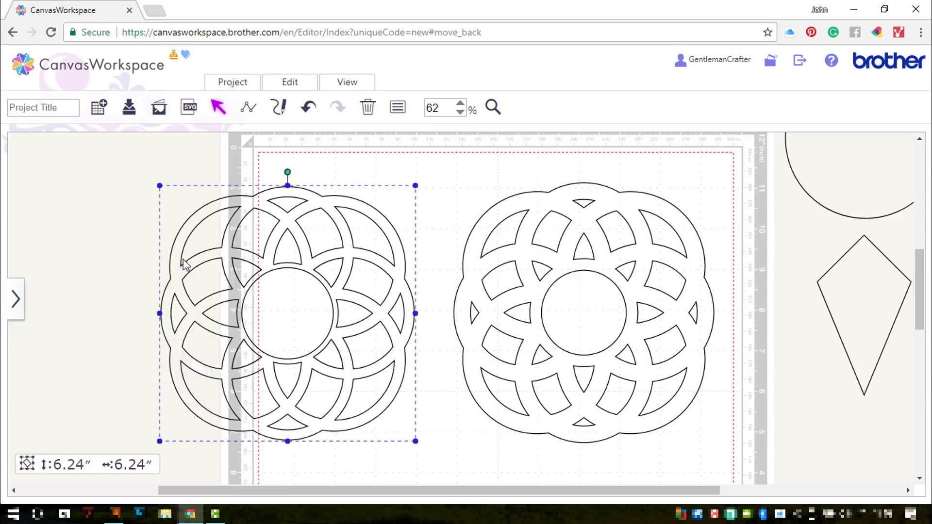
pyautogui.moveTo(287, 314); pyautogui.dragTo(525, 308)
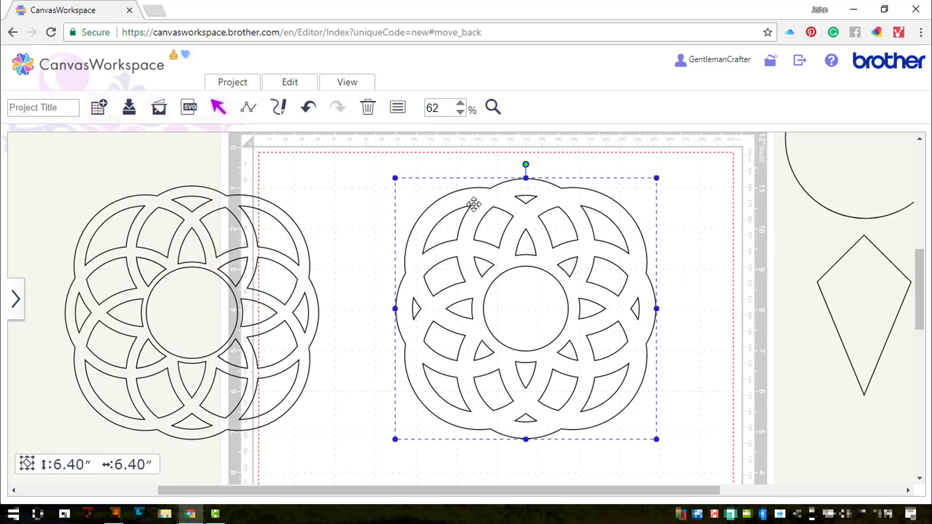
pyautogui.click(397, 108)
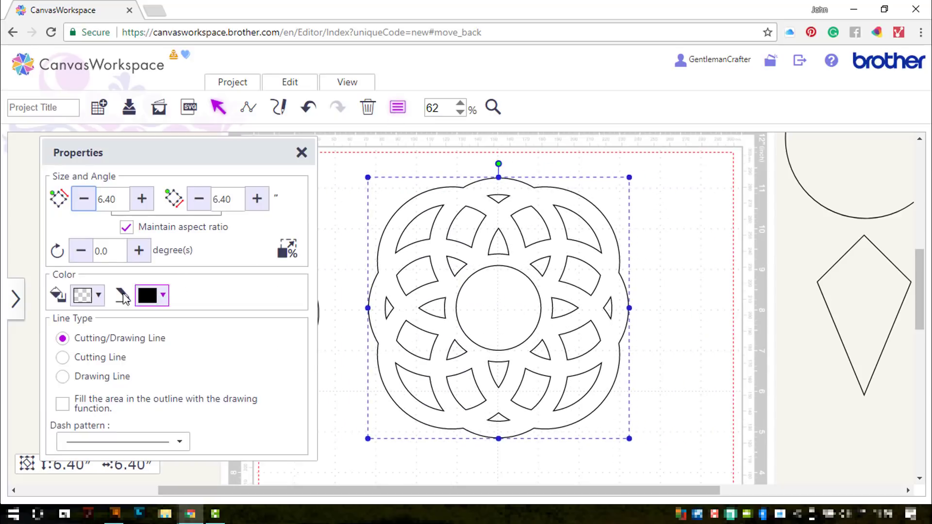
pyautogui.click(88, 295)
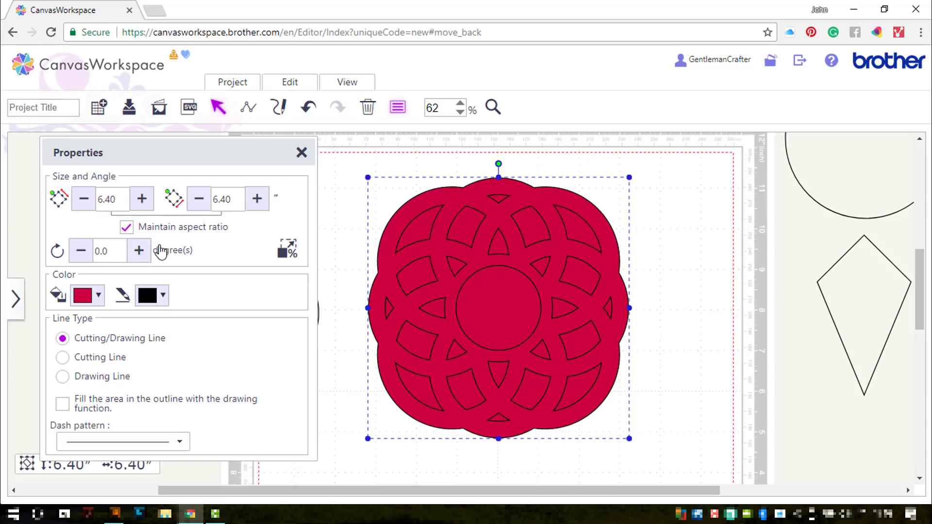
pyautogui.moveTo(498, 220)
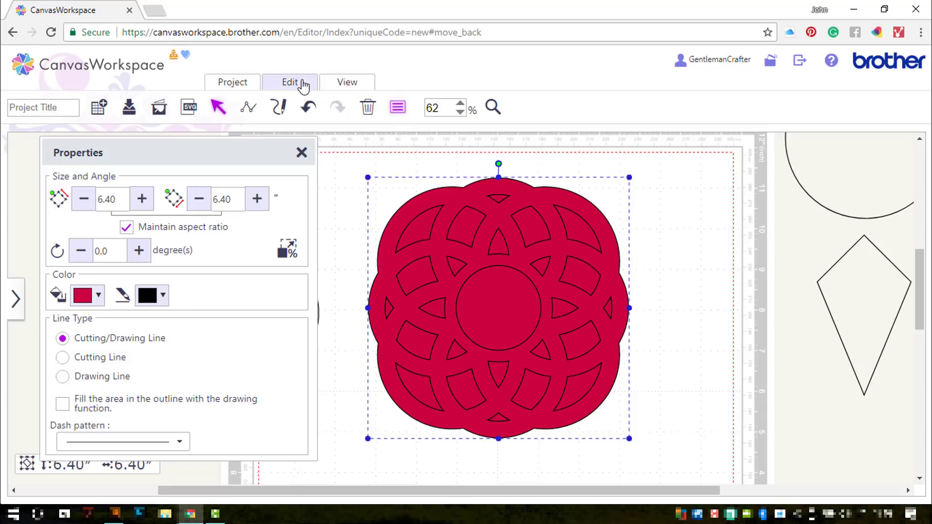
pyautogui.click(290, 82)
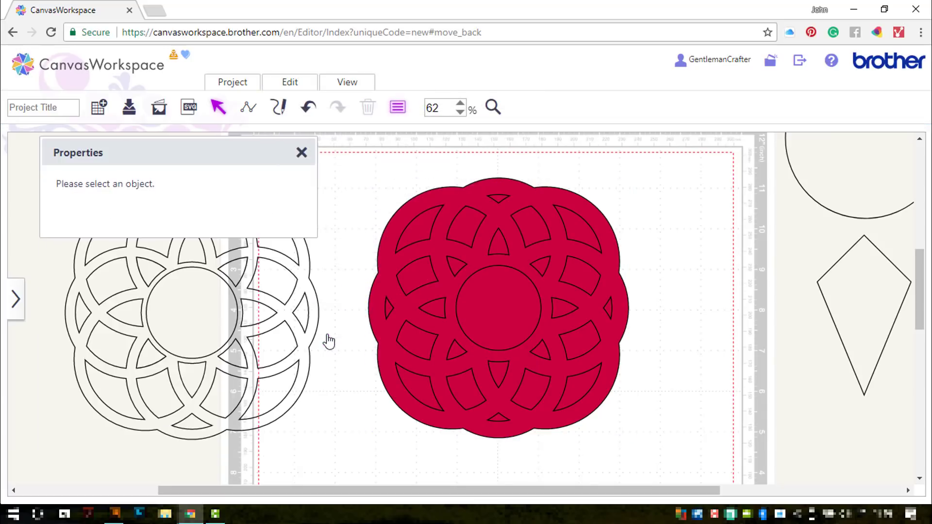
# Step: Select the red mandala and bring up its offset line settings at 0.2 inches outward
pyautogui.click(302, 152)
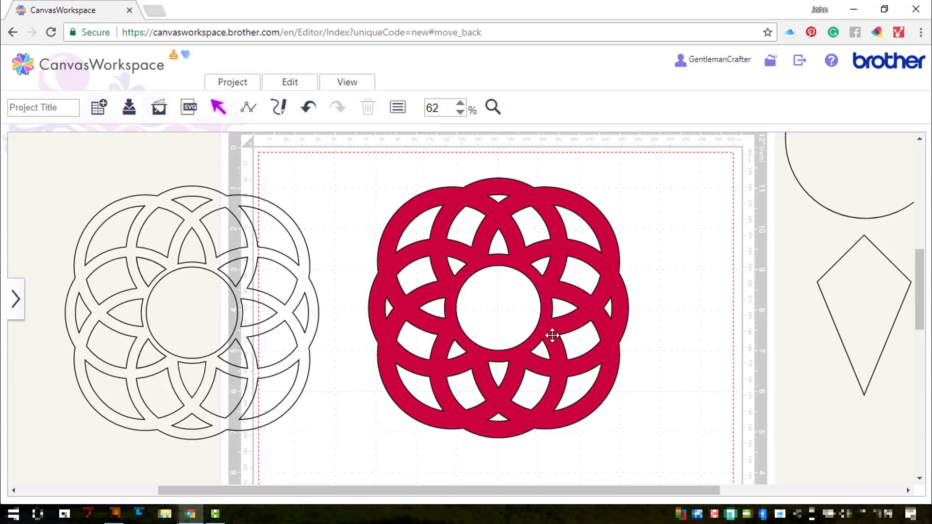
pyautogui.click(498, 308)
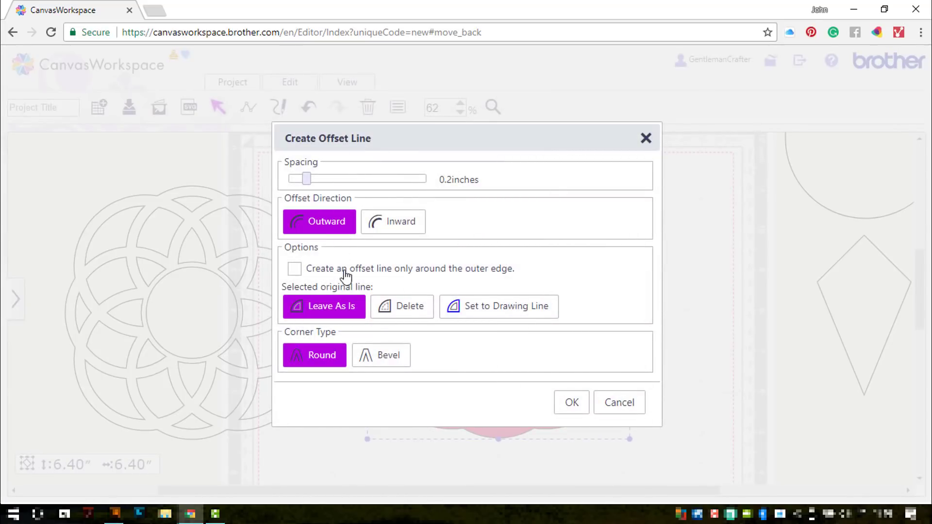
# Step: Create a 0.2-inch outward offset around only the outer edge as a solid backing shape
pyautogui.click(293, 269)
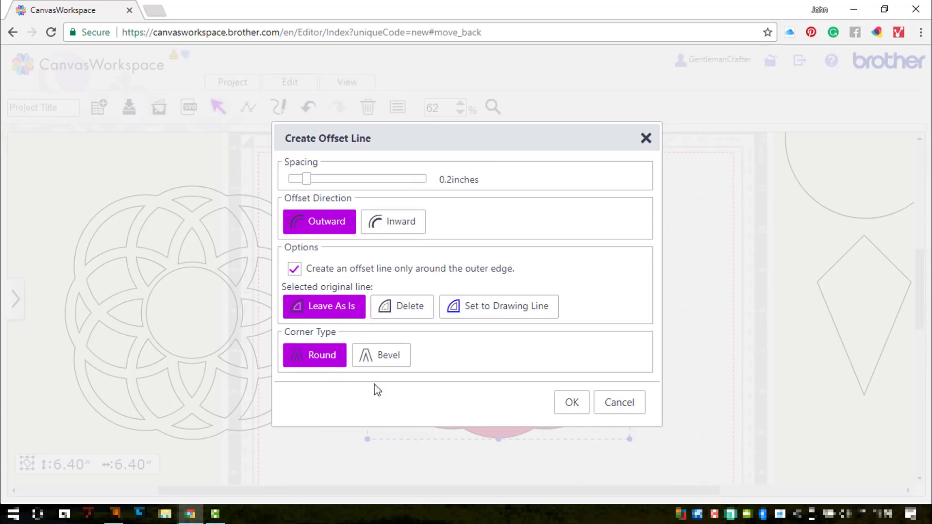
pyautogui.click(570, 403)
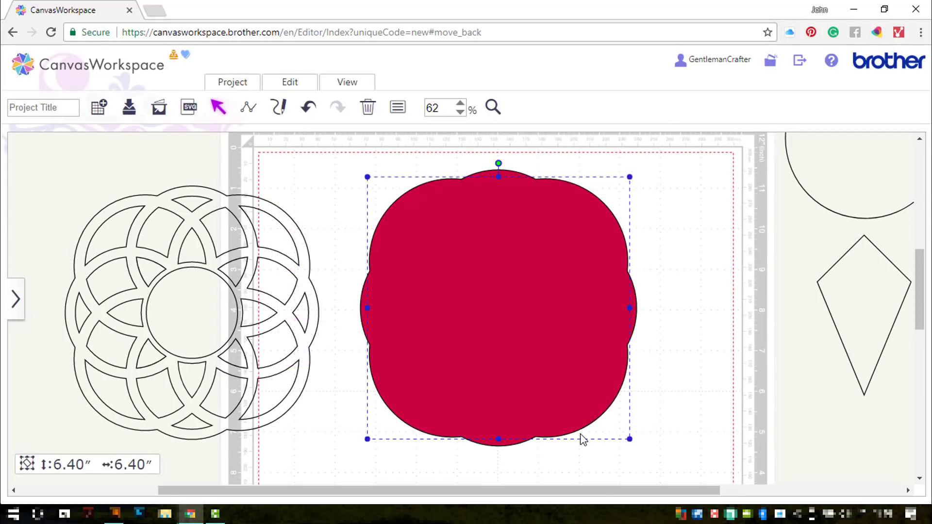
pyautogui.moveTo(630, 439); pyautogui.dragTo(639, 448)
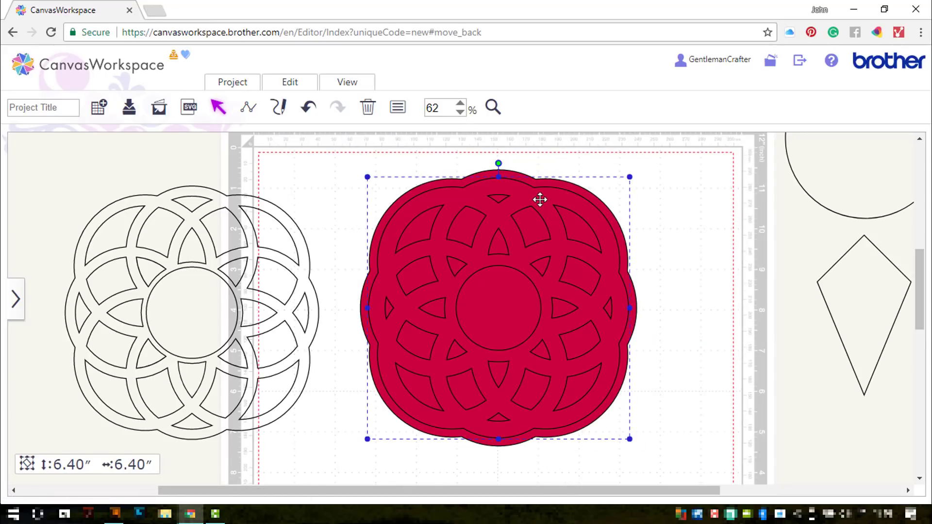
# Step: Fill the mandala with dark grey from its Properties palette
pyautogui.click(397, 107)
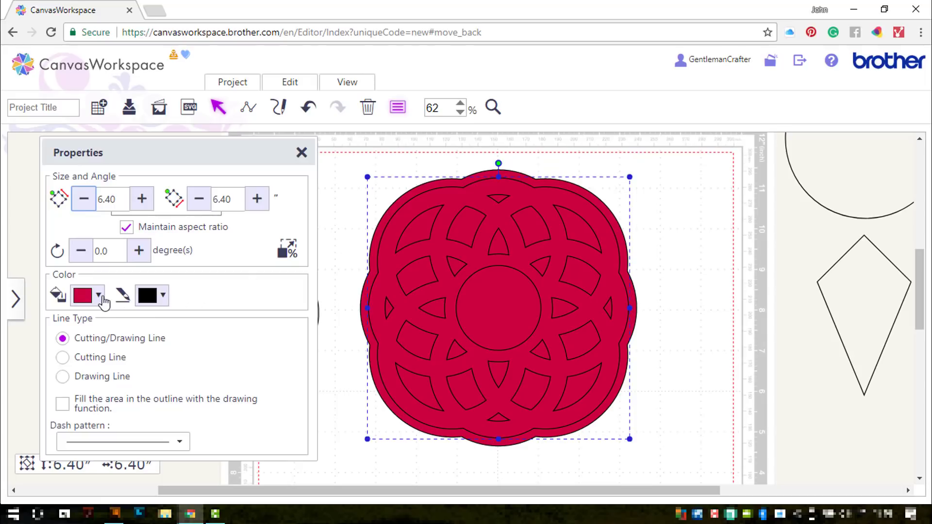
pyautogui.click(99, 296)
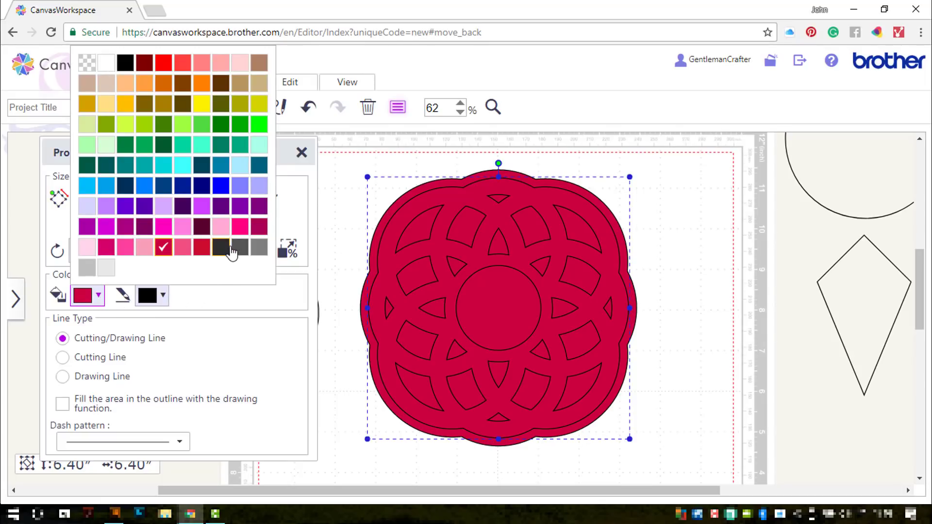
pyautogui.click(221, 247)
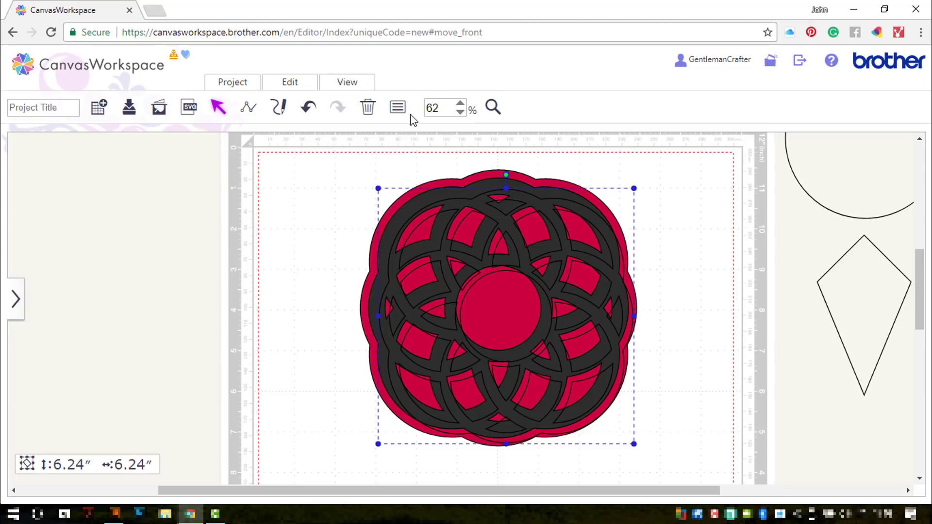
# Step: Fill the smaller ring mandala above it with pale pink
pyautogui.click(397, 108)
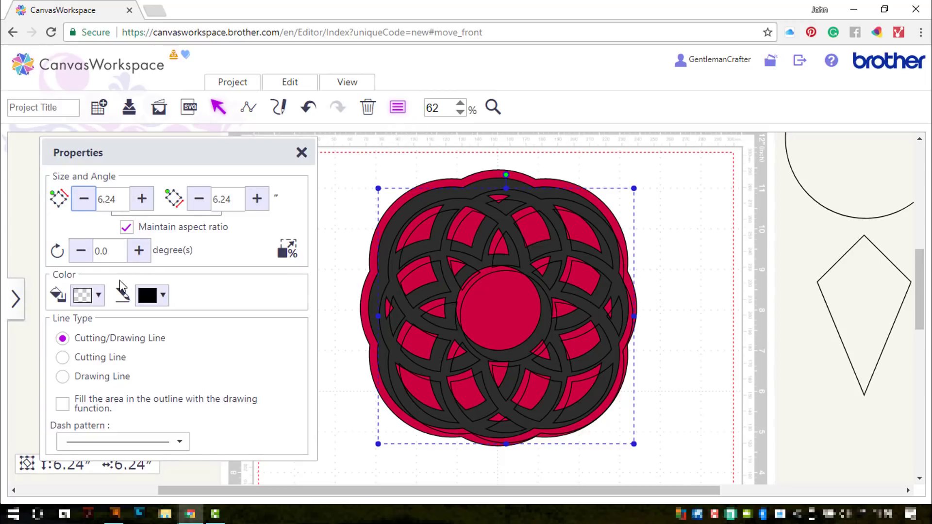
pyautogui.click(81, 295)
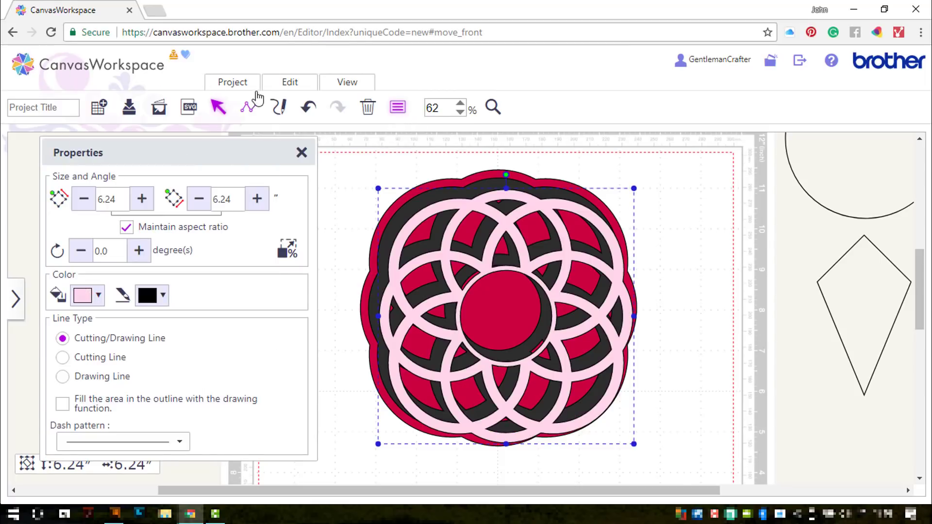
pyautogui.click(302, 153)
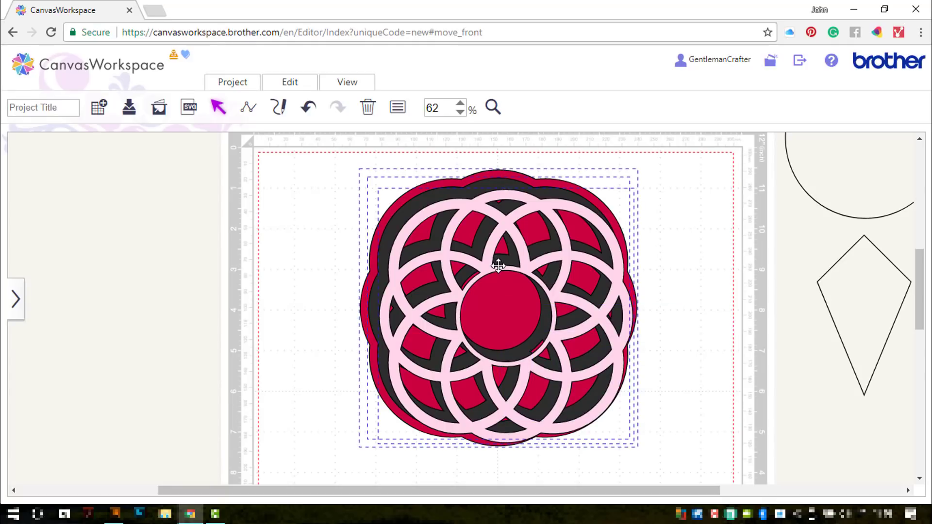
# Step: Centre the three mandala layers on one another via Edit > Align
pyautogui.click(289, 81)
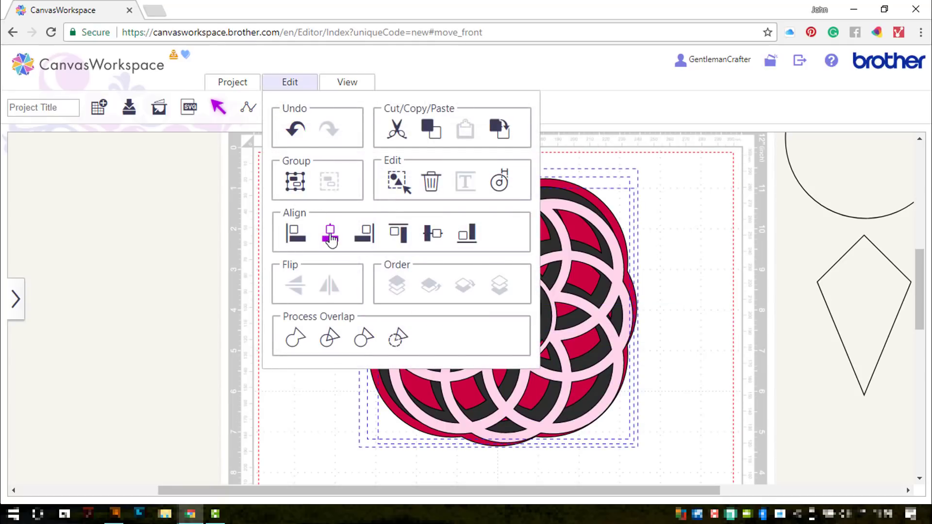
pyautogui.click(431, 233)
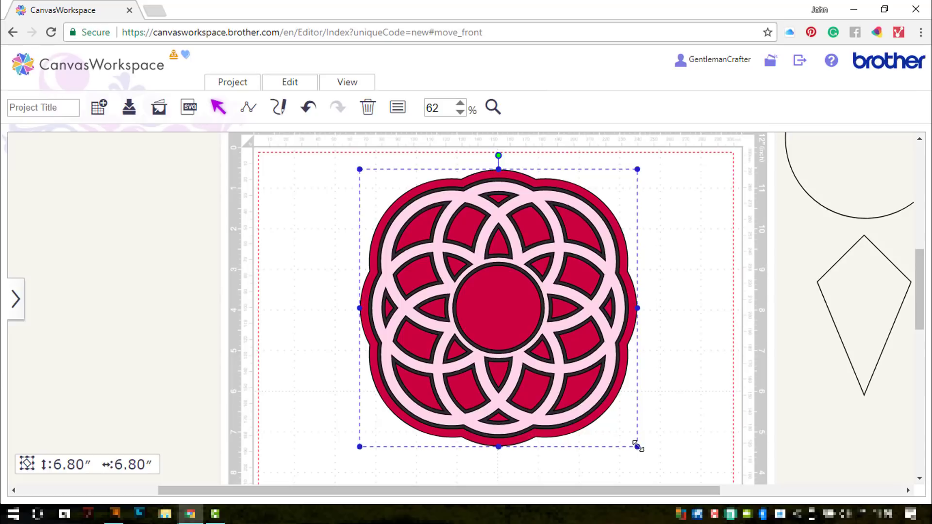
# Step: Shrink the mandala stack to 5.72 inches and park it beside the mat
pyautogui.moveTo(637, 446); pyautogui.dragTo(689, 333)
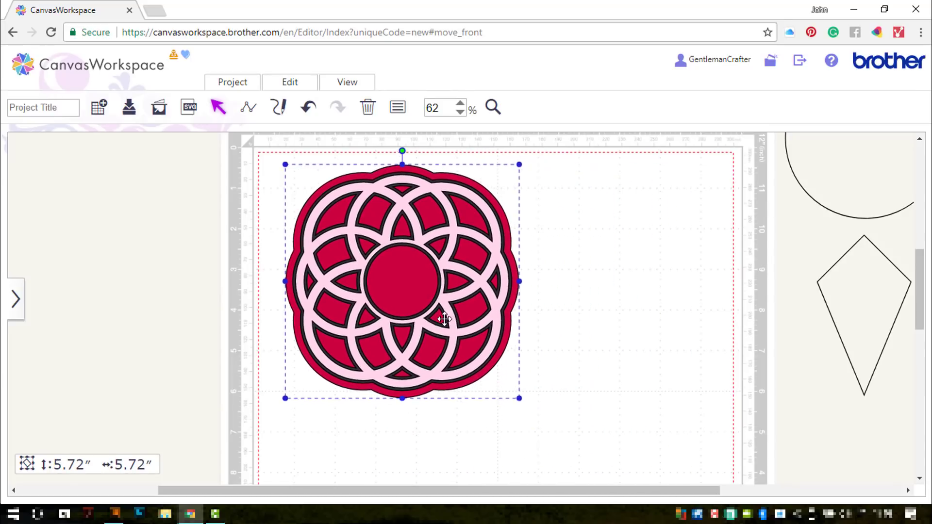
pyautogui.moveTo(445, 320); pyautogui.dragTo(428, 317)
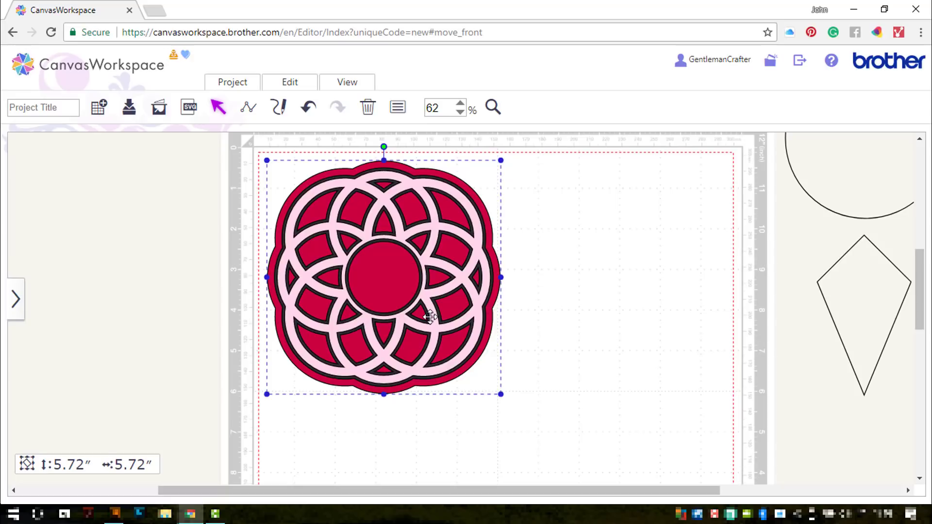
pyautogui.moveTo(428, 315); pyautogui.dragTo(191, 216)
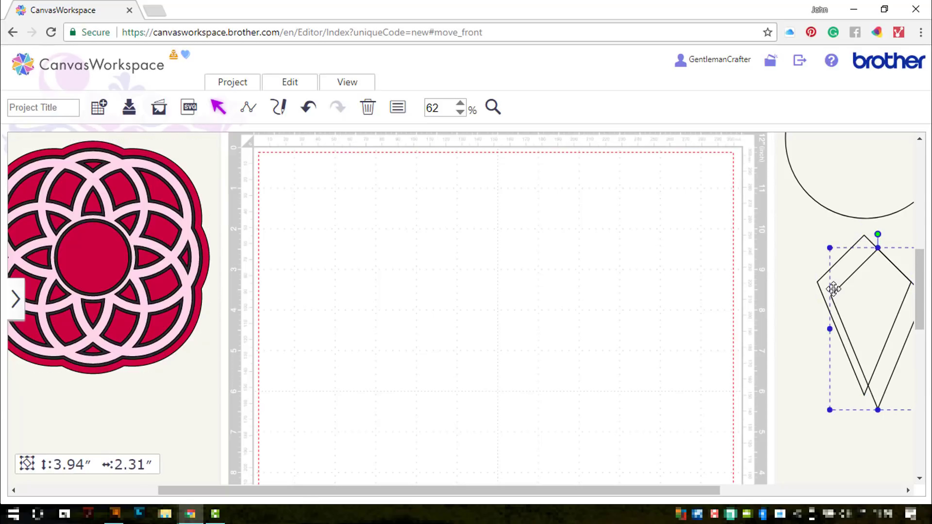
# Step: Place a kite copy on the mat and narrow it to a width of 2 with proportions unlocked
pyautogui.moveTo(835, 288); pyautogui.dragTo(423, 227)
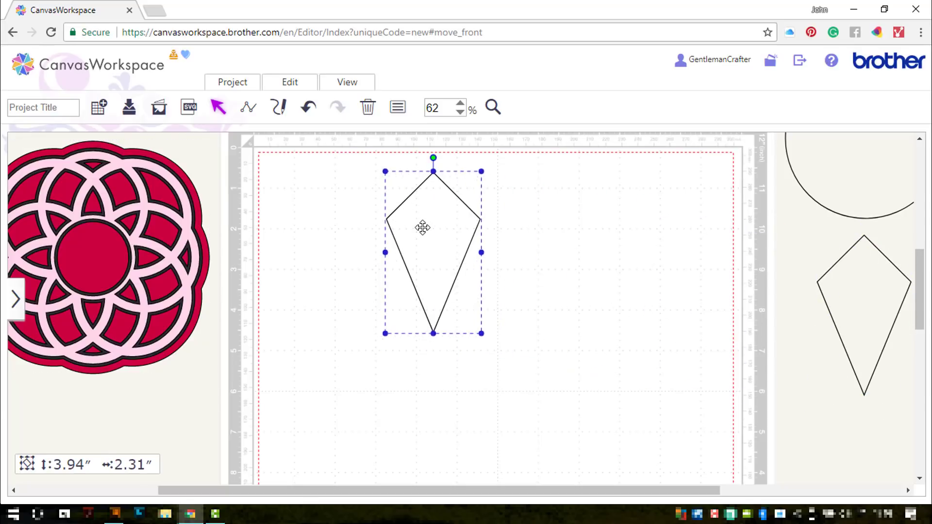
pyautogui.click(397, 107)
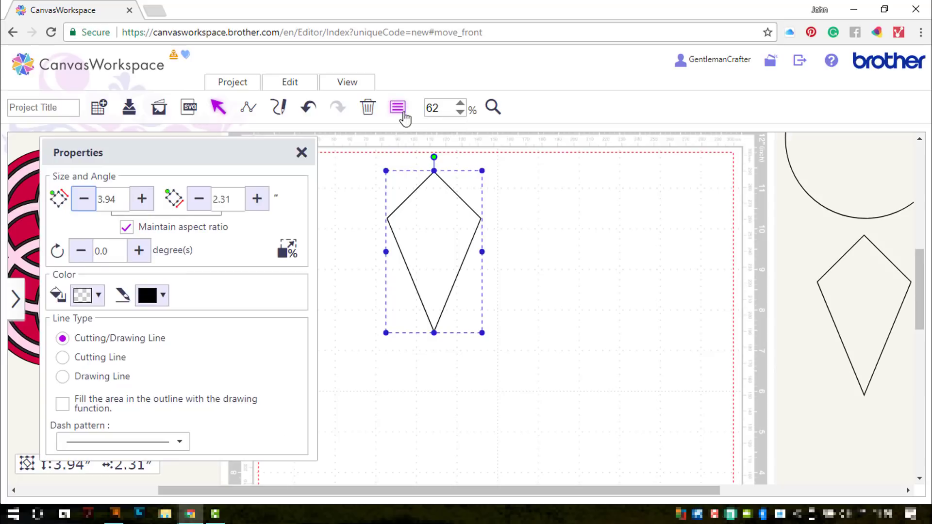
pyautogui.click(126, 226)
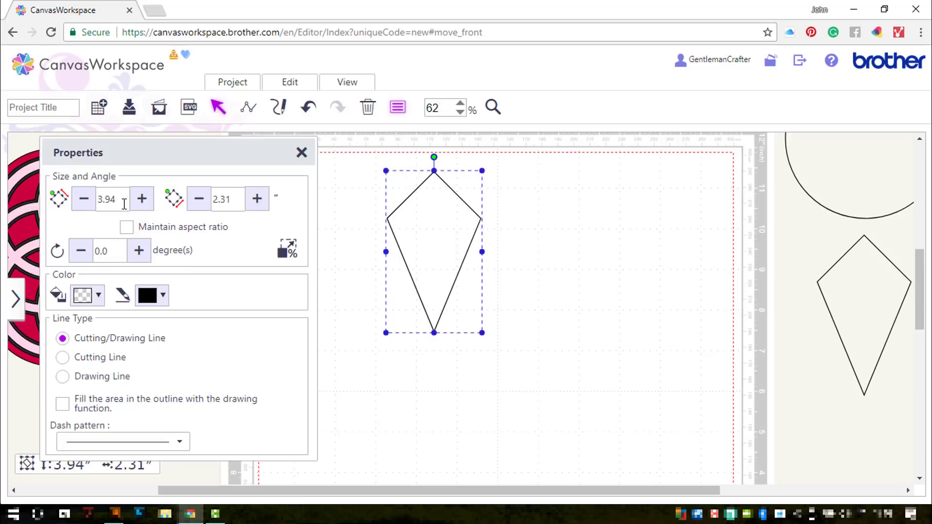
pyautogui.write('2')
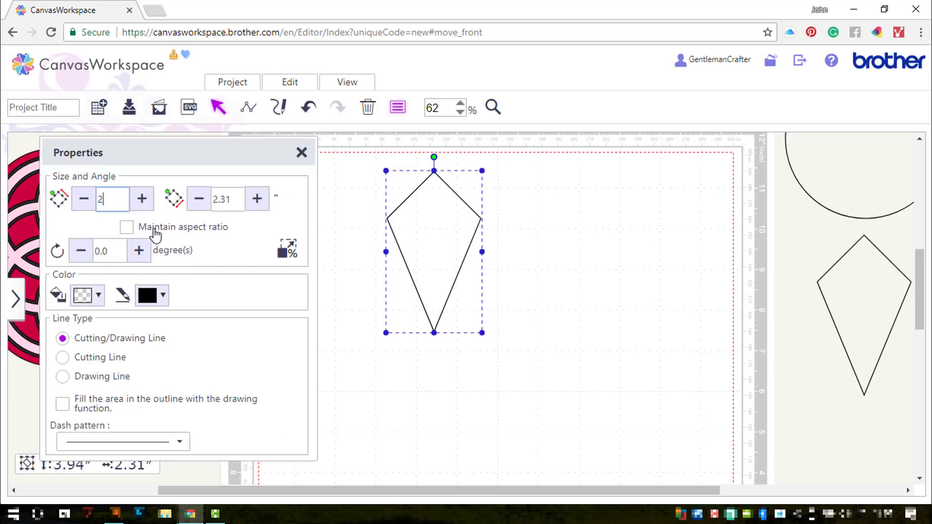
pyautogui.click(256, 198)
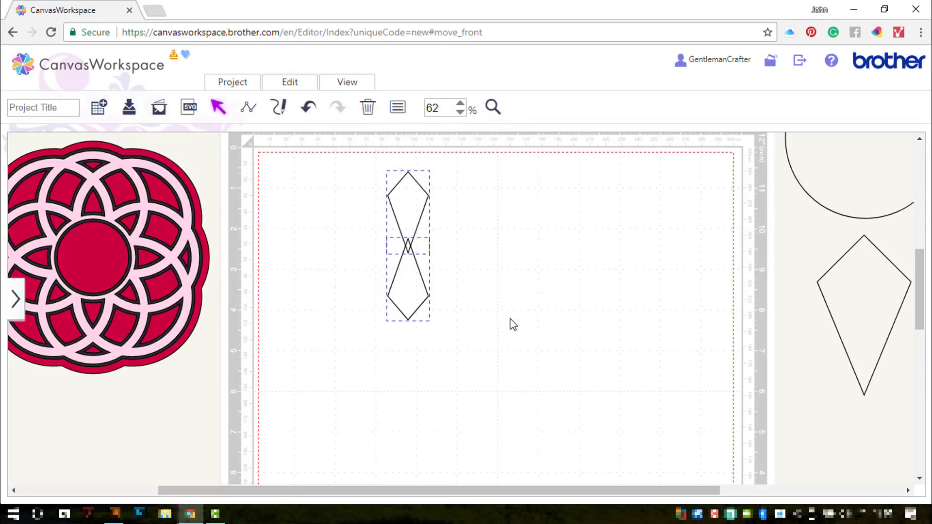
# Step: Rotate kite copies into a cross and merge the four into one outline
pyautogui.click(289, 82)
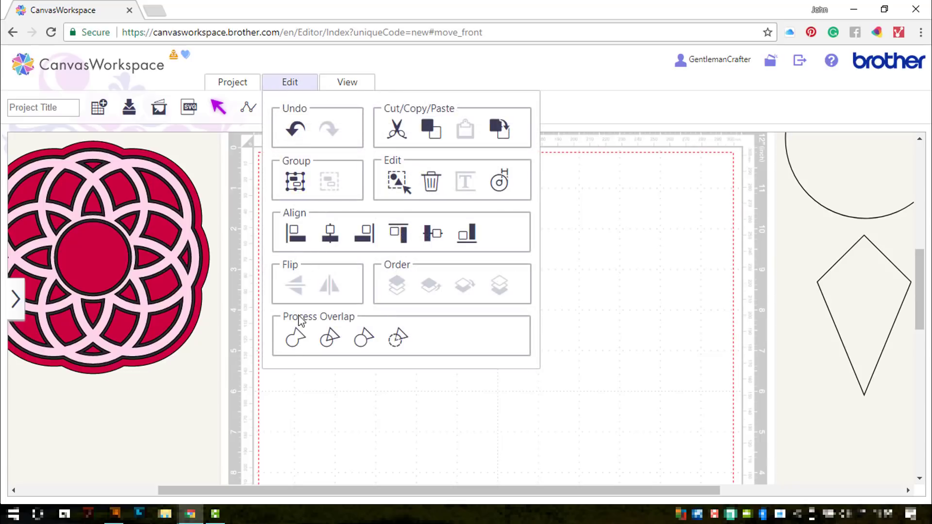
pyautogui.click(289, 81)
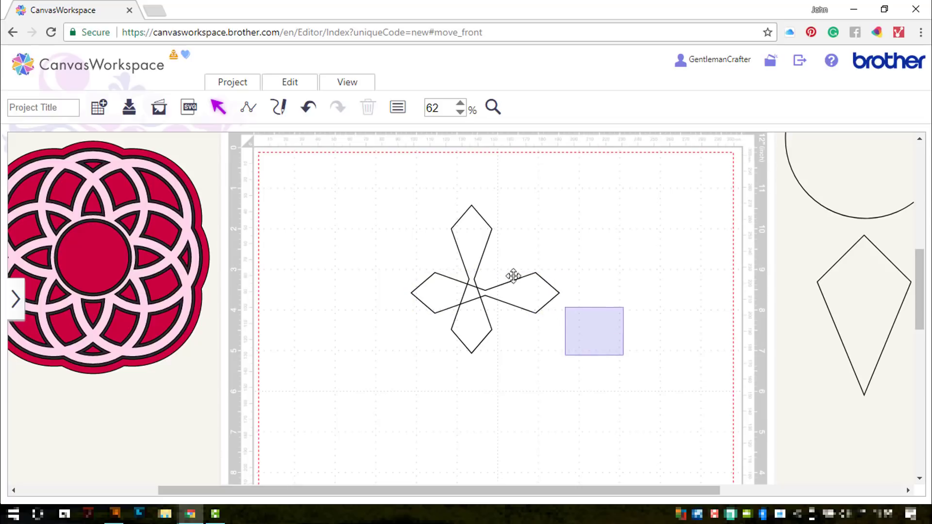
pyautogui.click(289, 82)
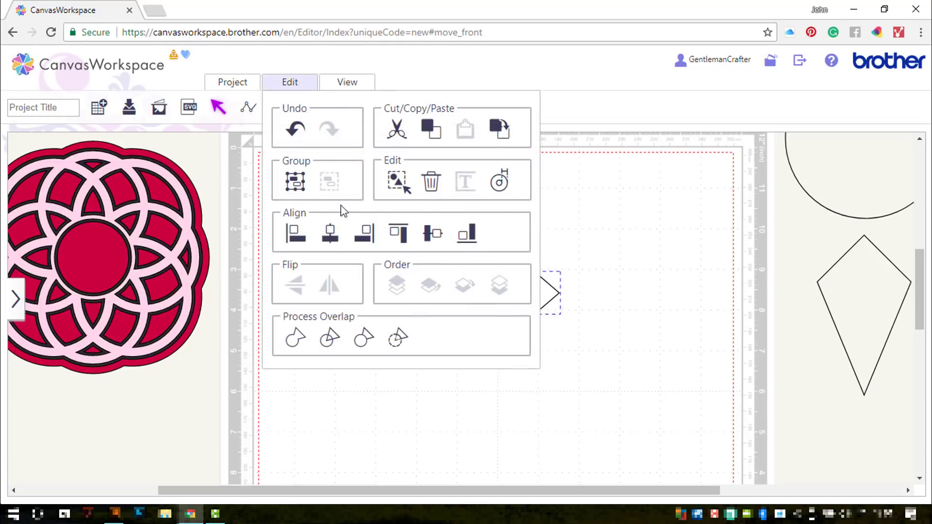
pyautogui.moveTo(431, 234)
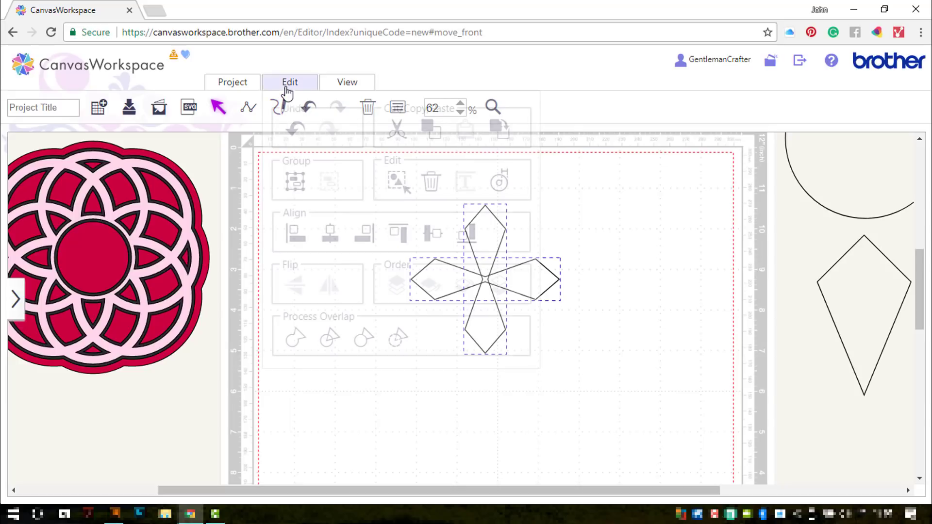
pyautogui.click(289, 81)
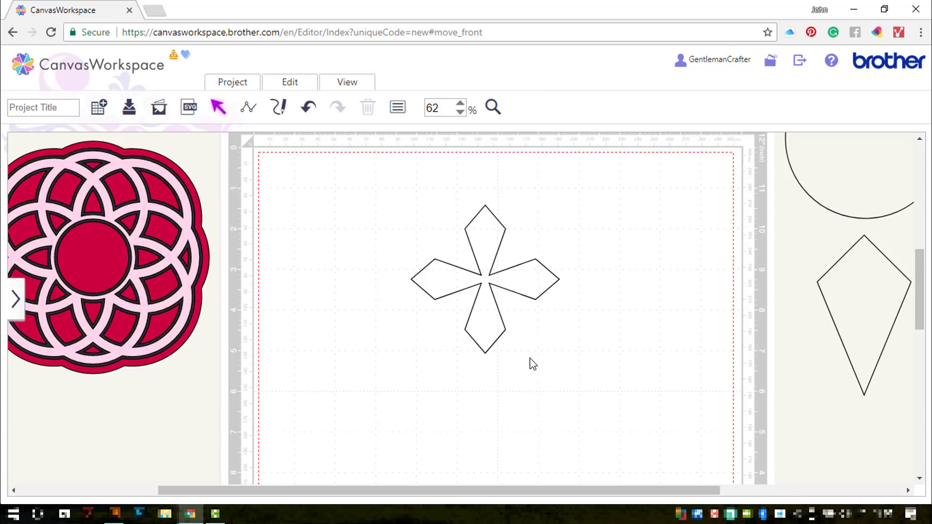
pyautogui.moveTo(535, 275)
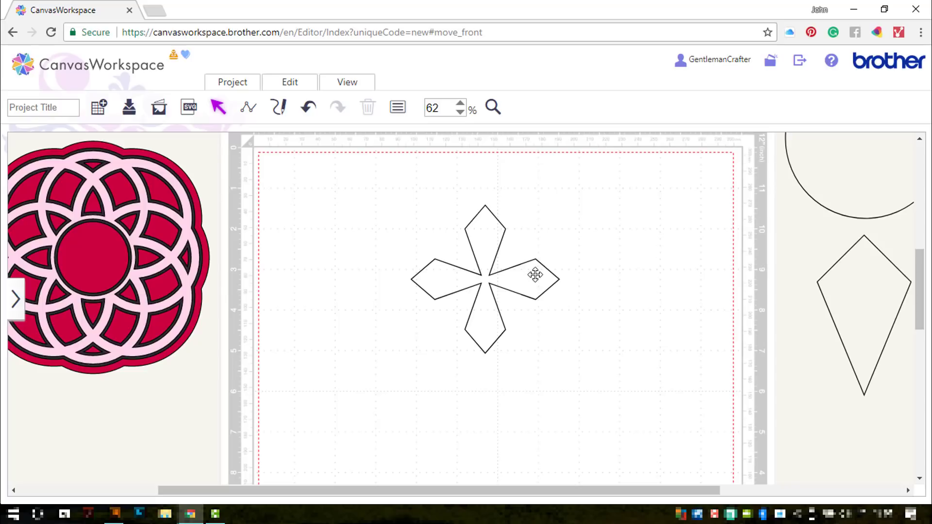
# Step: Surround the cross with a bevel-cornered 0.2-inch outward outline sent behind it
pyautogui.click(484, 280)
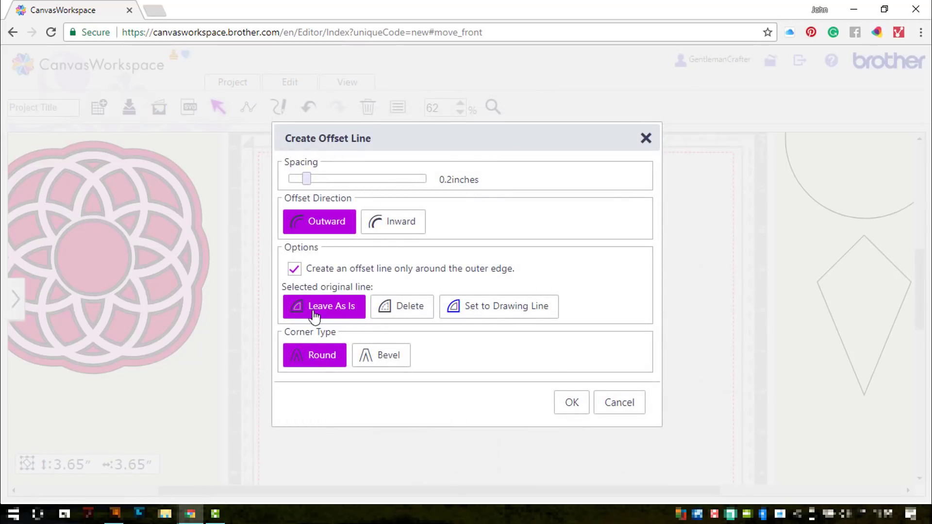
pyautogui.click(381, 355)
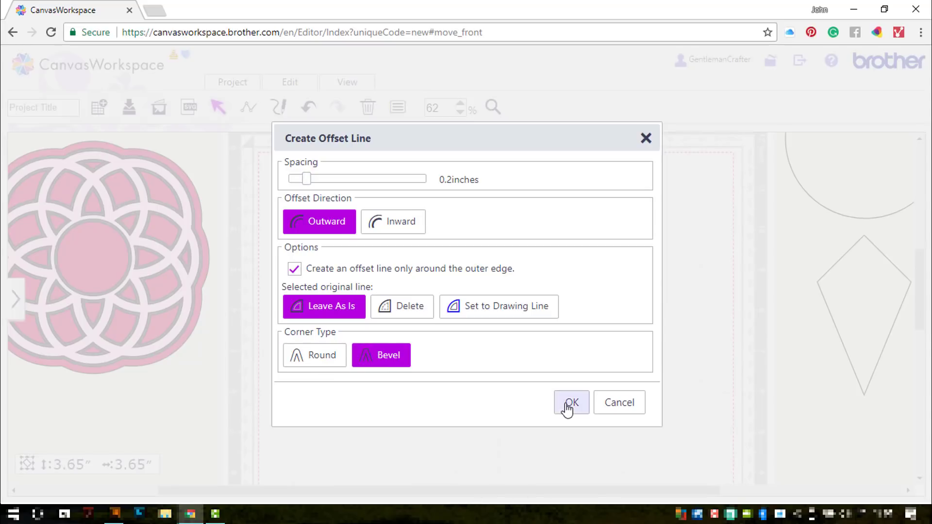
pyautogui.click(571, 402)
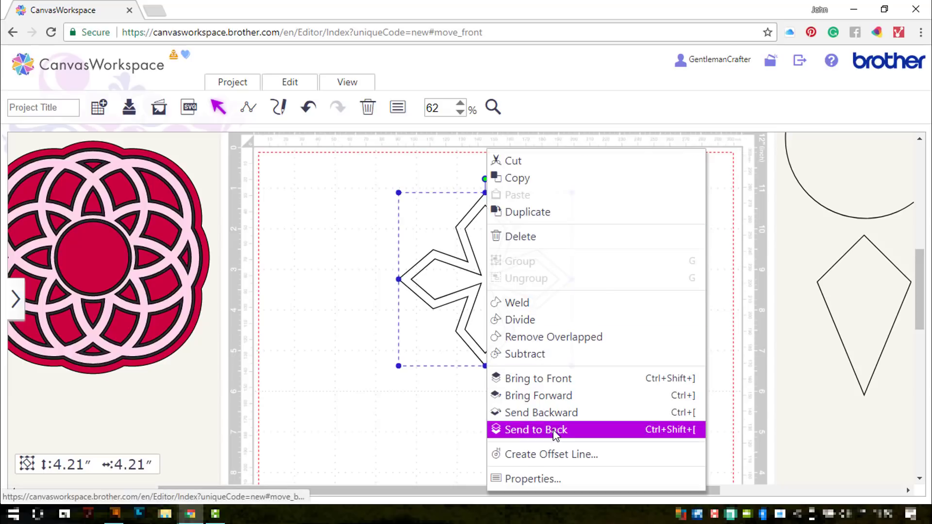
pyautogui.click(535, 430)
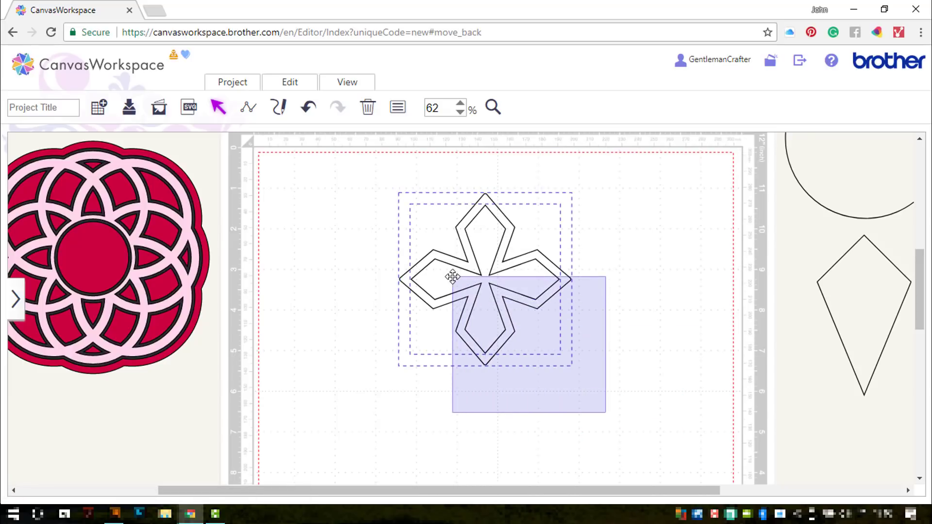
pyautogui.click(289, 82)
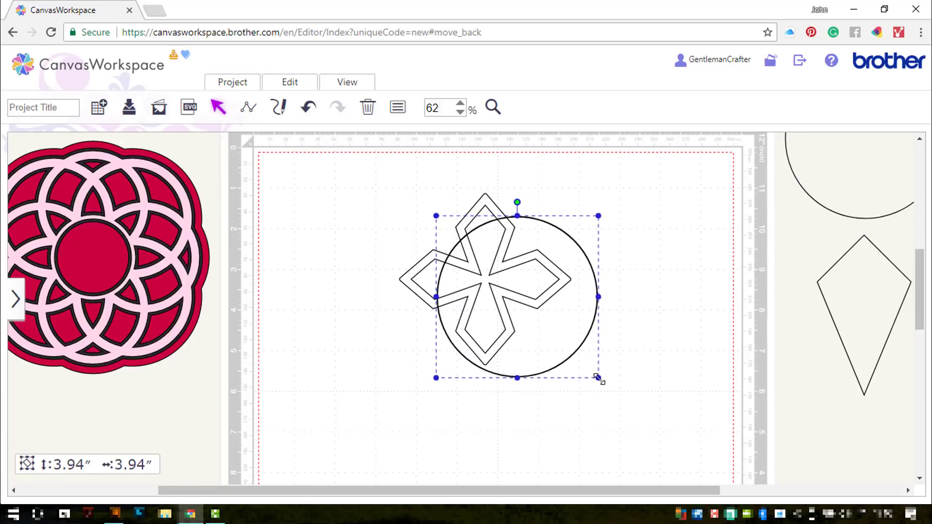
# Step: Size the circle to 2.00 inches with aspect ratio maintained
pyautogui.moveTo(598, 378); pyautogui.dragTo(523, 322)
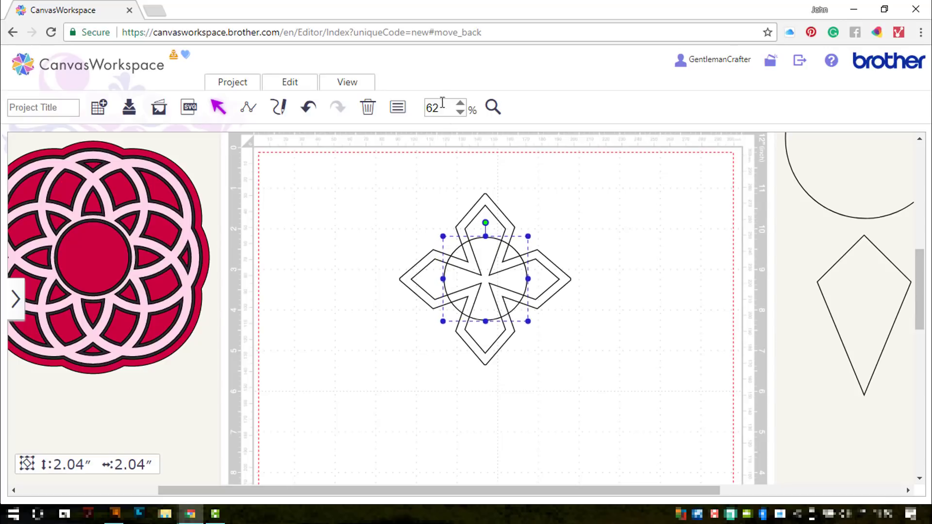
pyautogui.click(397, 108)
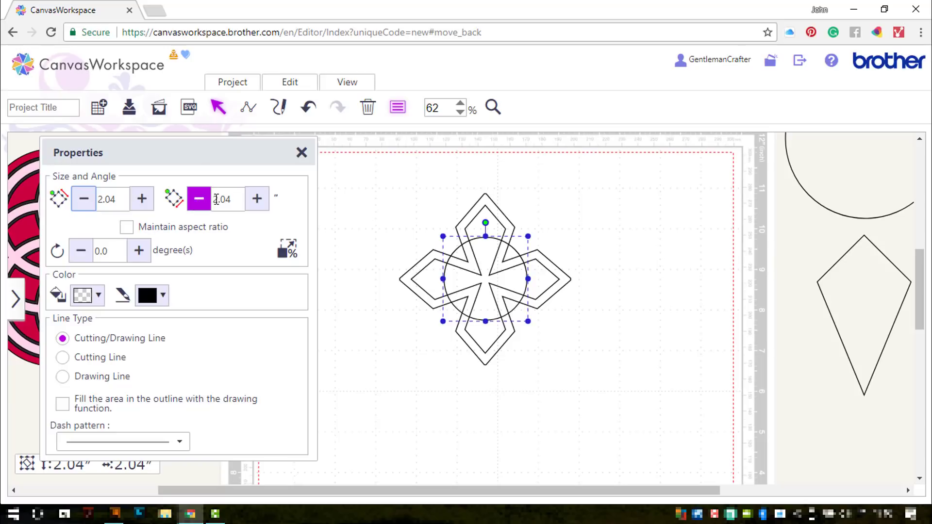
pyautogui.tripleClick(224, 200)
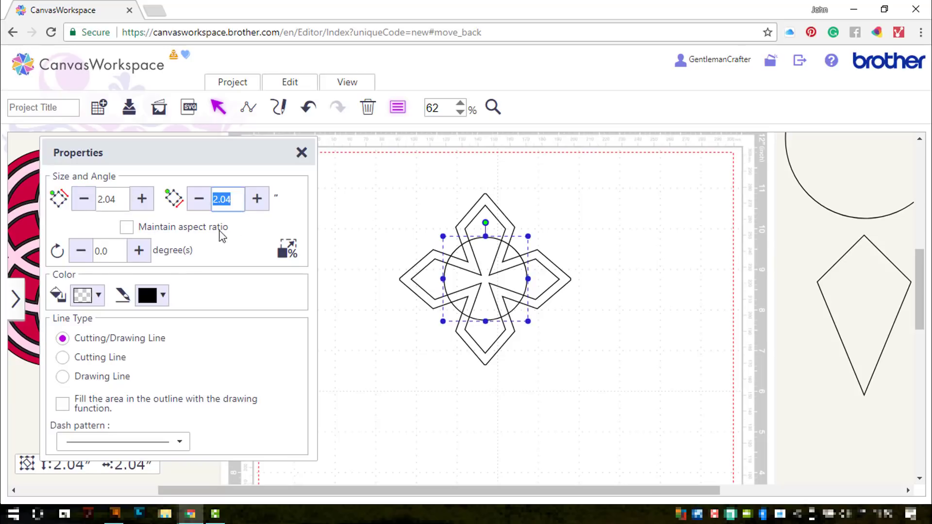
pyautogui.click(126, 228)
pyautogui.write('2')
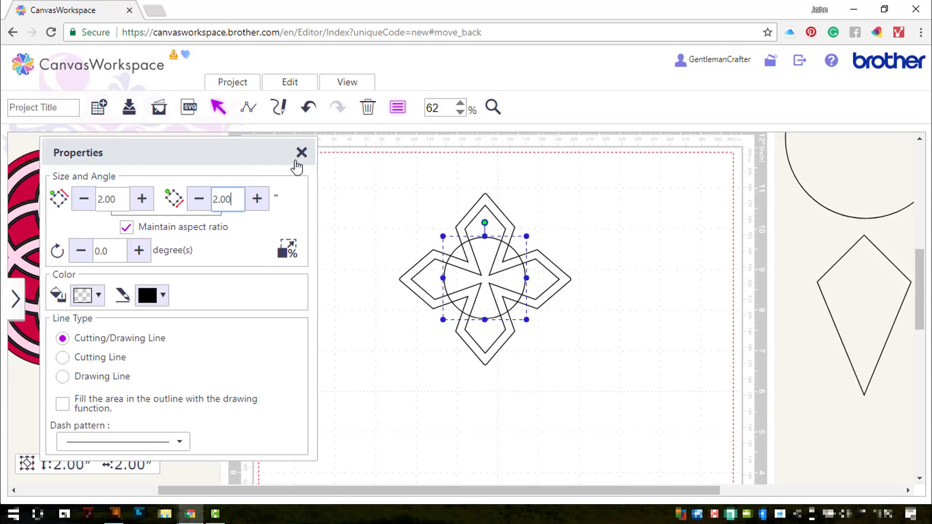
pyautogui.click(302, 153)
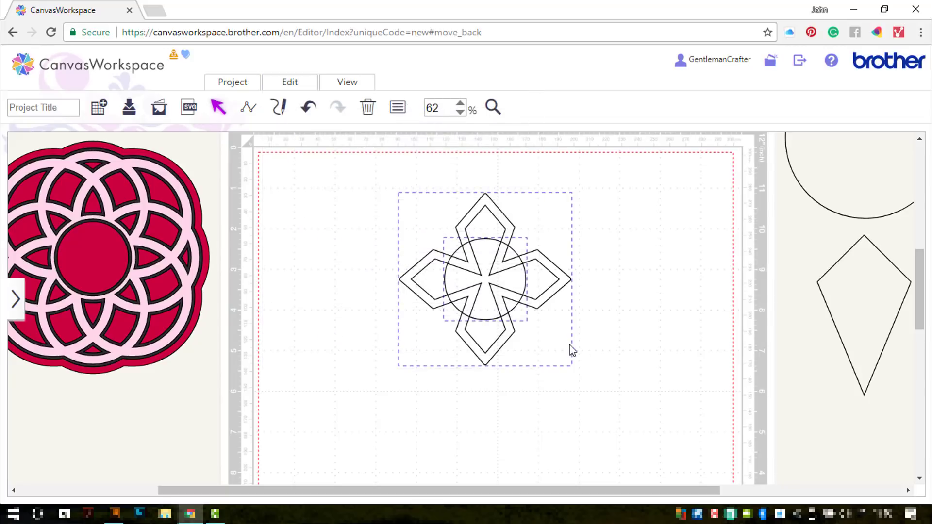
# Step: Select the cross, outline and circle together and bring up their actions
pyautogui.click(484, 280)
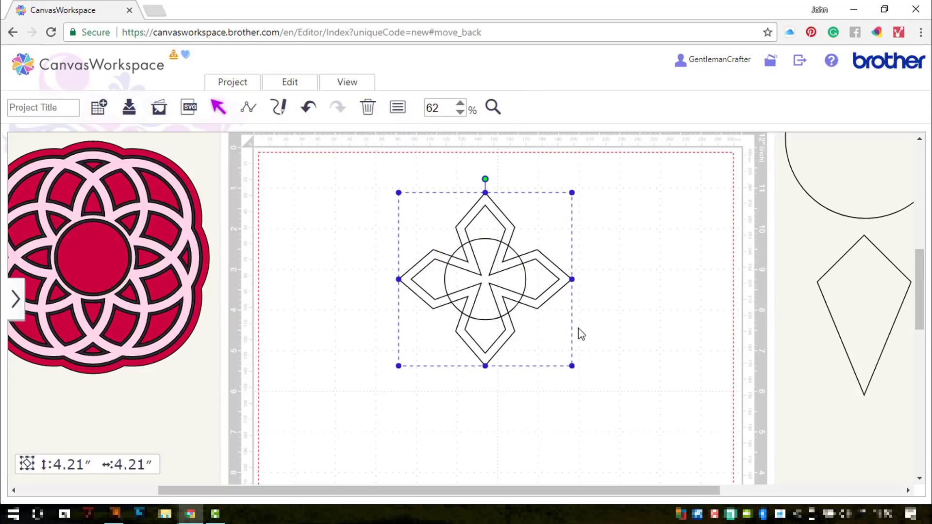
pyautogui.rightClick(484, 280)
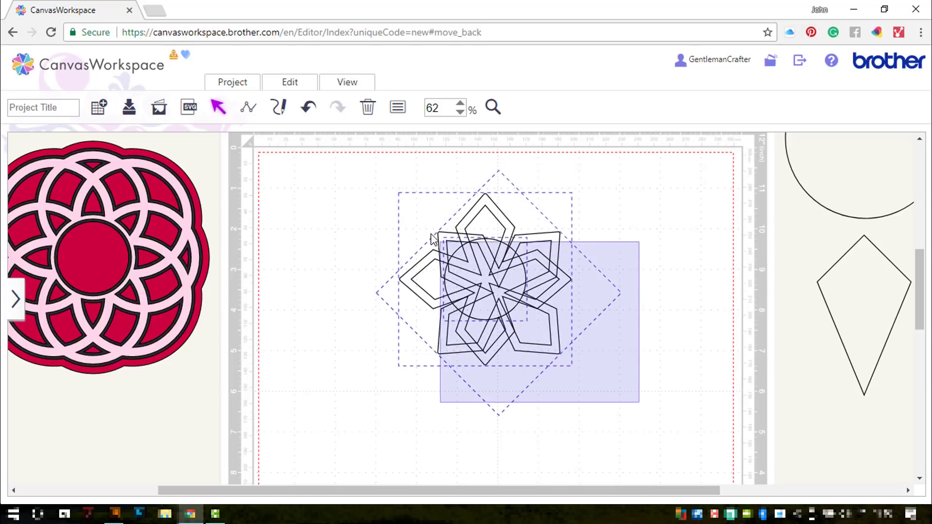
# Step: Rotate a cross copy 45° between the original's points and weld everything into one star
pyautogui.click(290, 82)
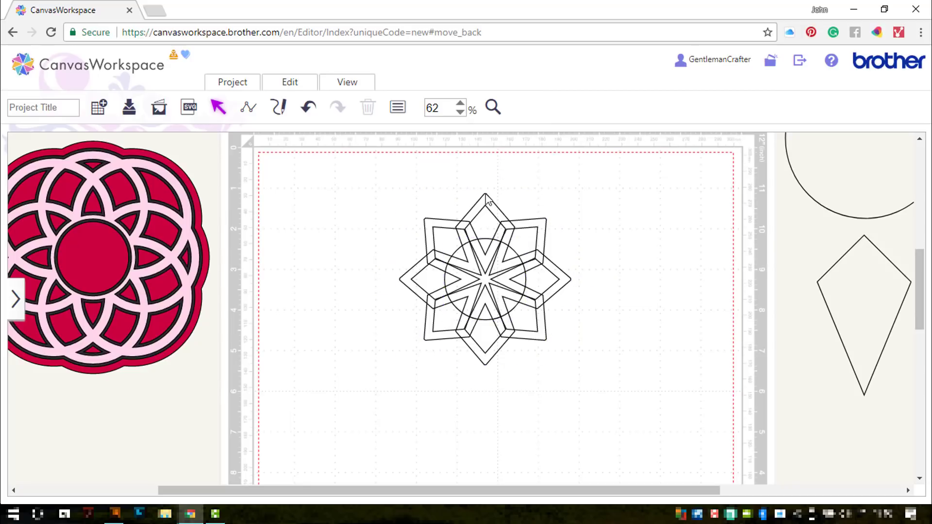
pyautogui.click(485, 279)
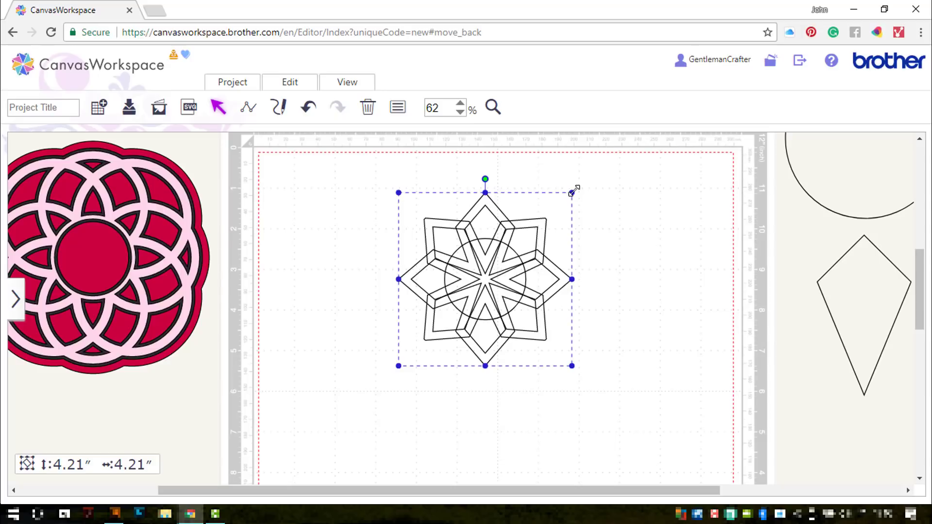
pyautogui.moveTo(574, 189); pyautogui.dragTo(590, 174)
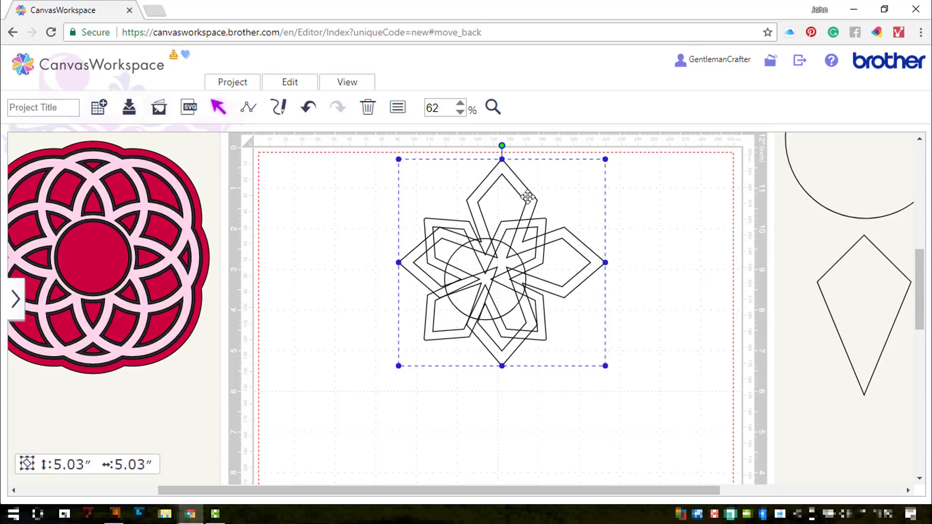
pyautogui.moveTo(529, 197); pyautogui.dragTo(513, 205)
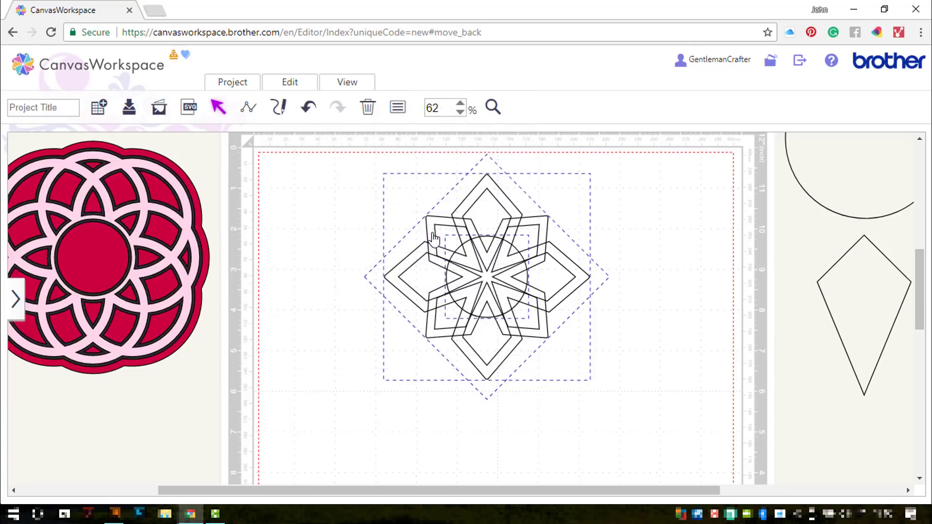
pyautogui.click(290, 82)
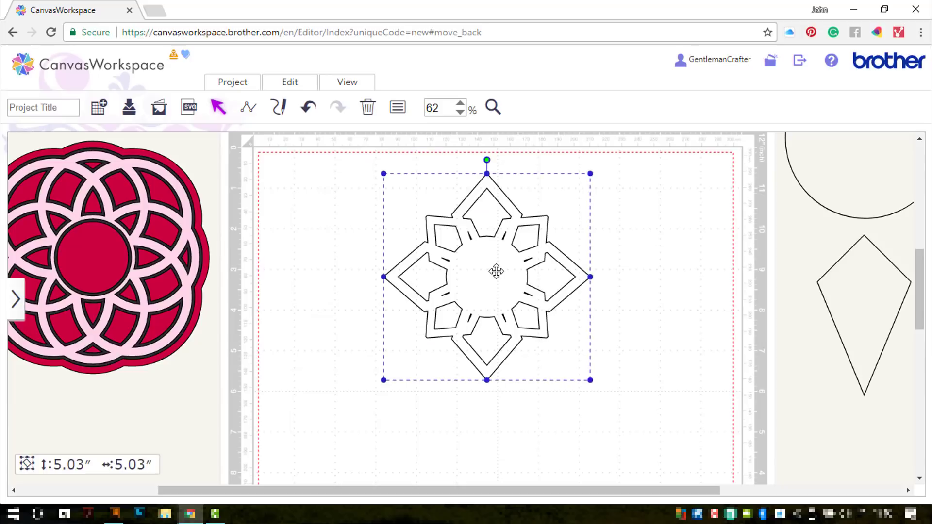
# Step: Point-edit the welded star to select and delete the stray slits at its centre
pyautogui.click(635, 276)
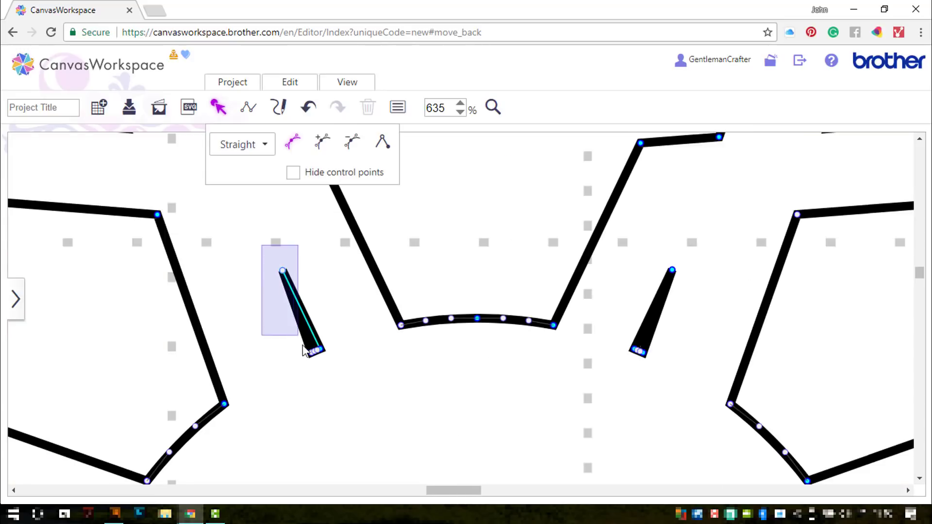
pyautogui.click(351, 143)
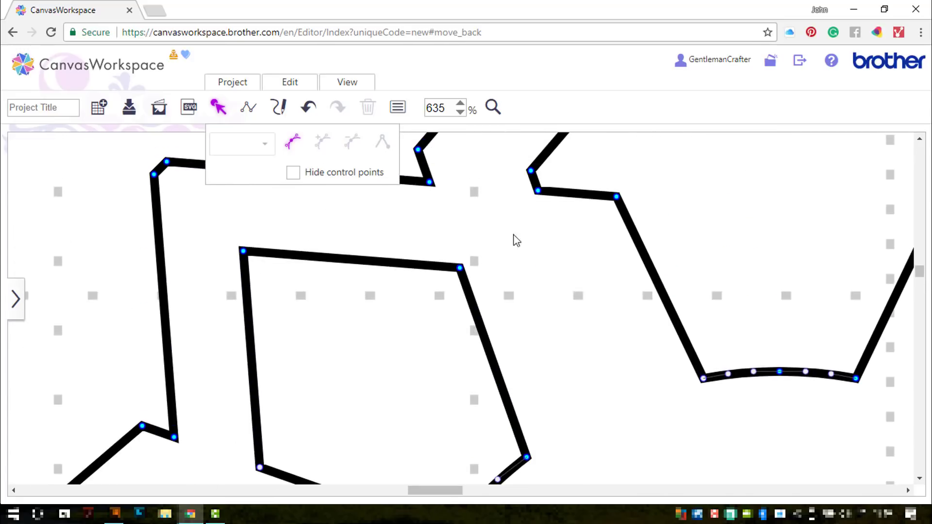
pyautogui.moveTo(216, 108)
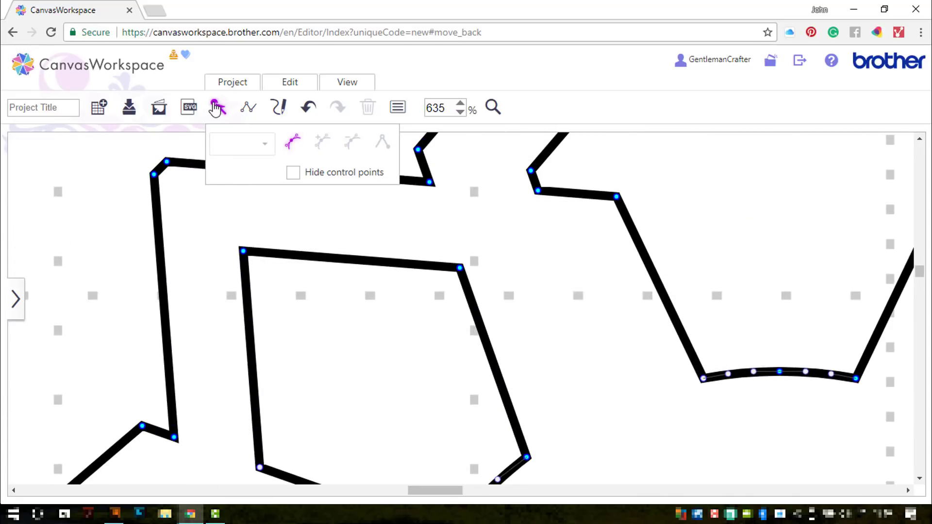
pyautogui.click(346, 81)
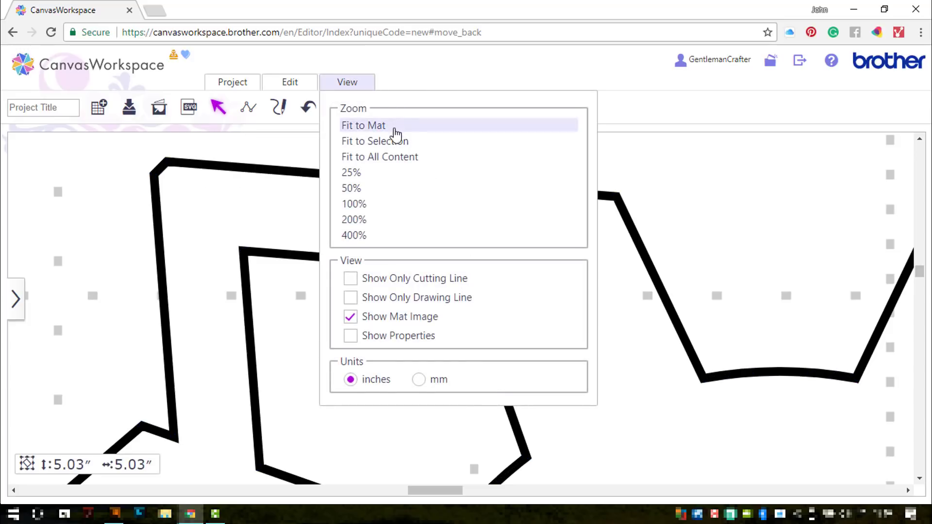
pyautogui.moveTo(378, 141)
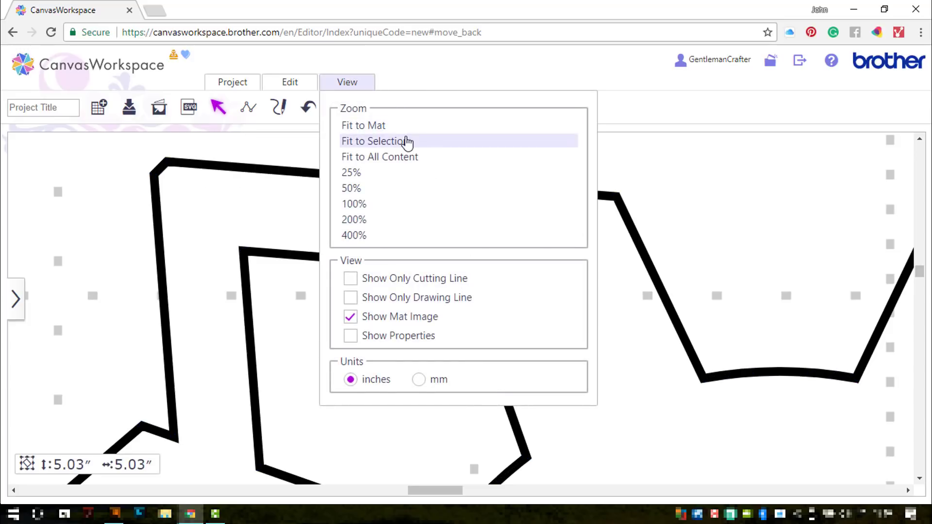
# Step: Fit the welded star to the view and open Edit for its offset line
pyautogui.click(376, 141)
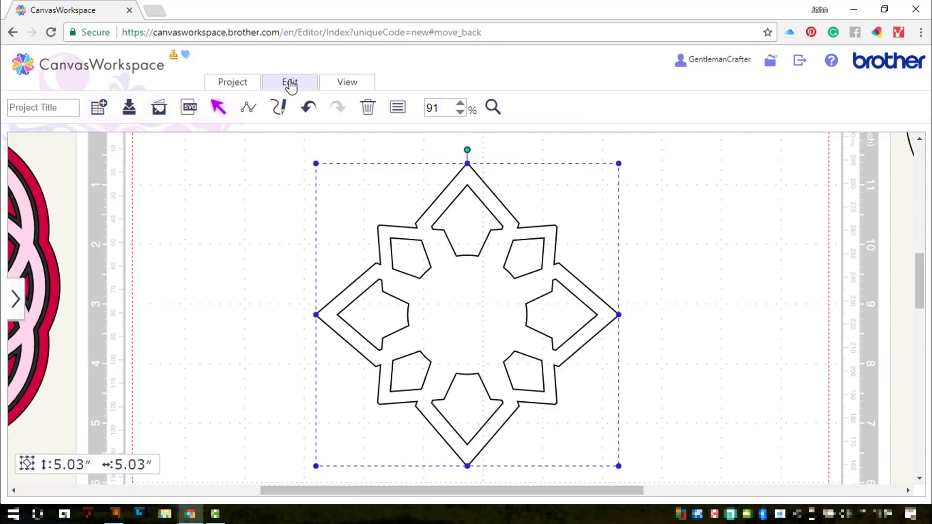
pyautogui.click(277, 107)
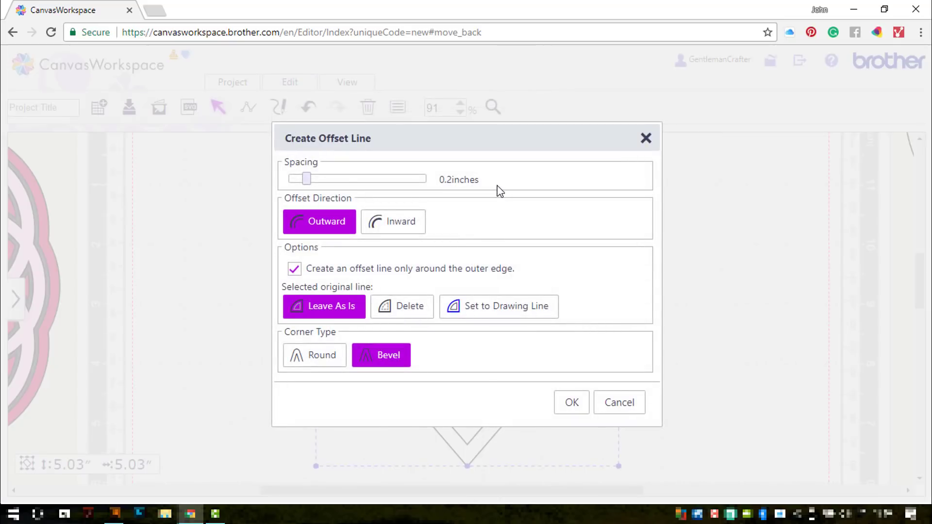
# Step: Create a 0.08-inch outward bevelled offset around every edge of the welded star
pyautogui.moveTo(306, 179); pyautogui.dragTo(291, 178)
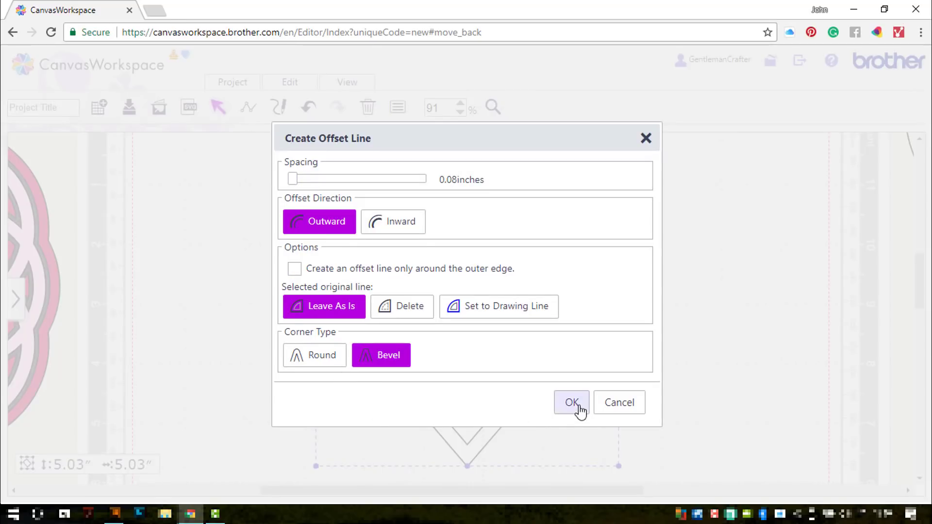
pyautogui.click(571, 402)
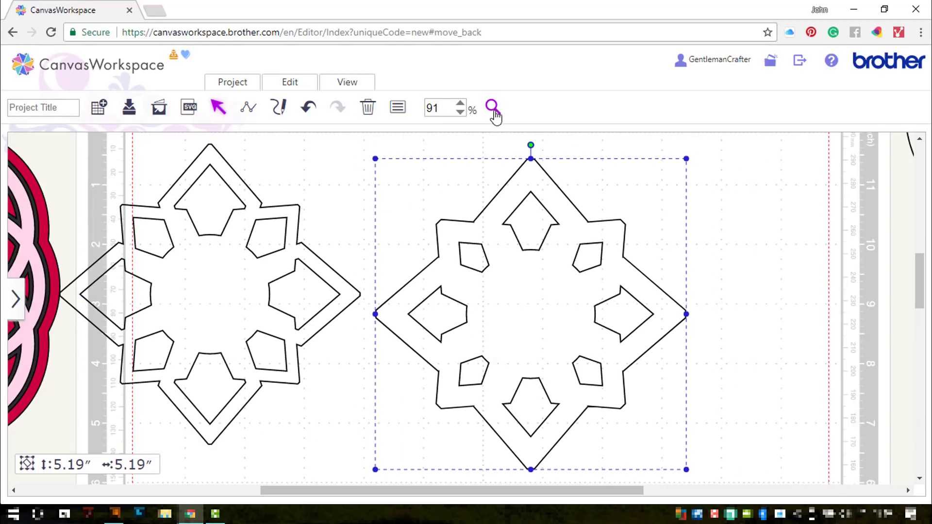
# Step: Adjust corner points along the 5.19-inch offset star at high zoom, then return to whole-shape selection
pyautogui.click(492, 107)
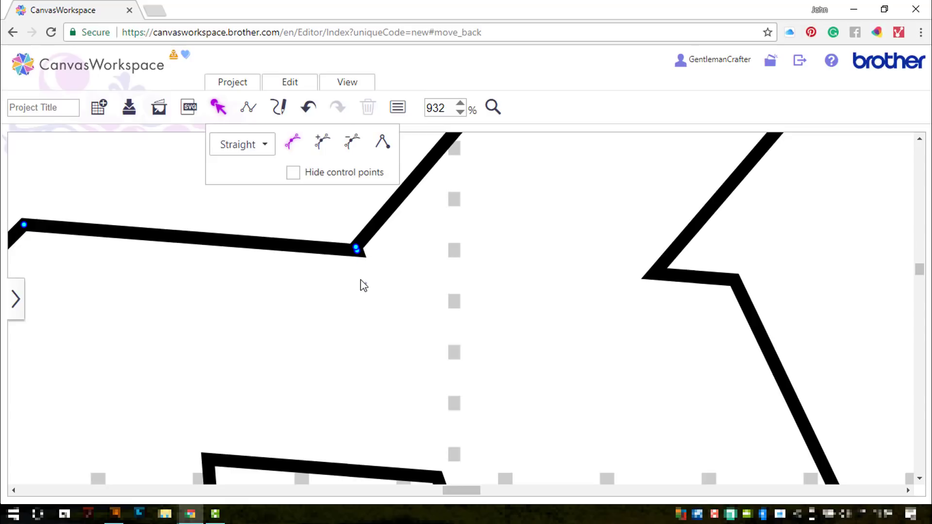
pyautogui.click(357, 250)
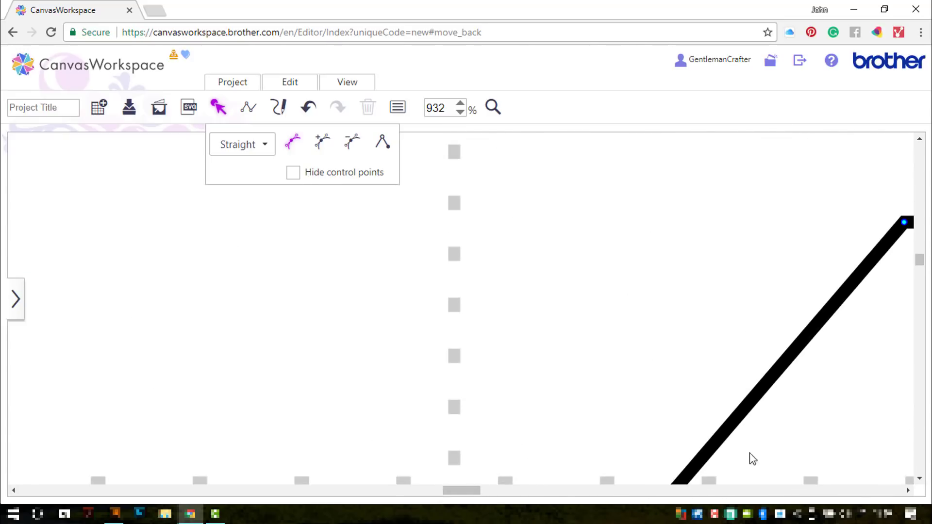
pyautogui.moveTo(460, 489); pyautogui.dragTo(463, 490)
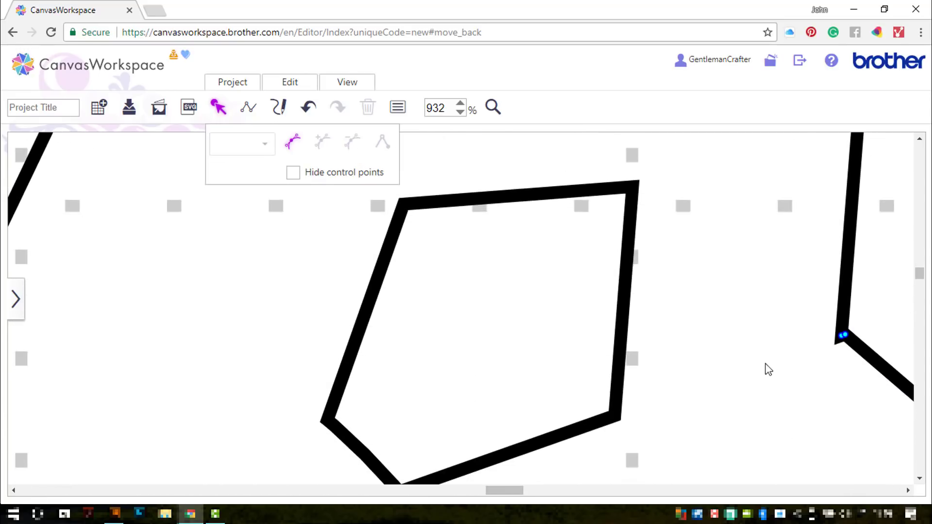
pyautogui.click(351, 141)
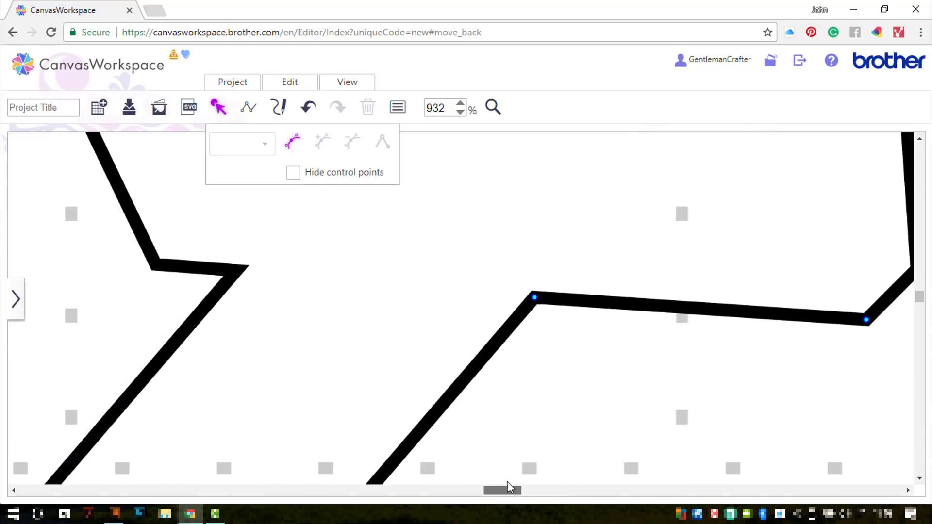
pyautogui.moveTo(502, 489); pyautogui.dragTo(487, 491)
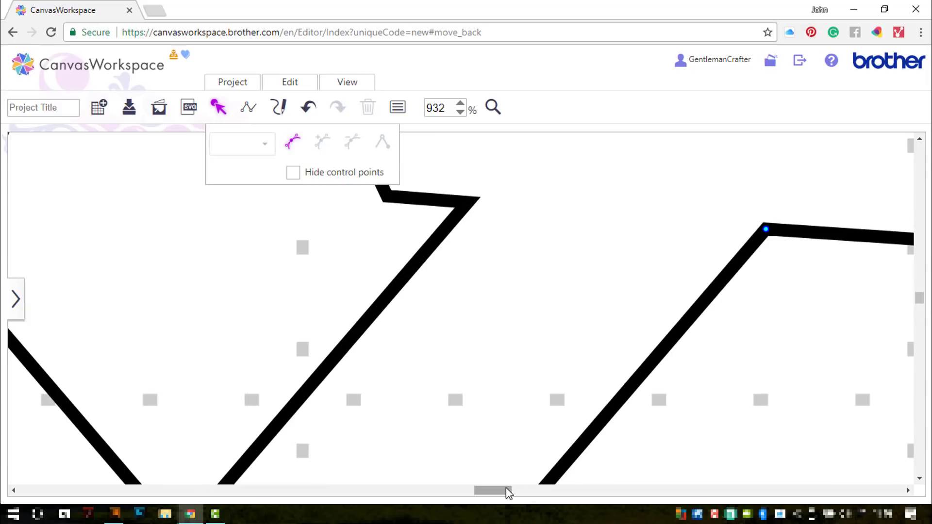
pyautogui.moveTo(505, 490); pyautogui.dragTo(464, 489)
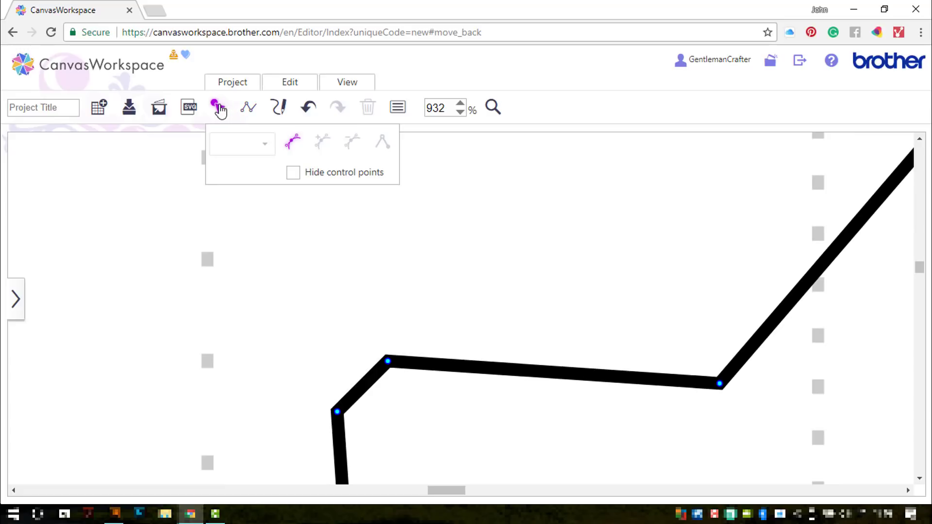
pyautogui.click(216, 108)
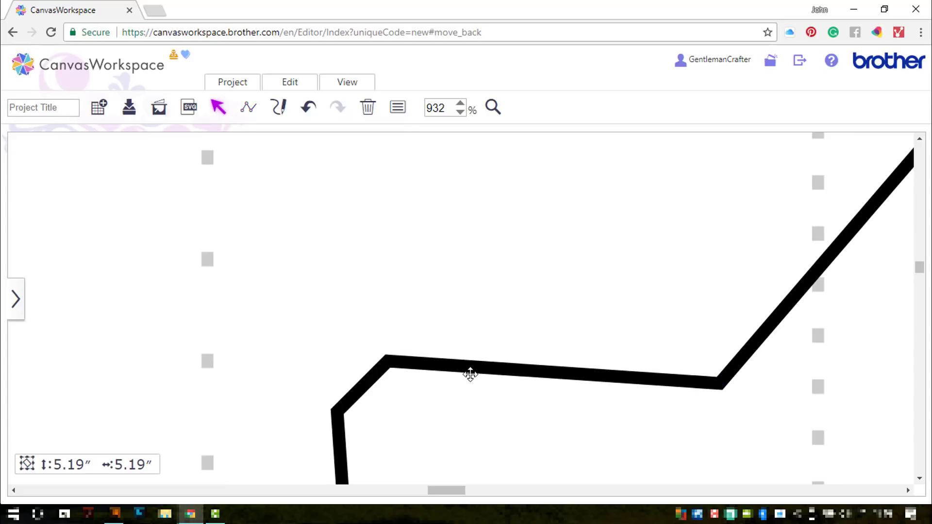
# Step: Create a 0.2-inch bevelled outward offset around only the star's outer edge and select it
pyautogui.click(347, 82)
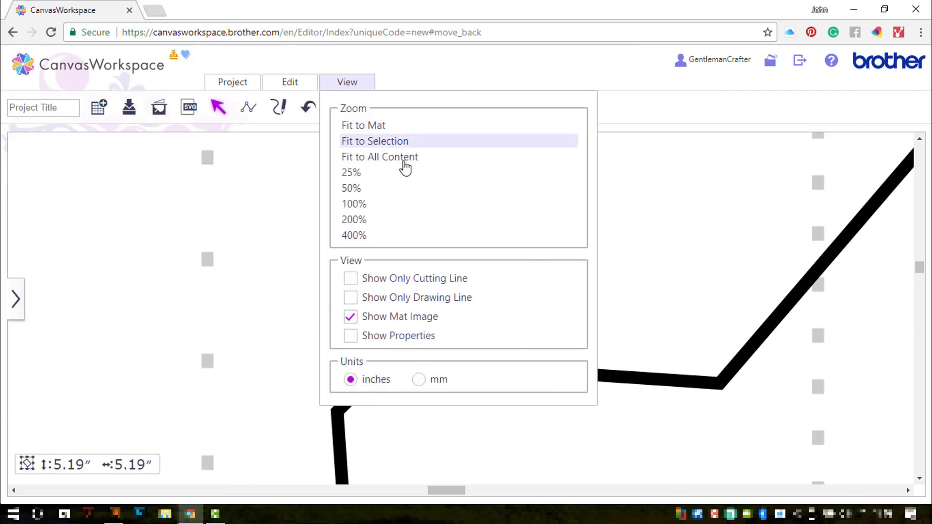
pyautogui.click(375, 141)
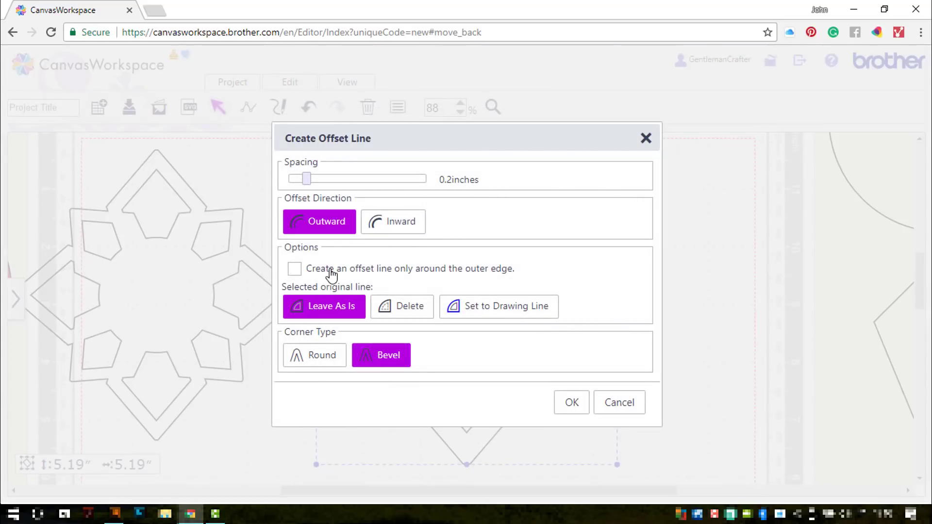
pyautogui.click(294, 269)
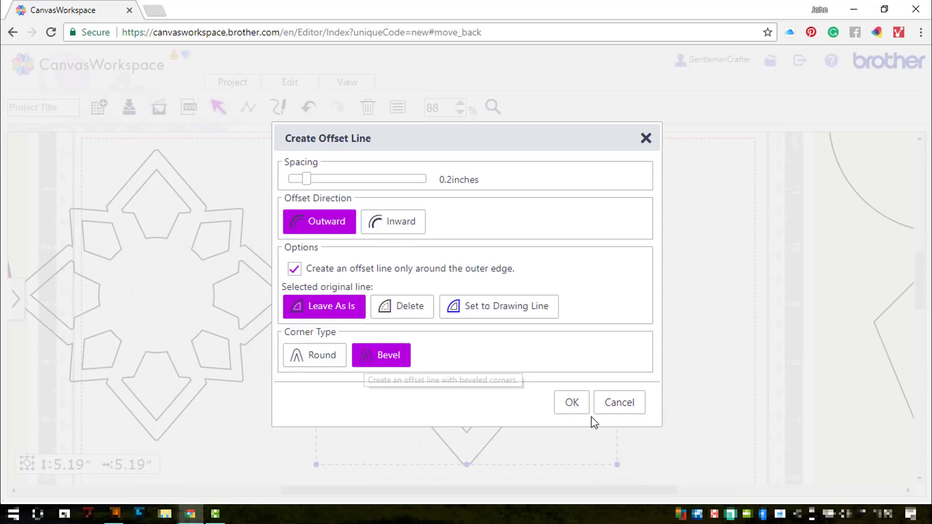
pyautogui.click(571, 402)
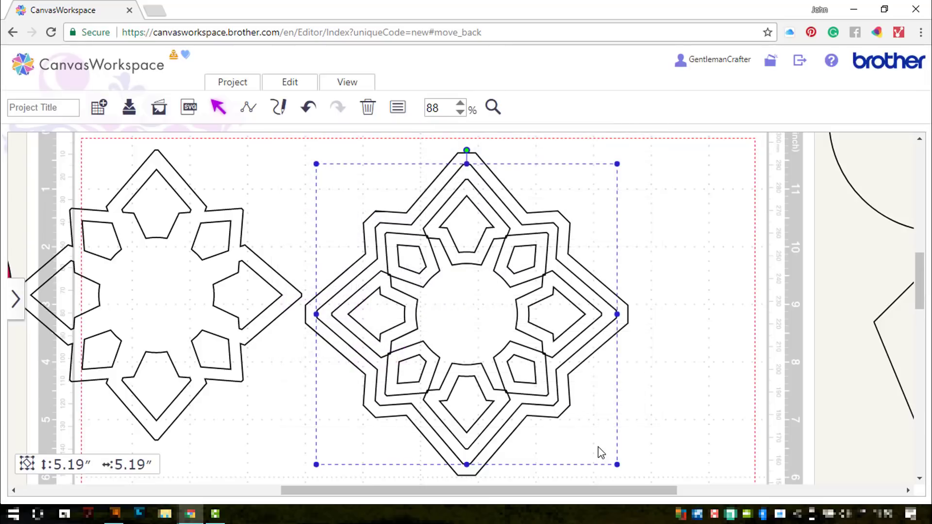
pyautogui.click(631, 327)
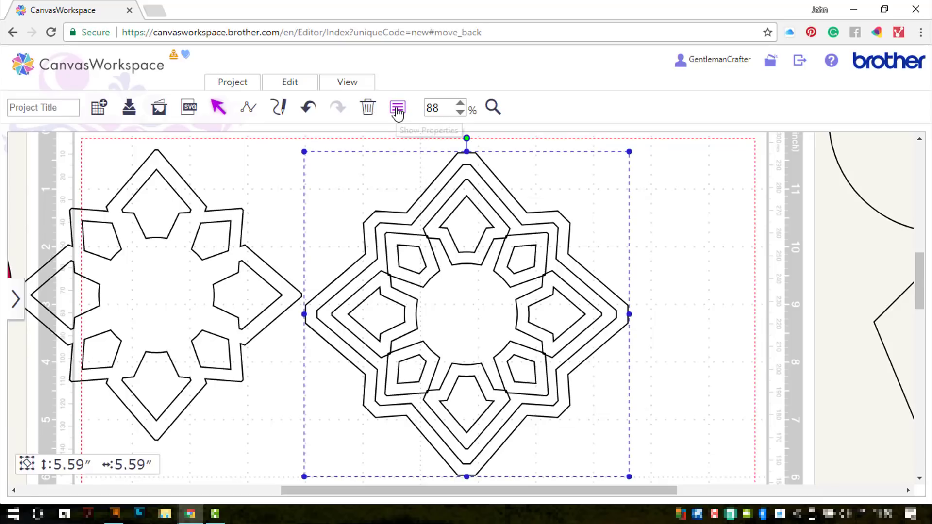
# Step: Fill the 5.59-inch outer offset dark purple, move it right of the star, and select the outlined star
pyautogui.click(397, 108)
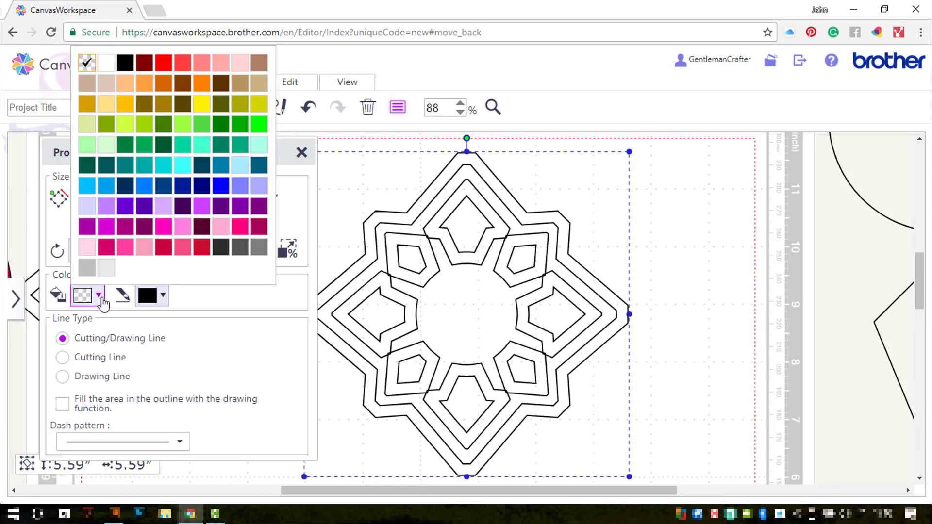
pyautogui.click(201, 206)
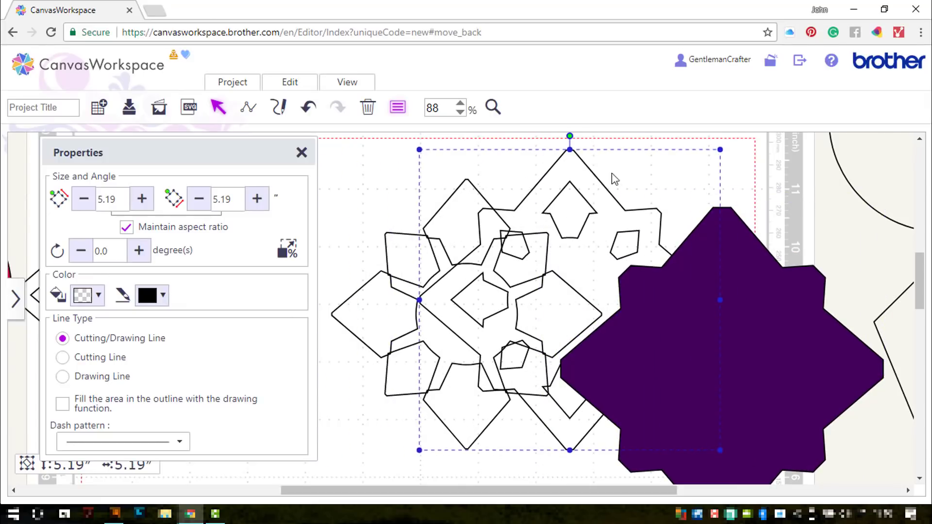
pyautogui.moveTo(570, 300); pyautogui.dragTo(701, 290)
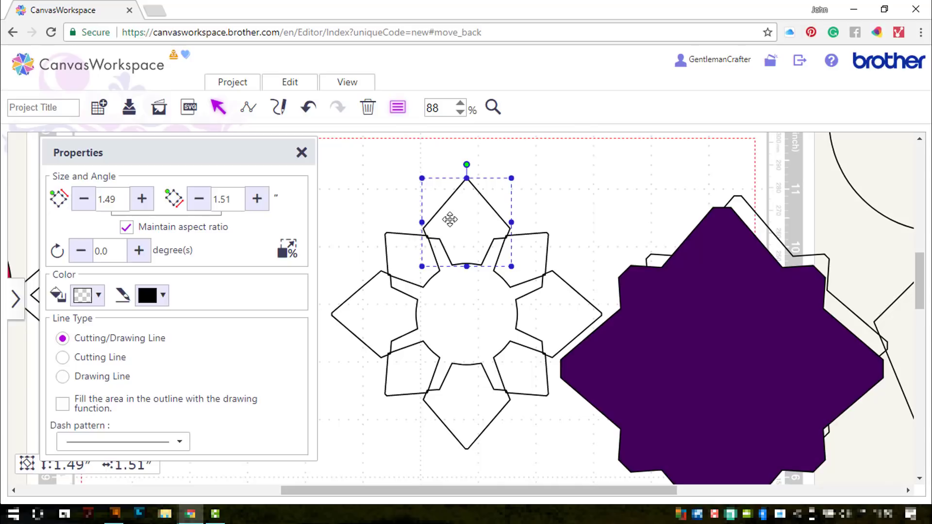
pyautogui.moveTo(467, 219); pyautogui.dragTo(544, 315)
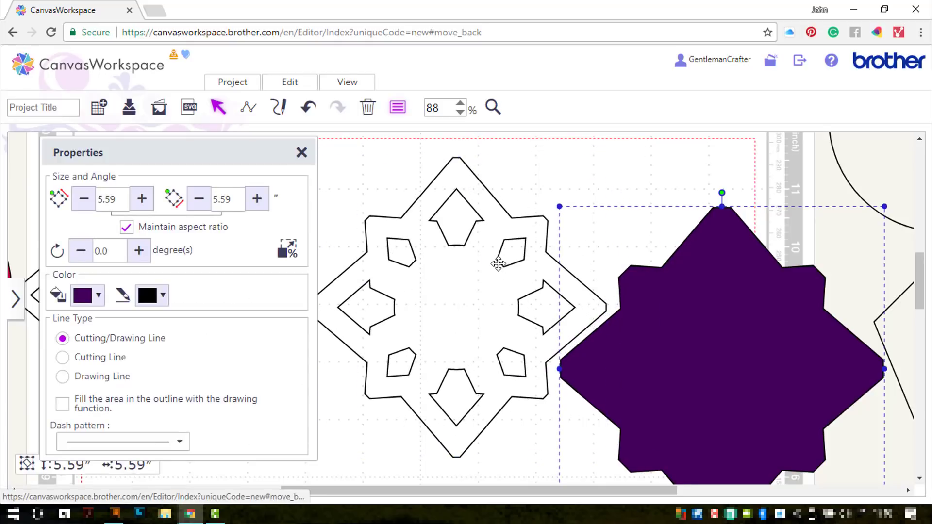
pyautogui.click(98, 295)
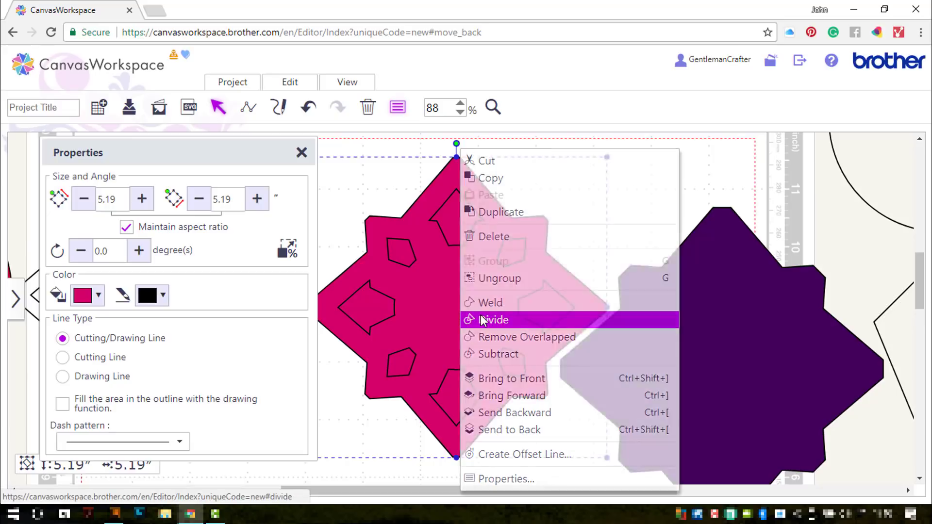
# Step: Divide the crimson star to open its cut-outs and lay it over the purple backing layer
pyautogui.click(493, 319)
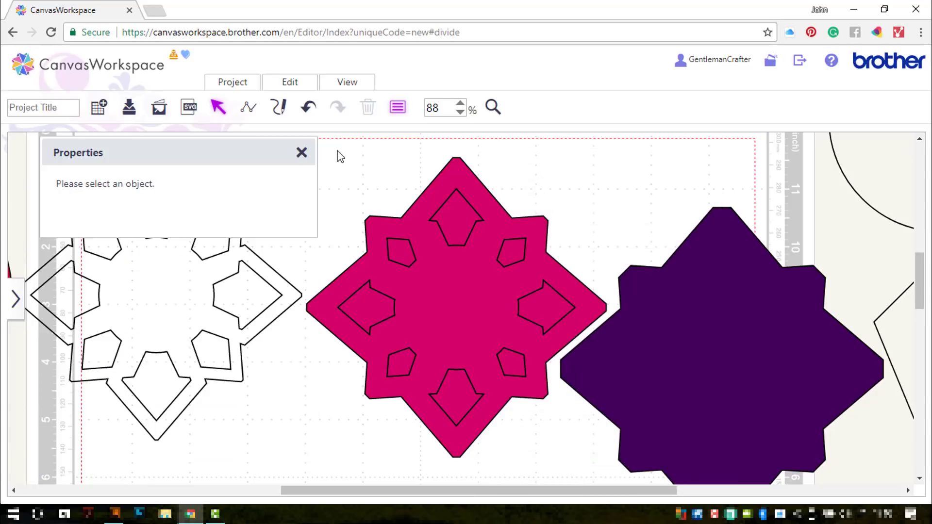
pyautogui.click(458, 297)
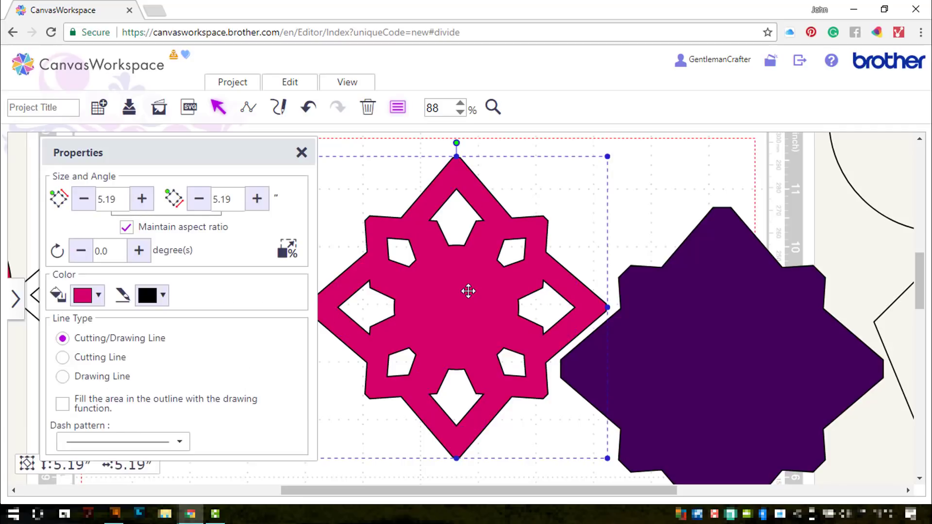
pyautogui.moveTo(468, 291); pyautogui.dragTo(732, 343)
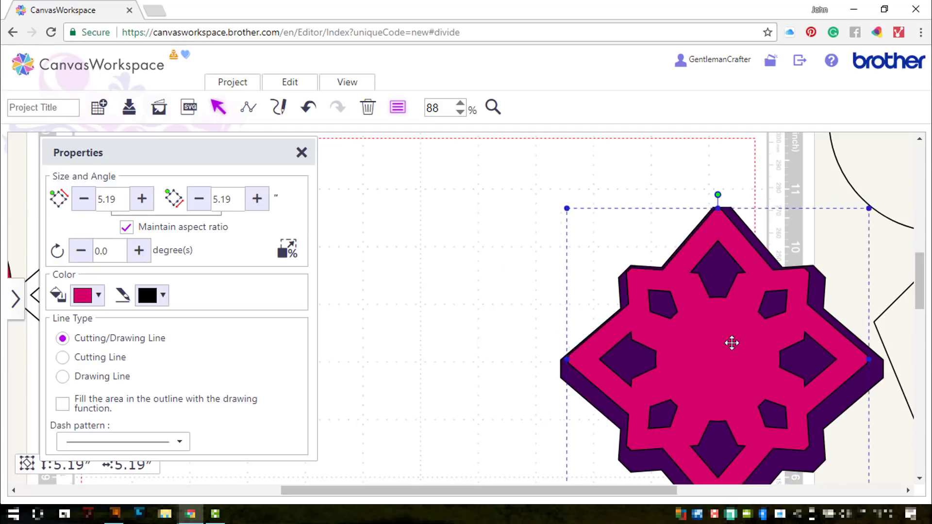
pyautogui.moveTo(732, 343); pyautogui.dragTo(734, 354)
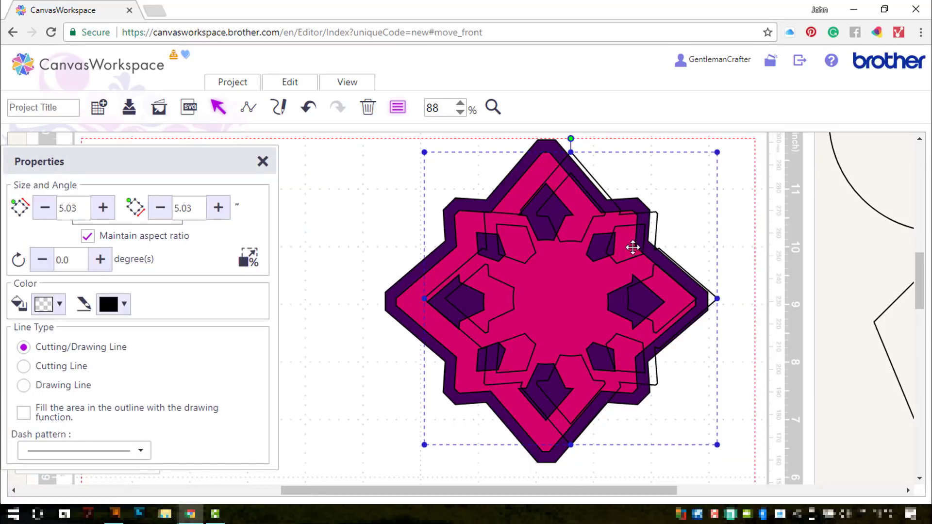
# Step: Fill the top layer light pink, centre the three star layers, and resize the stack to 4.79 inches
pyautogui.click(60, 304)
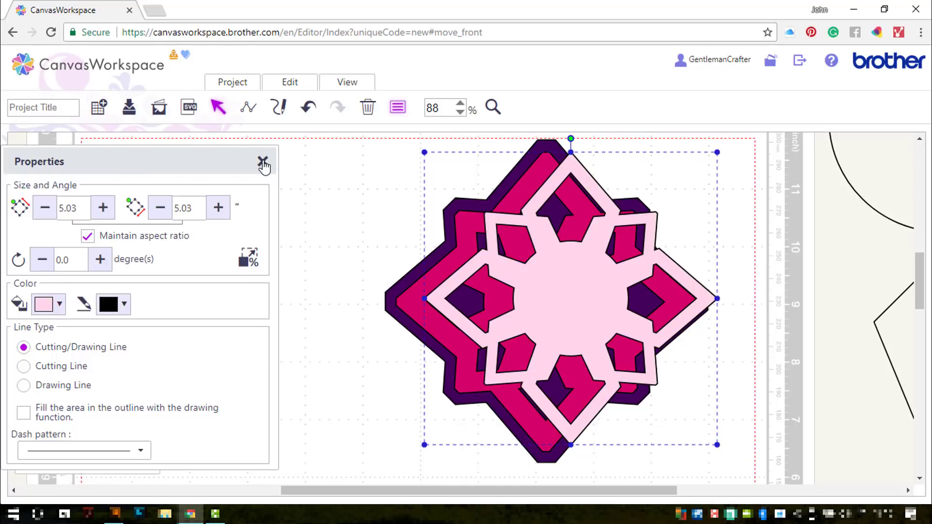
pyautogui.click(263, 162)
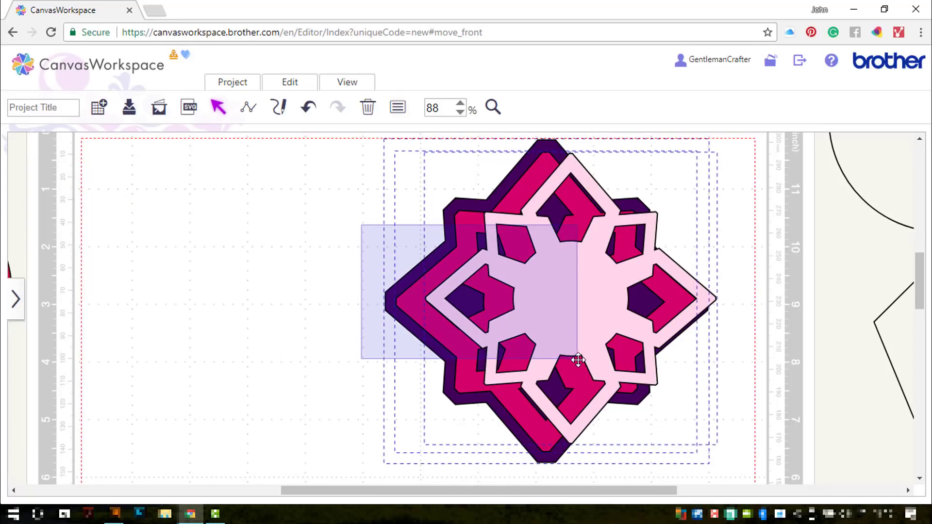
pyautogui.click(290, 81)
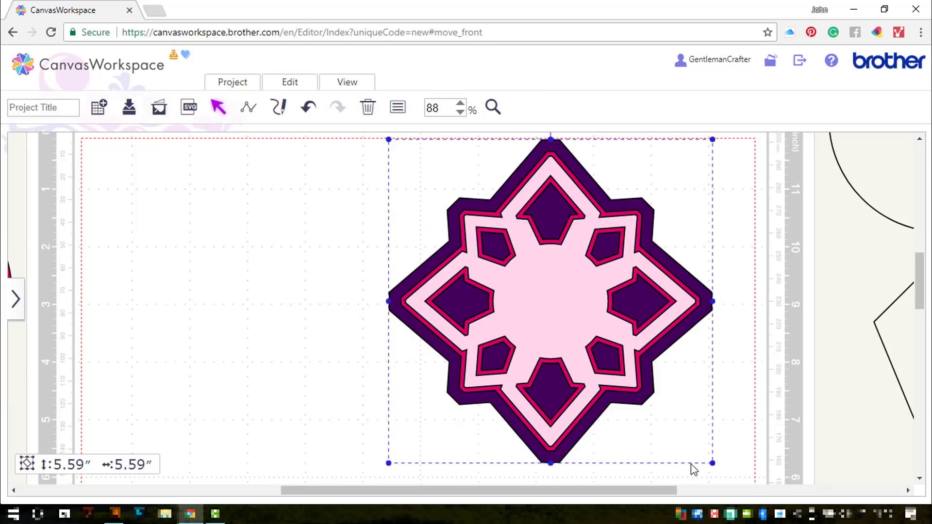
pyautogui.moveTo(713, 462); pyautogui.dragTo(640, 392)
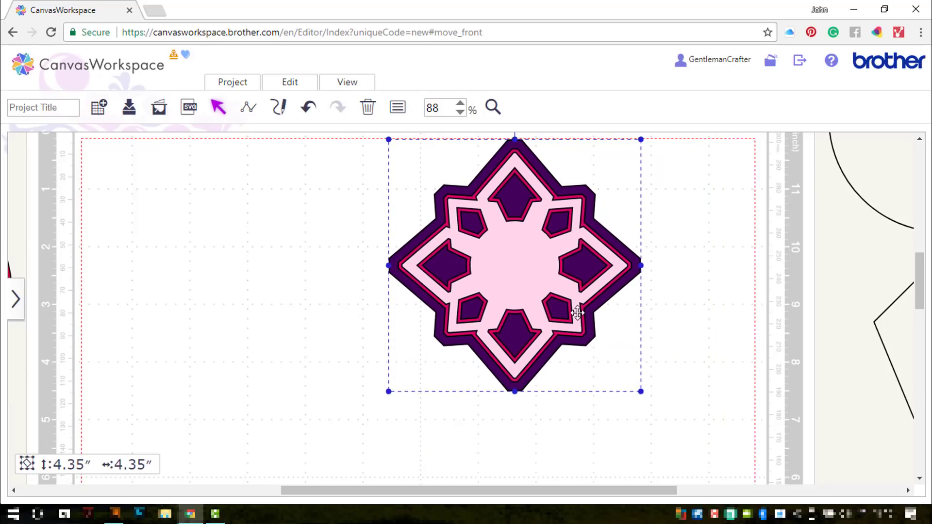
pyautogui.moveTo(640, 391); pyautogui.dragTo(667, 416)
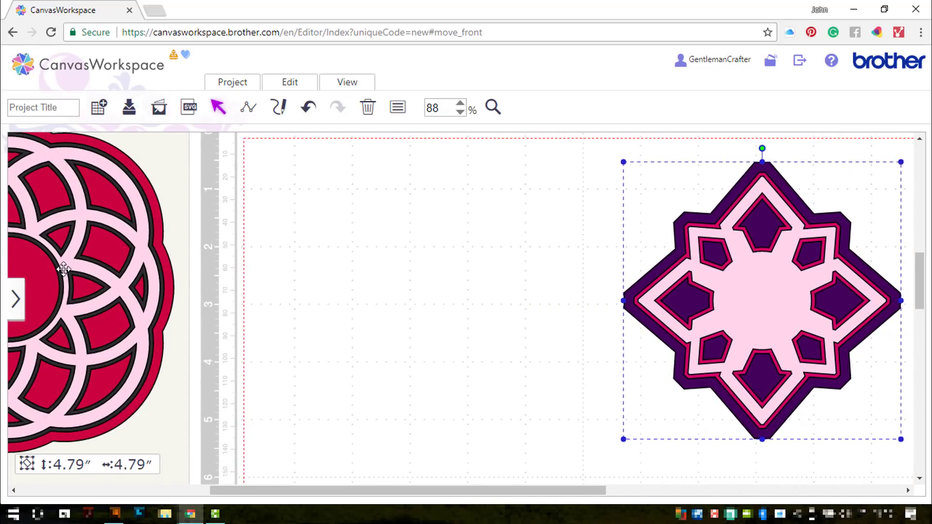
# Step: Place the layered star right of the mandala and move the circle and kite outlines off the mat
pyautogui.moveTo(64, 269); pyautogui.dragTo(443, 318)
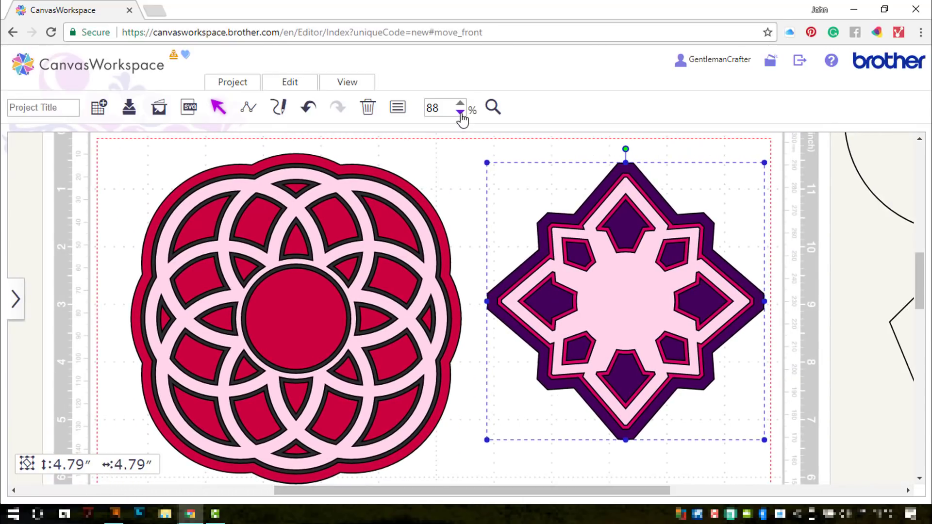
pyautogui.click(460, 113)
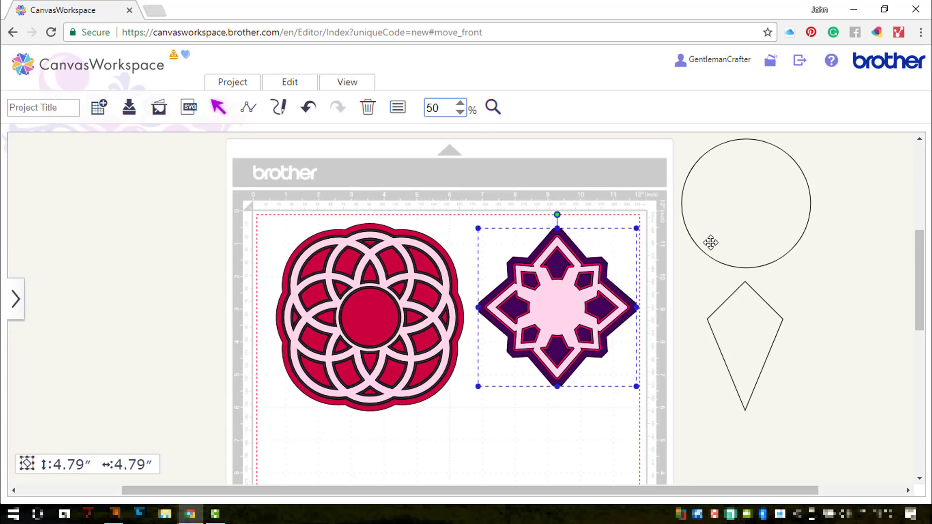
pyautogui.moveTo(746, 202); pyautogui.dragTo(208, 232)
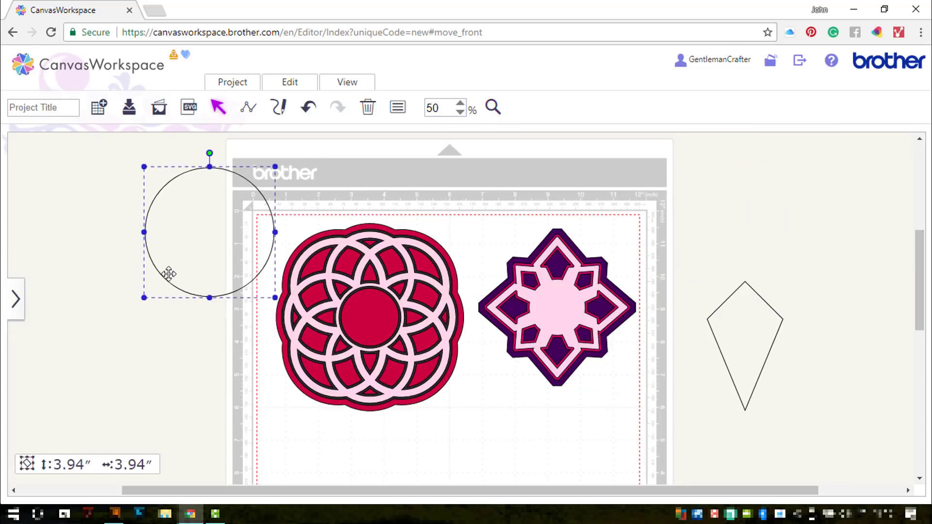
pyautogui.moveTo(168, 274); pyautogui.dragTo(172, 327)
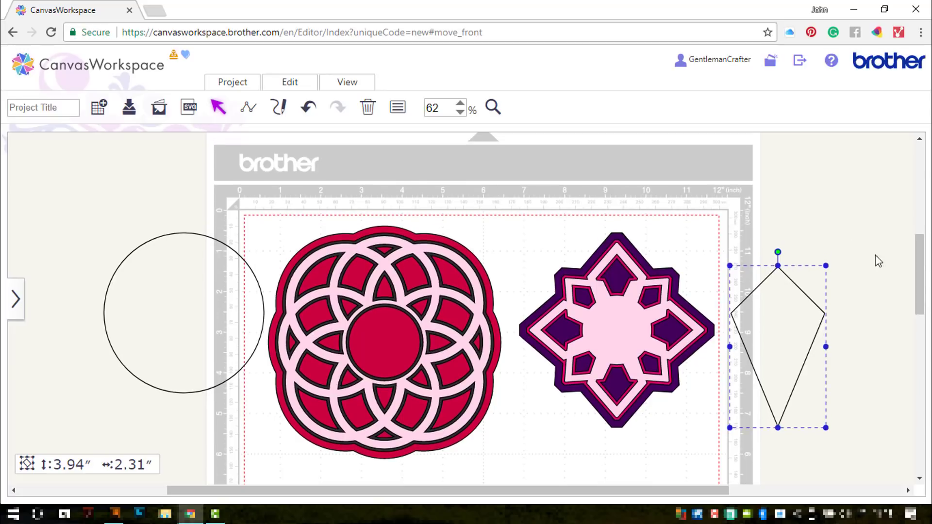
pyautogui.click(814, 223)
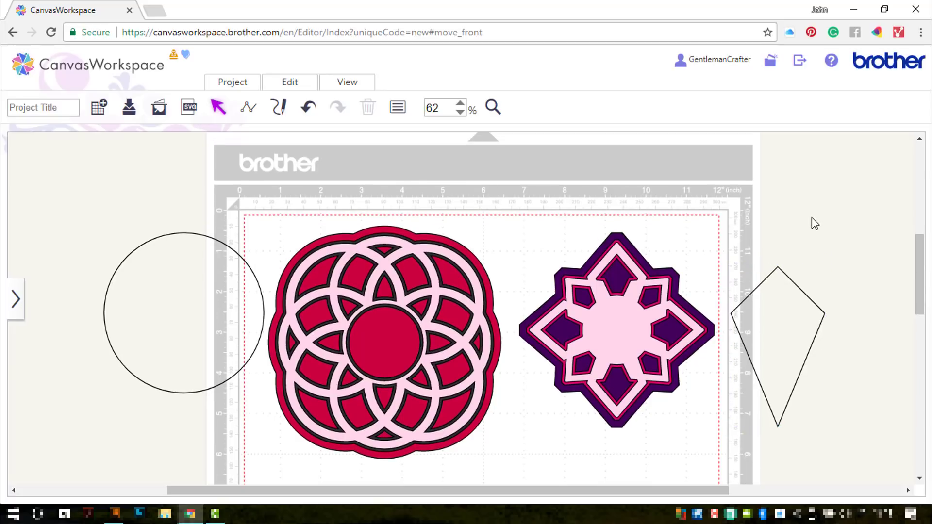